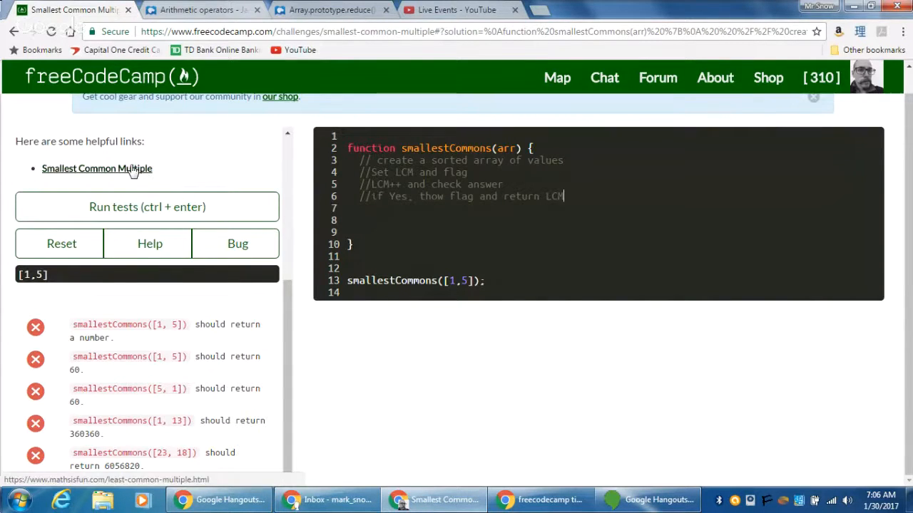
Step: Open Math is Fun's Least Common Multiple page and scroll to the LCM of 3 and 5 example
click(97, 169)
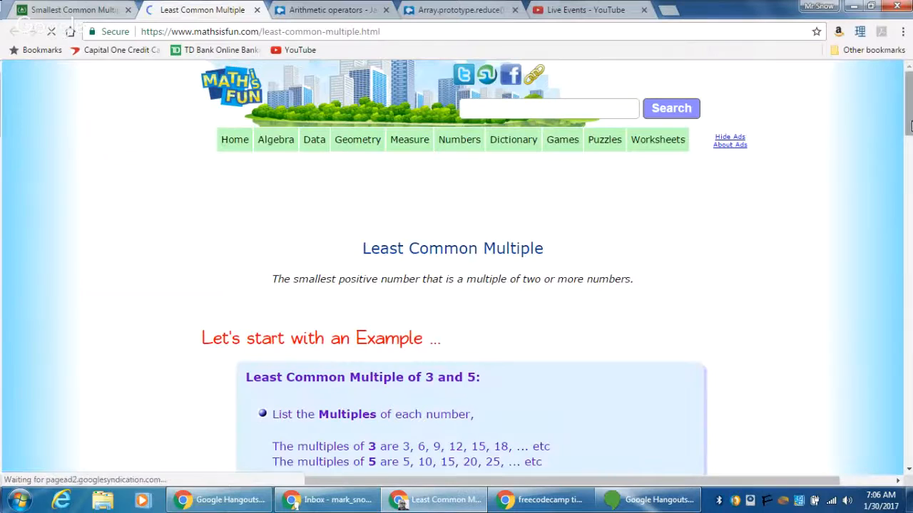
scroll(down, 3)
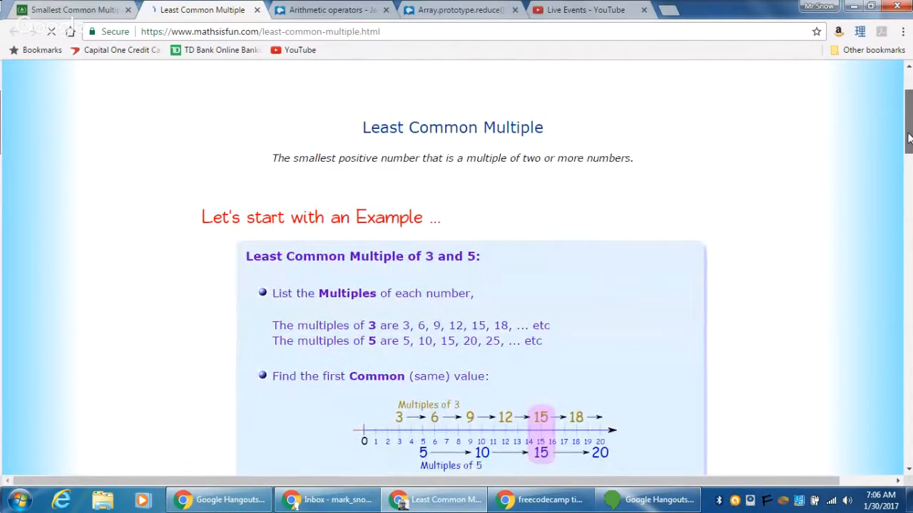
scroll(down, 3)
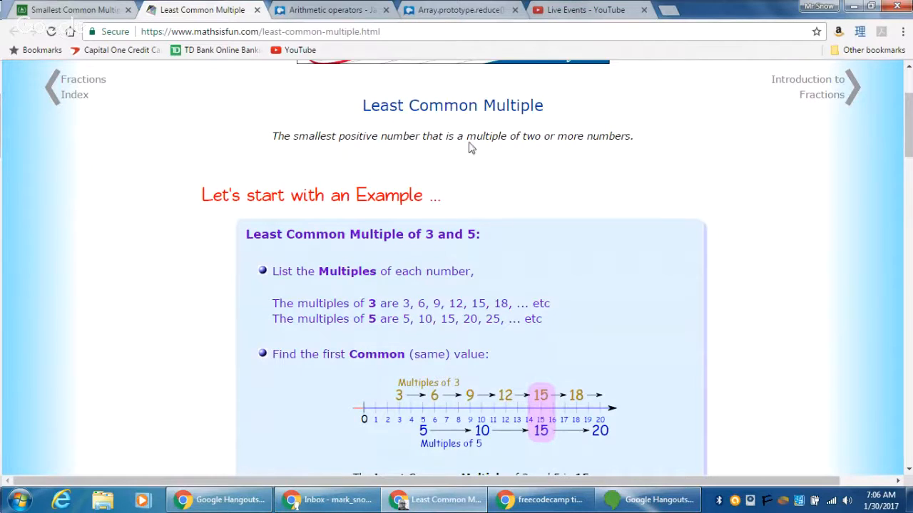
mouse_move(591, 139)
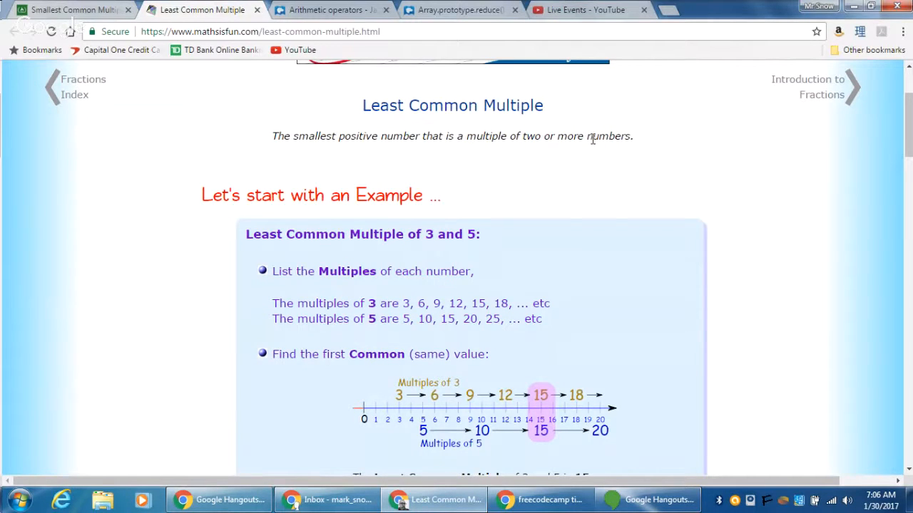
mouse_move(363, 291)
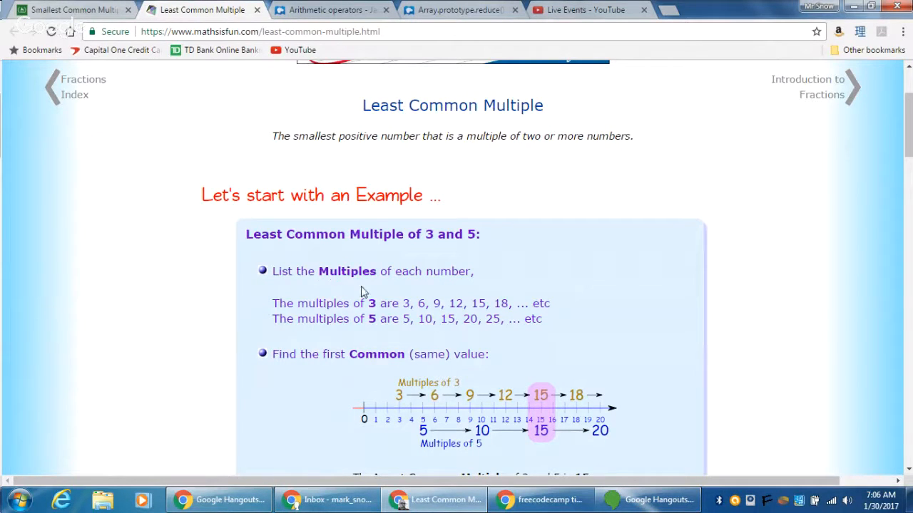
mouse_move(370, 303)
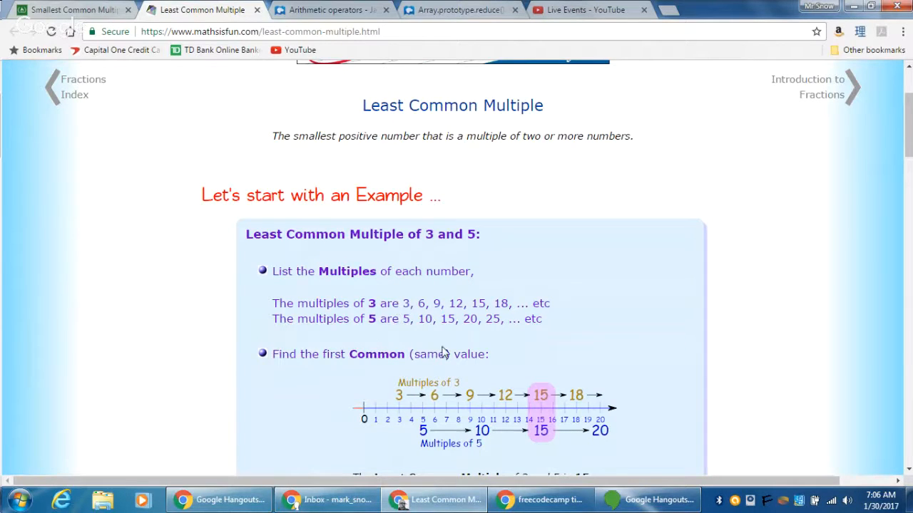
scroll(down, 3)
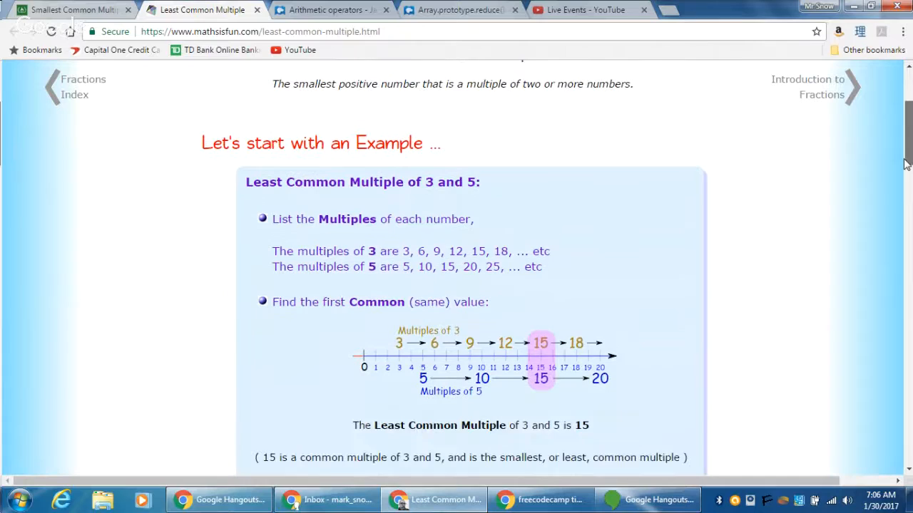
scroll(down, 3)
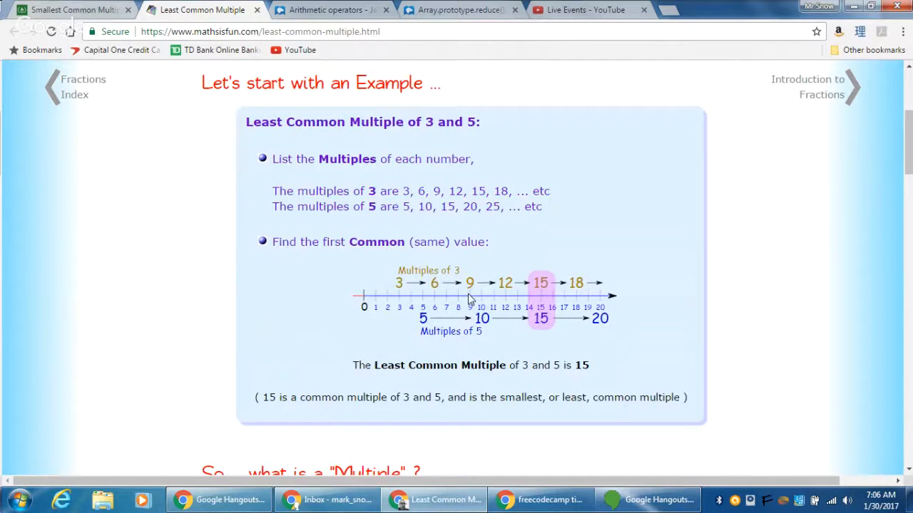
mouse_move(538, 323)
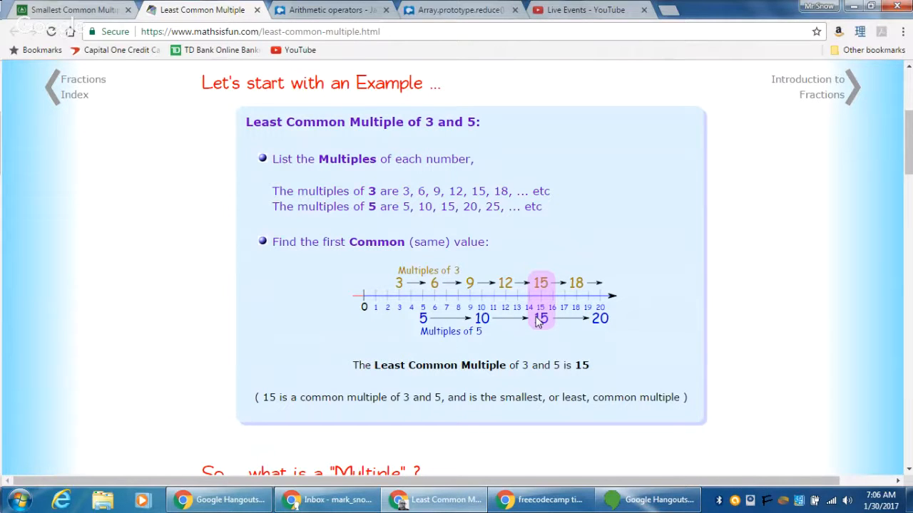
mouse_move(137, 9)
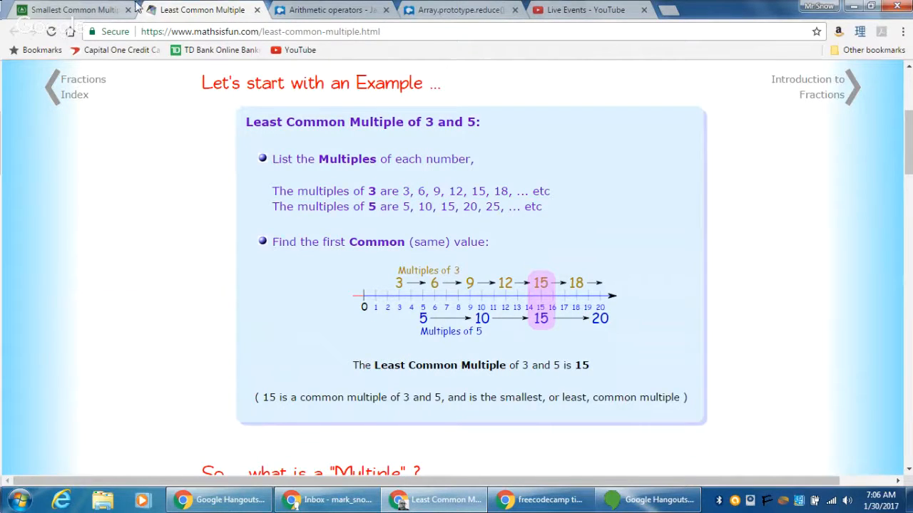
Step: Return to the freeCodeCamp challenge and place the caret inside the smallestCommons function body
click(68, 10)
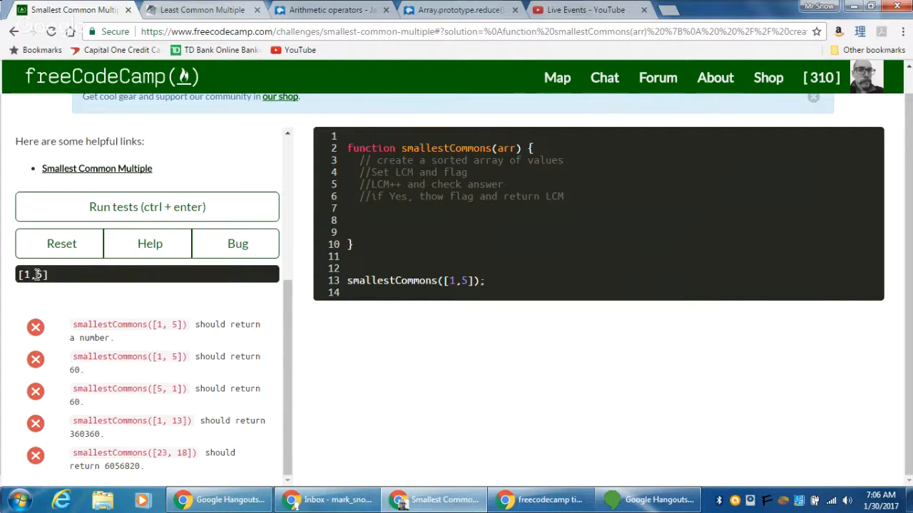
mouse_move(139, 356)
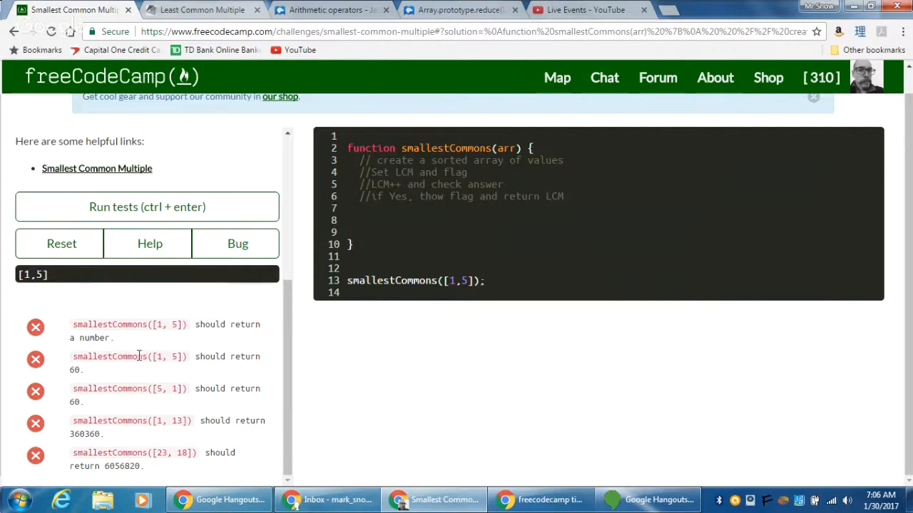
mouse_move(162, 396)
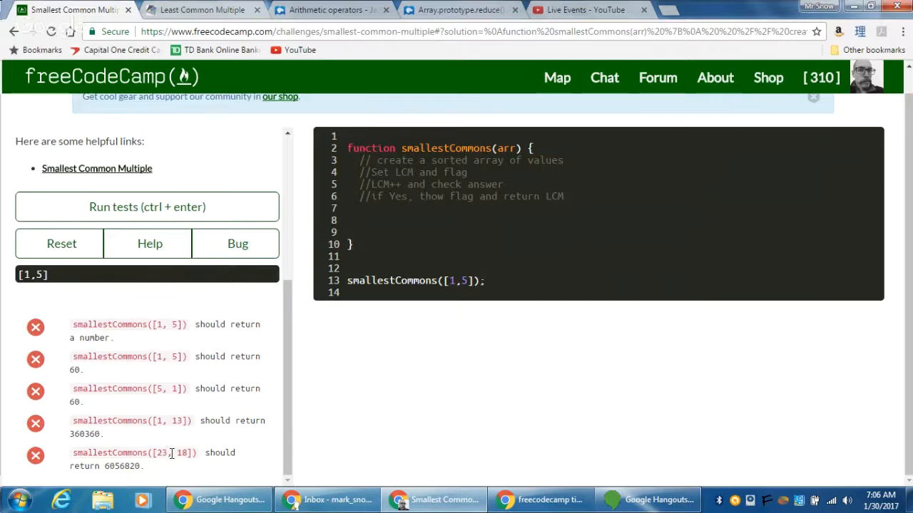
mouse_move(399, 168)
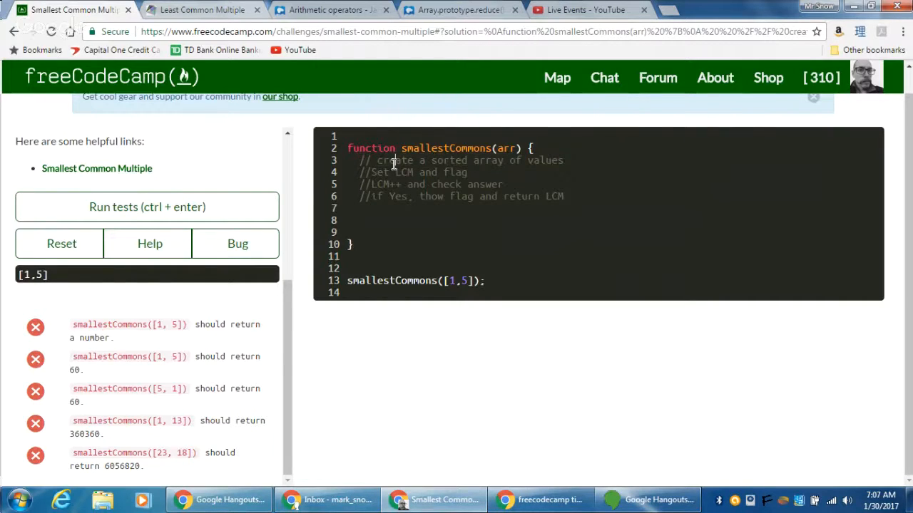
mouse_move(555, 180)
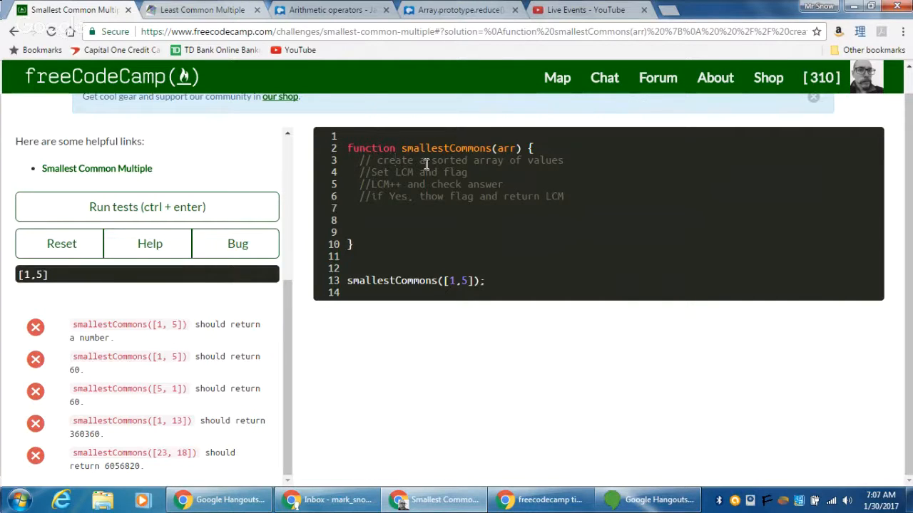
mouse_move(405, 177)
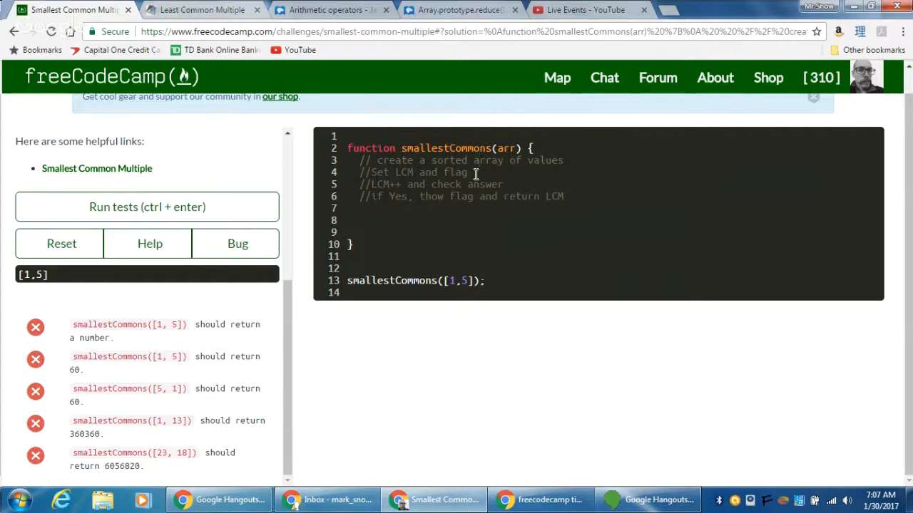
mouse_move(403, 186)
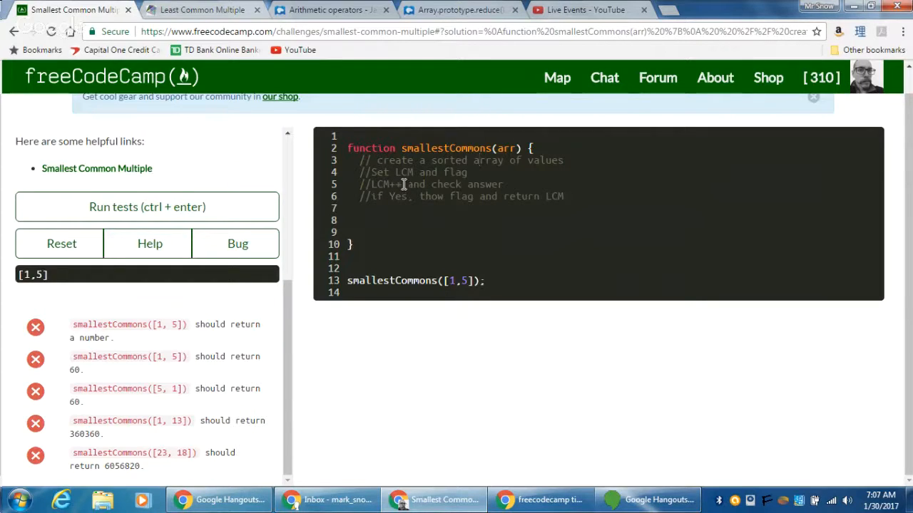
mouse_move(385, 176)
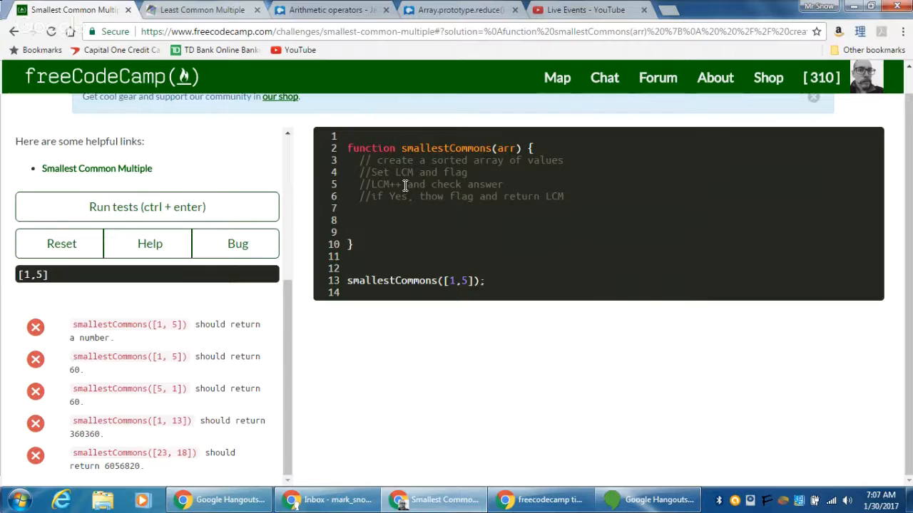
mouse_move(375, 184)
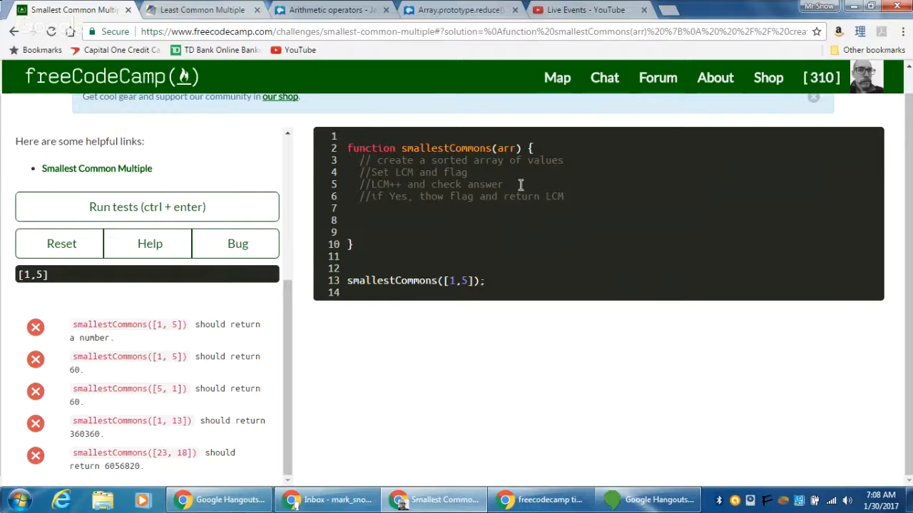
click(503, 184)
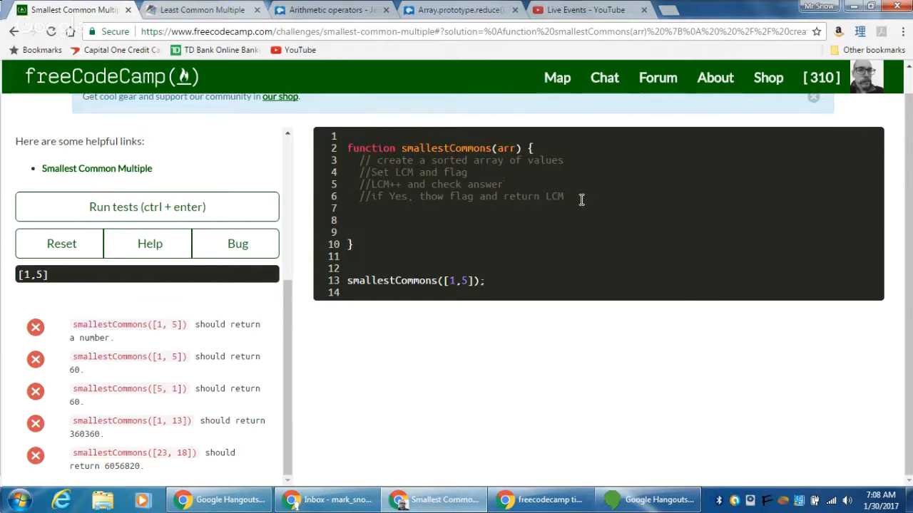
mouse_move(506, 197)
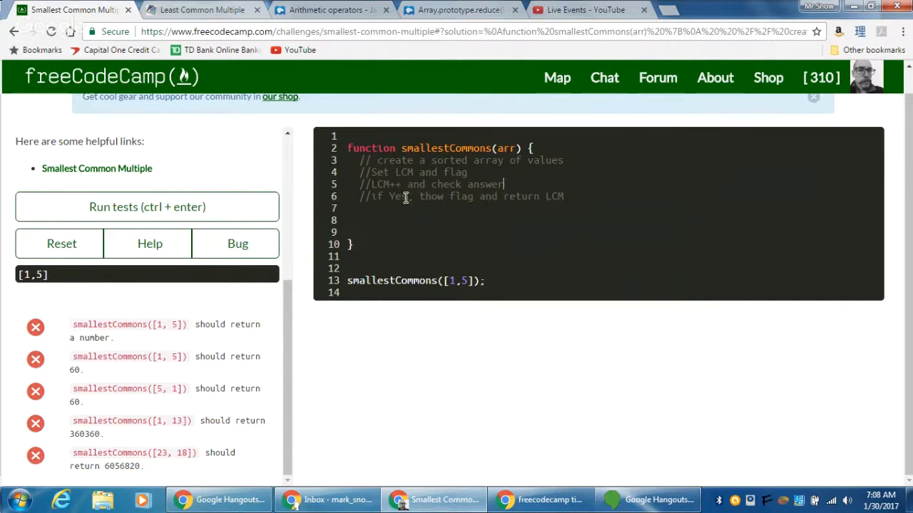
mouse_move(418, 196)
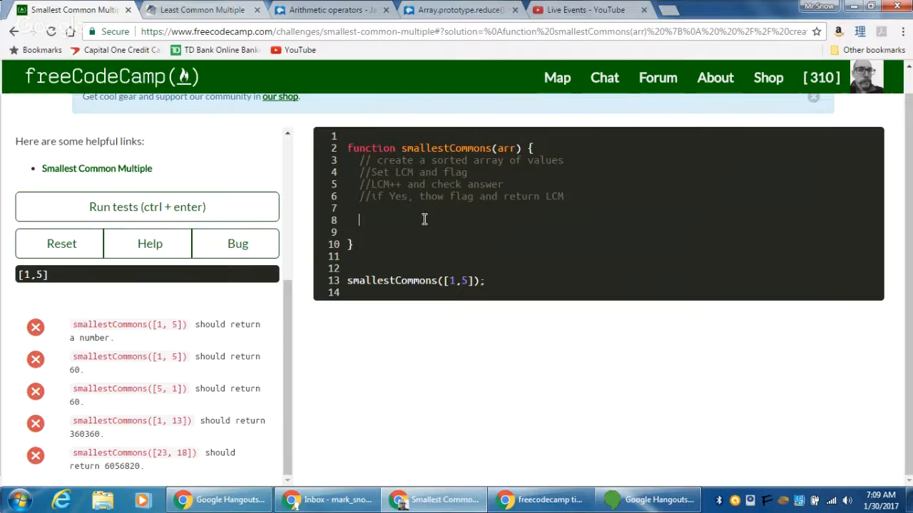
Step: Declare start as Math.min(arr[0], arr[1])
text(var star)
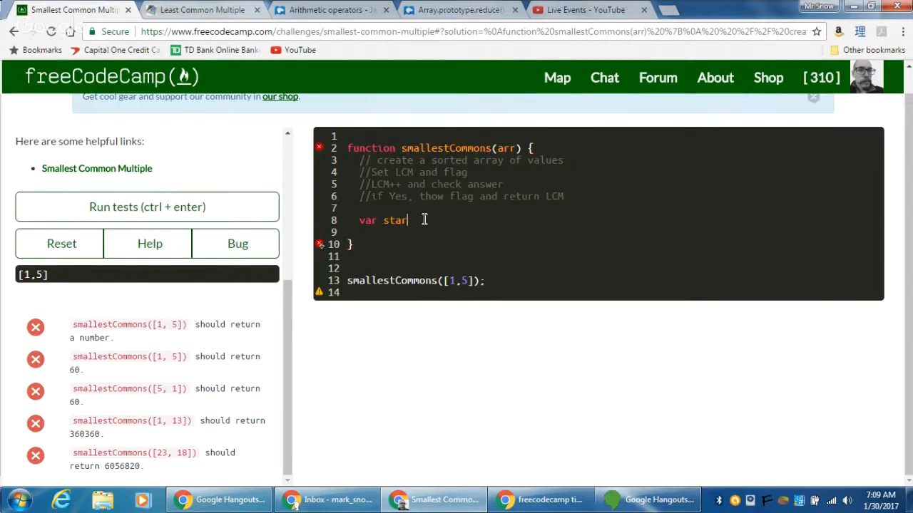
text(t)
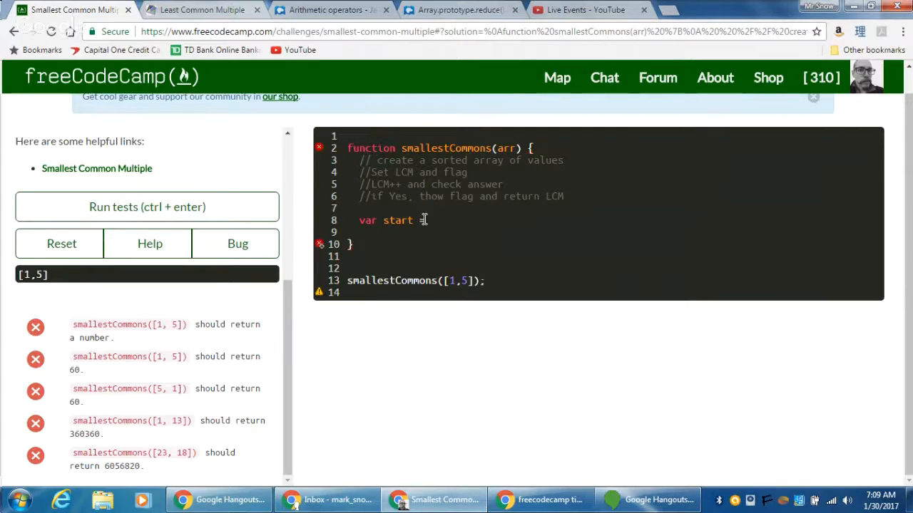
text(=)
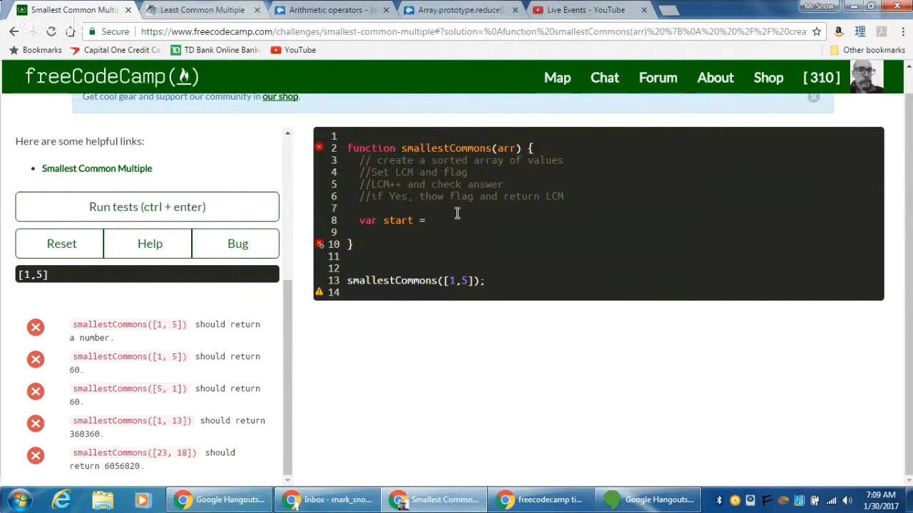
text(Math)
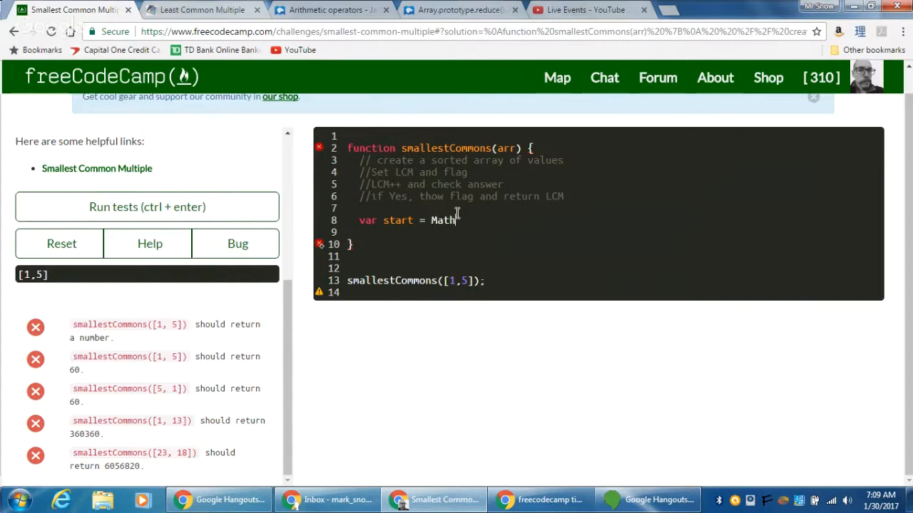
text(.m)
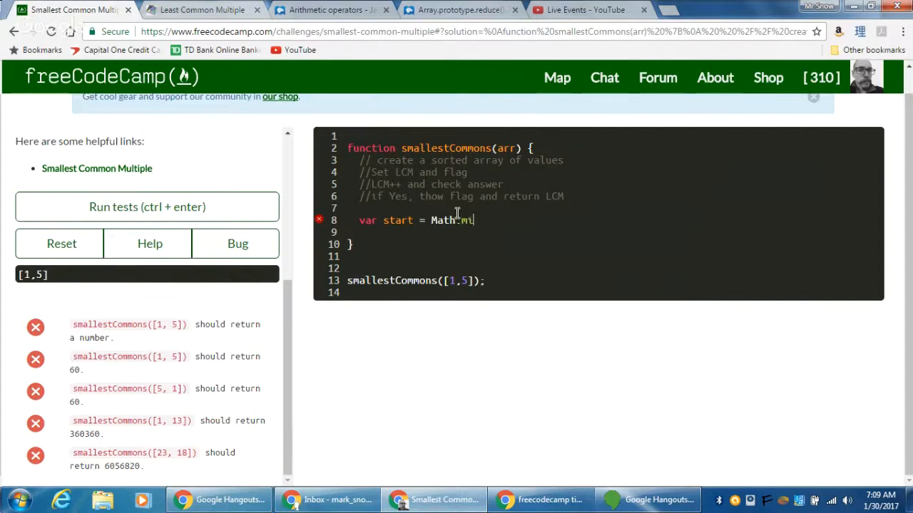
text(in)
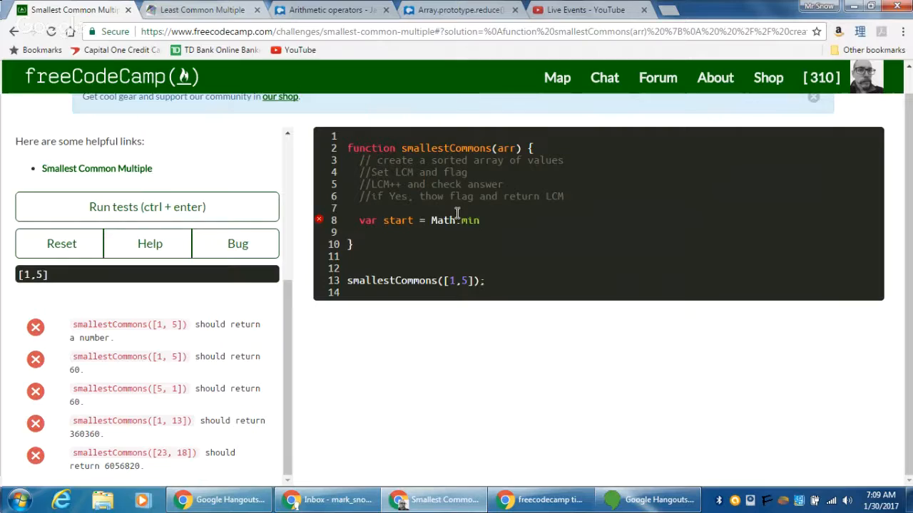
text(())
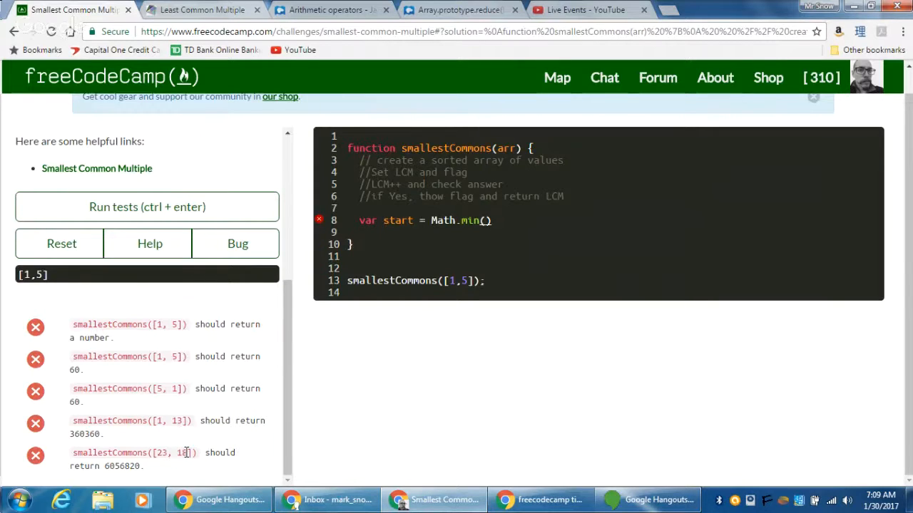
mouse_move(157, 459)
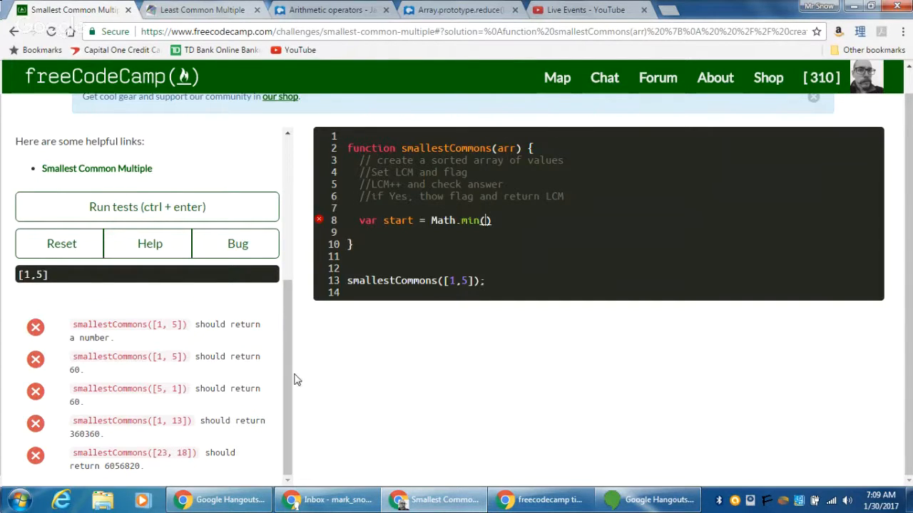
mouse_move(188, 458)
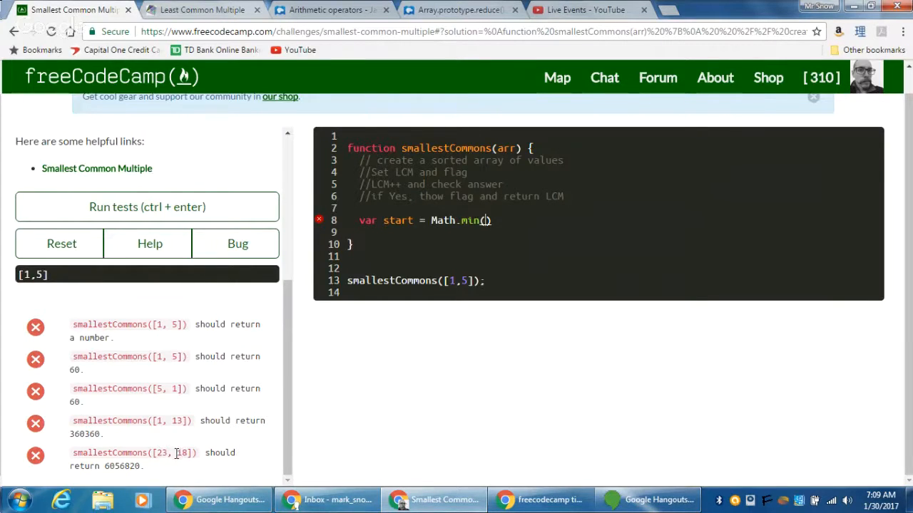
mouse_move(188, 453)
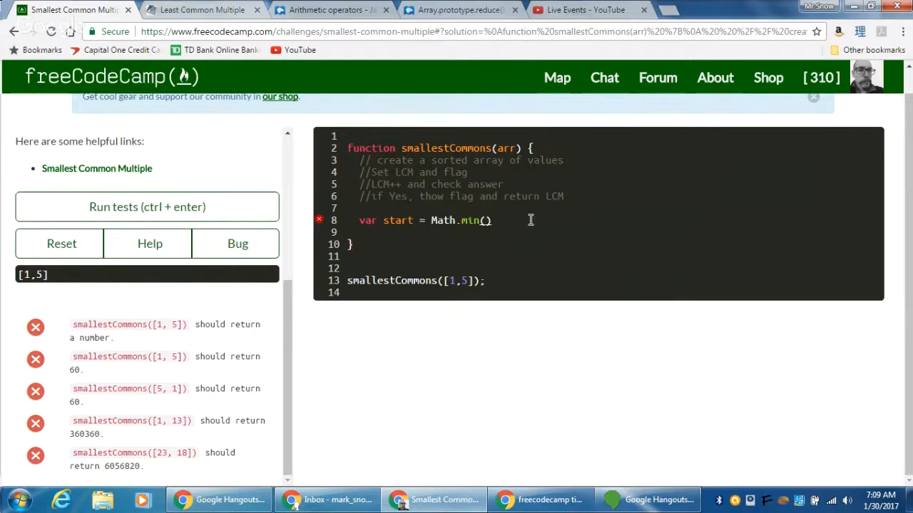
mouse_move(520, 194)
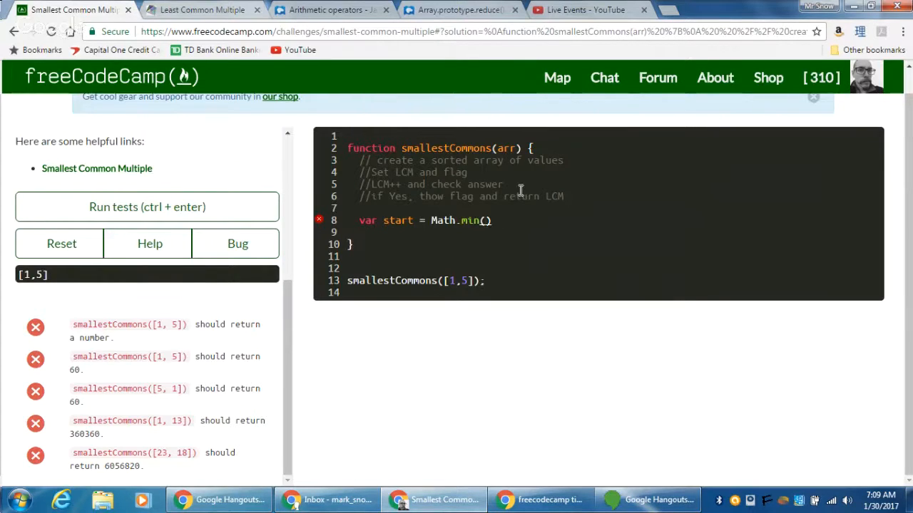
mouse_move(466, 248)
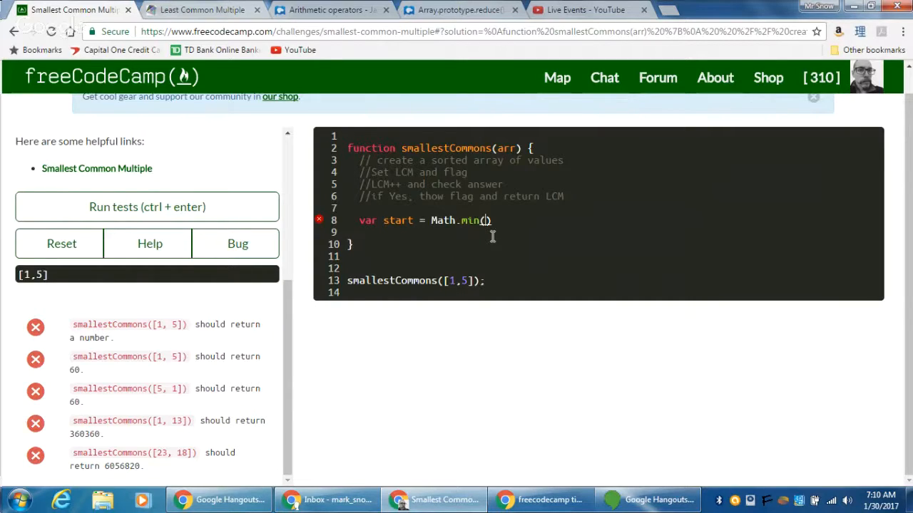
text(arr)
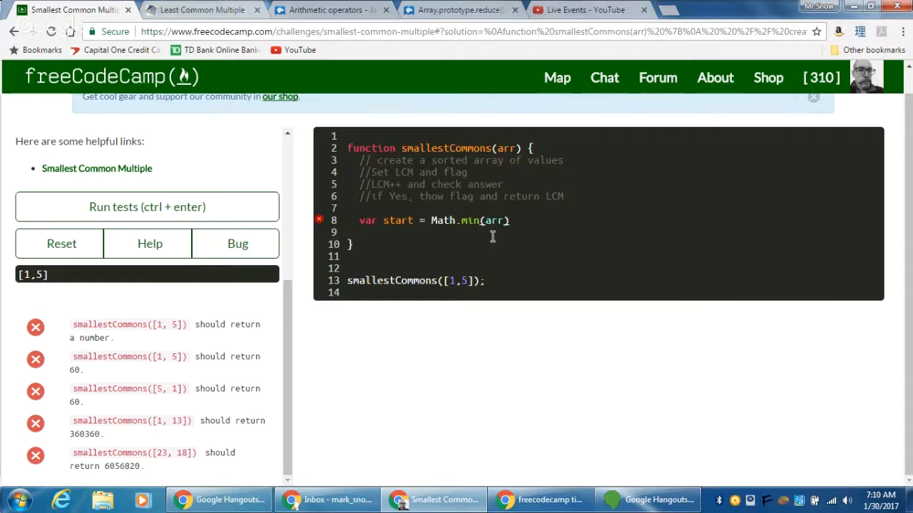
text([0])
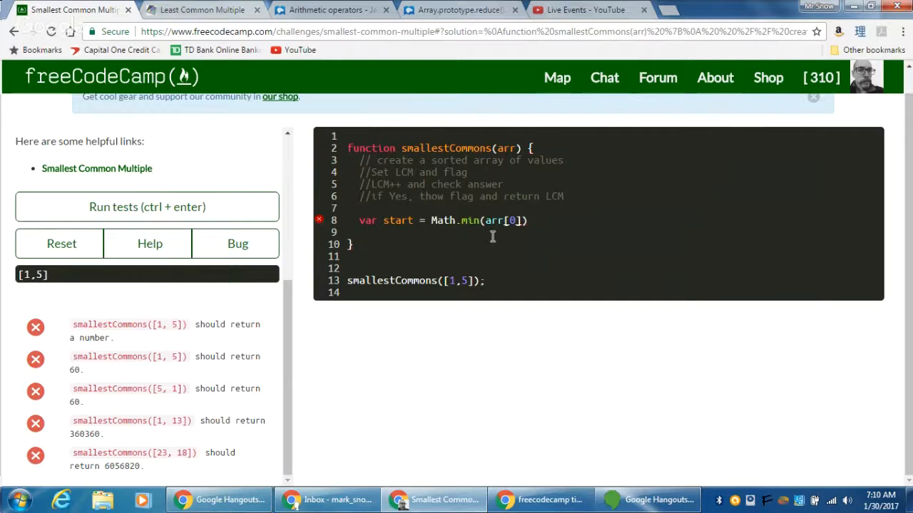
text(,b)
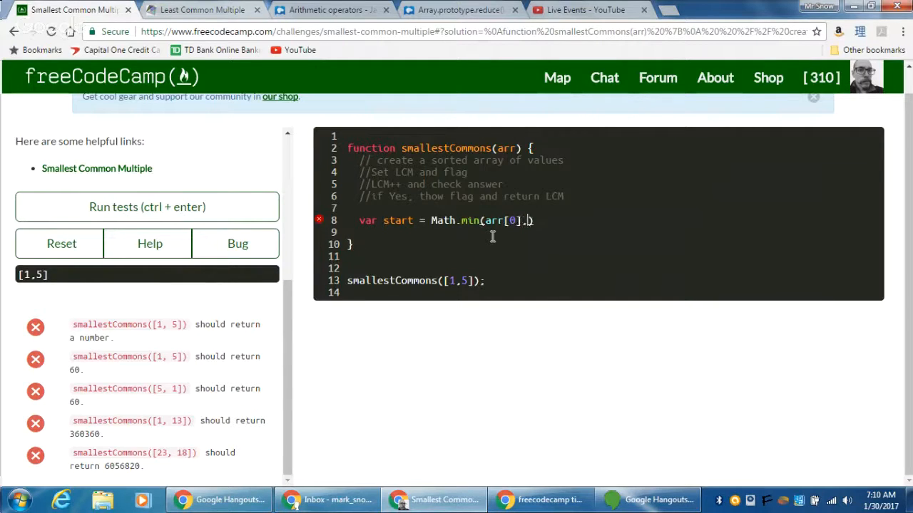
text(arr[1)
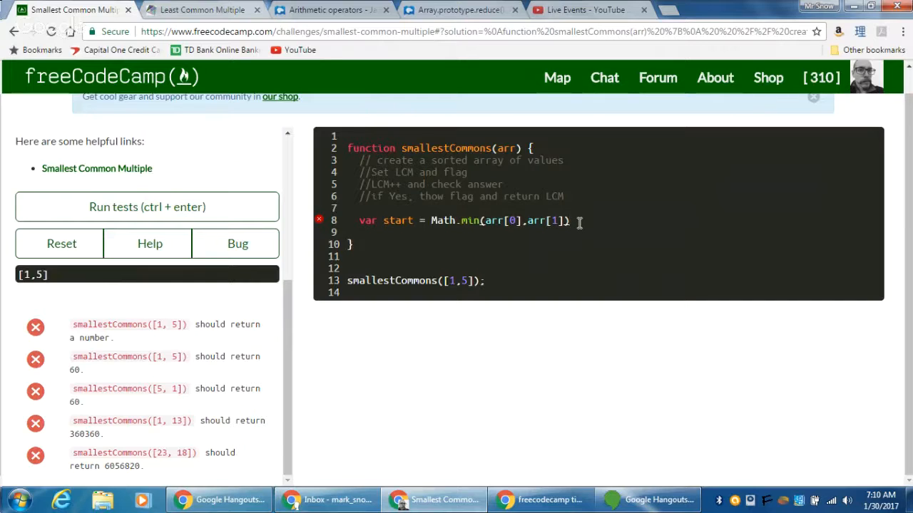
text(.)
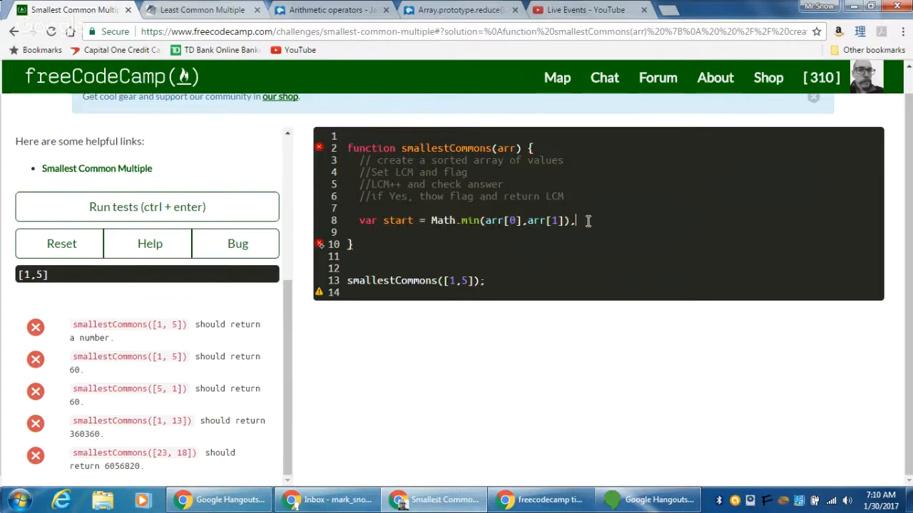
key(Enter)
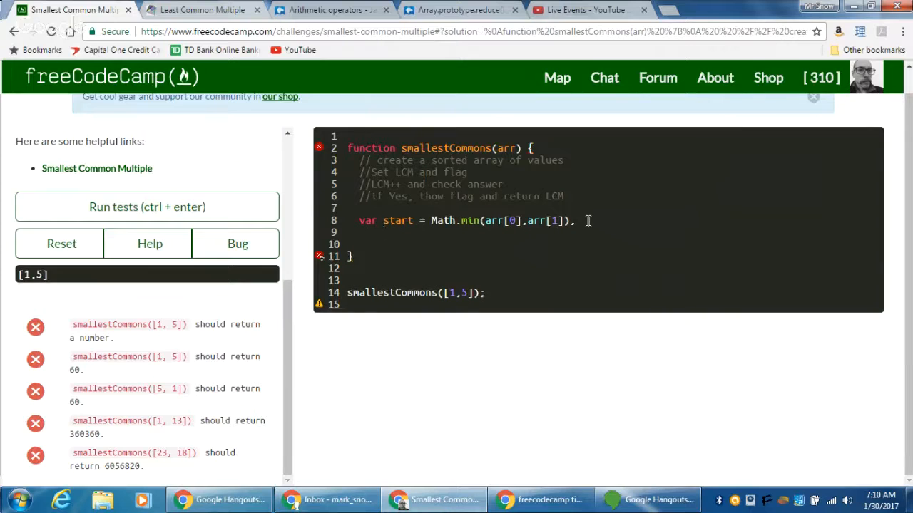
Step: Add end as Math.max(arr[0], arr[1]) and an empty range array
text(start = Math.min(arr[0],arr[1]),)
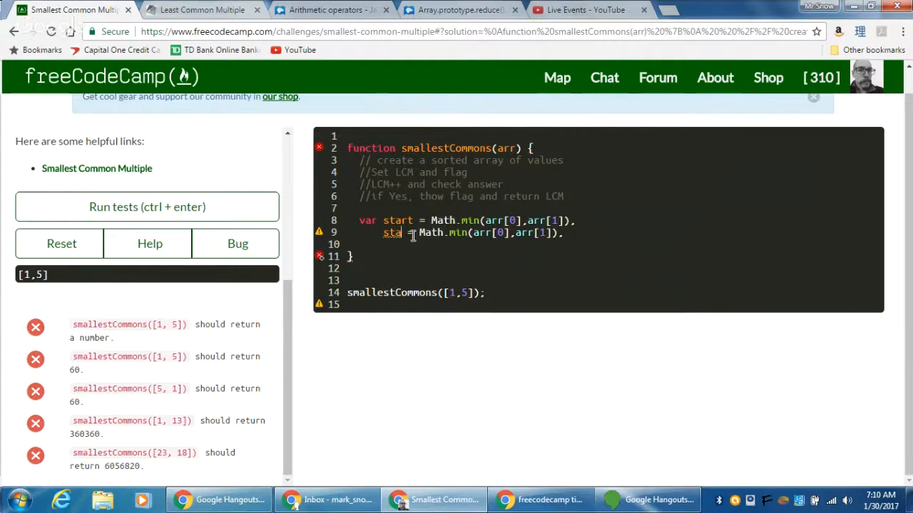
text(end)
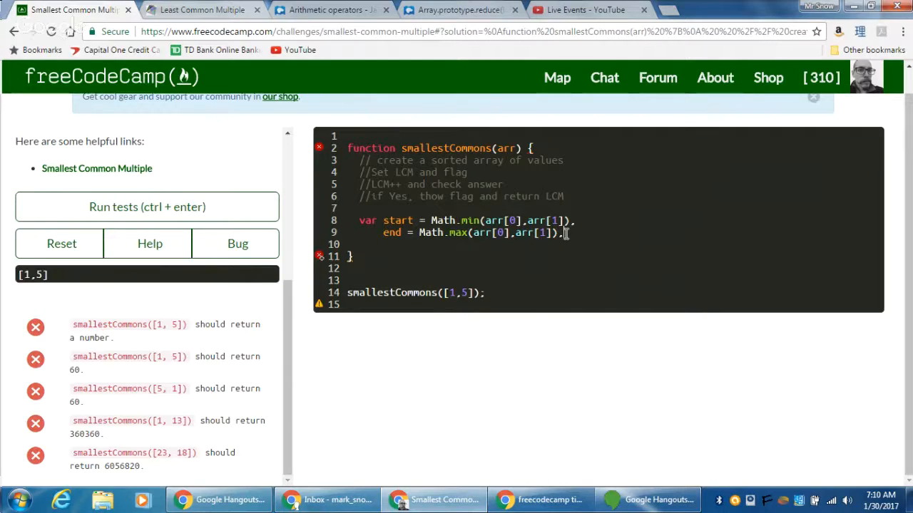
key(Enter)
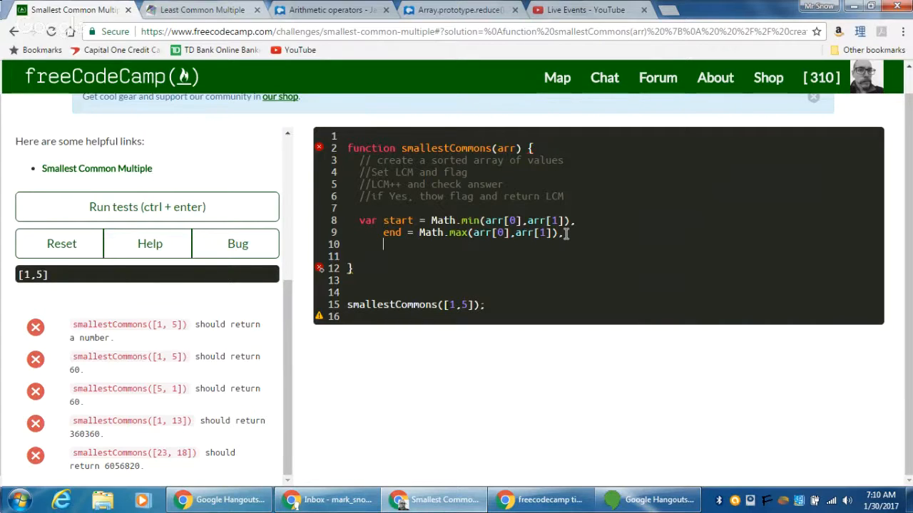
text(range)
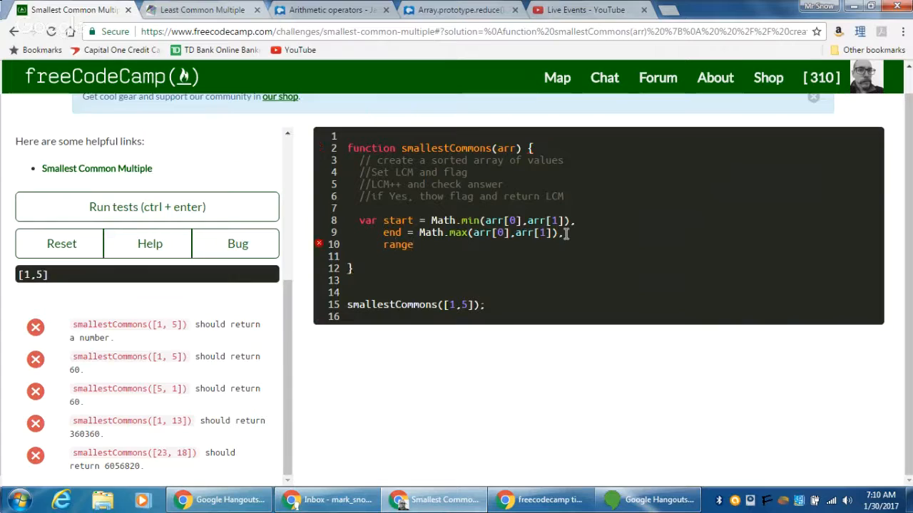
text(= [])
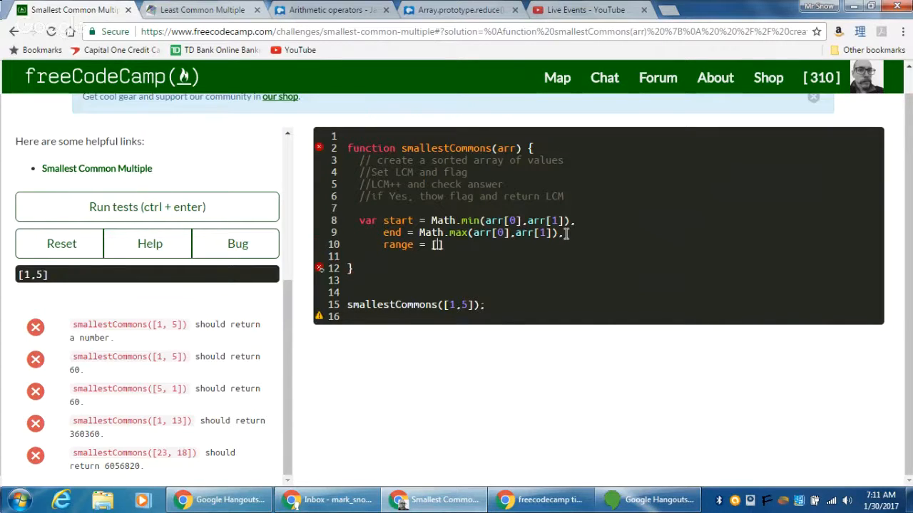
text(;)
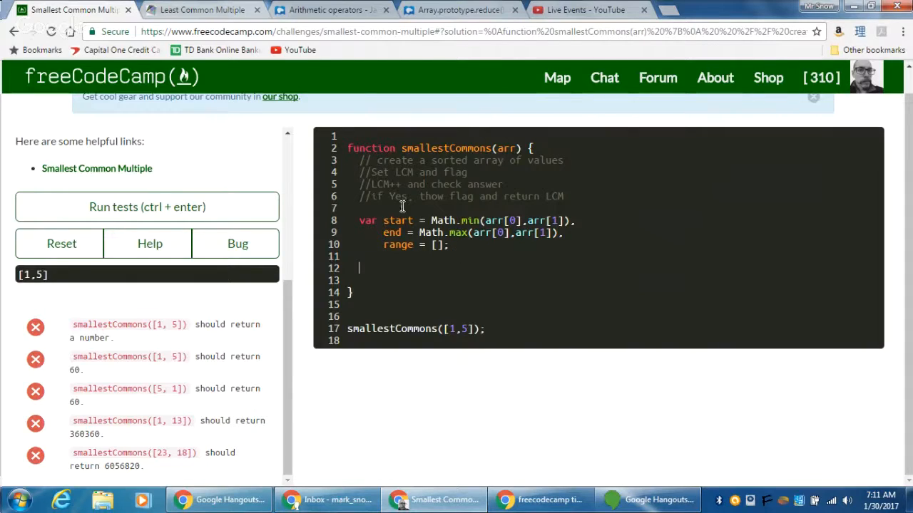
mouse_move(409, 274)
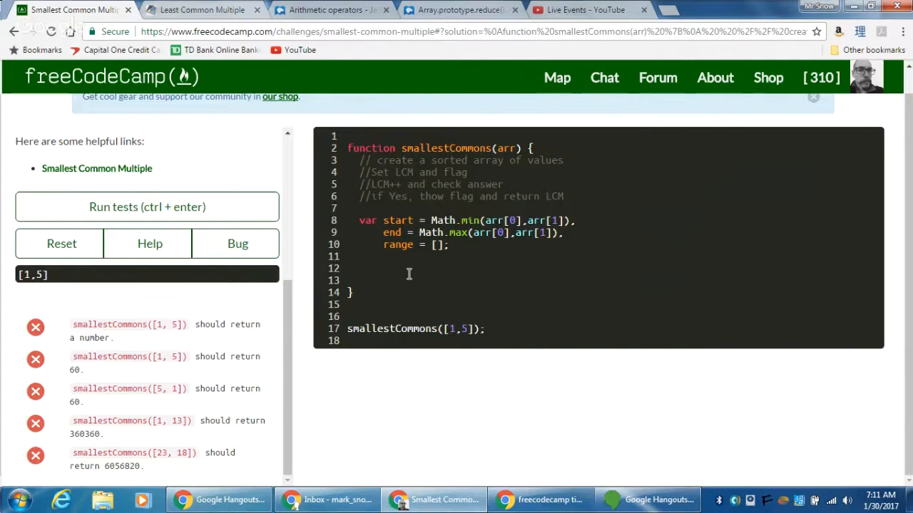
Step: Write the for loop header running i from start up to end
text(for ())
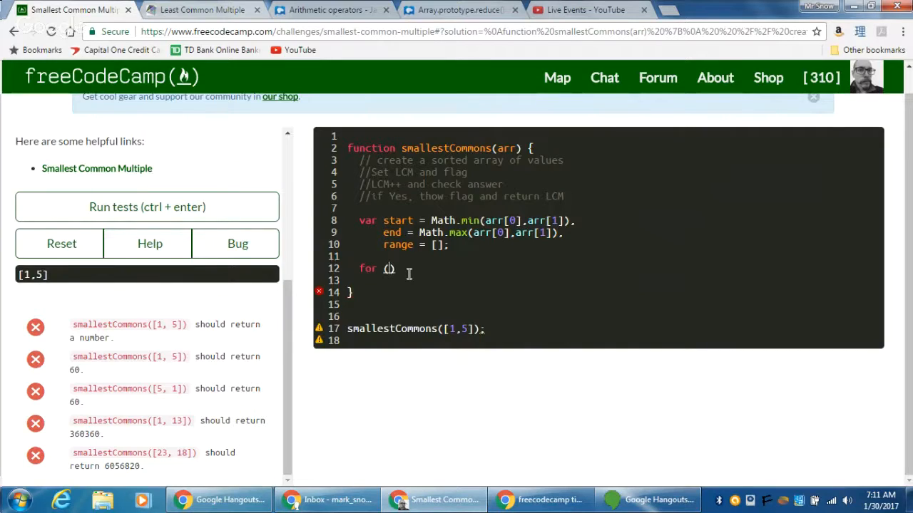
text(var)
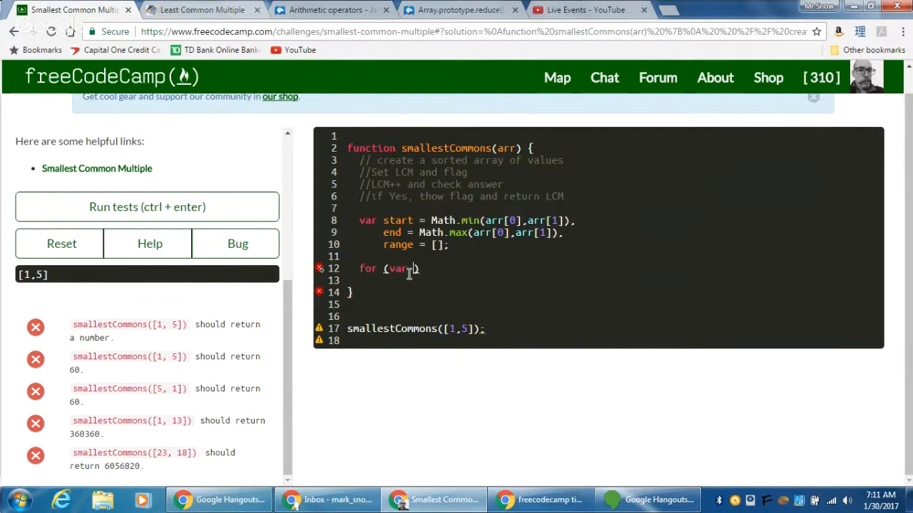
text(i)
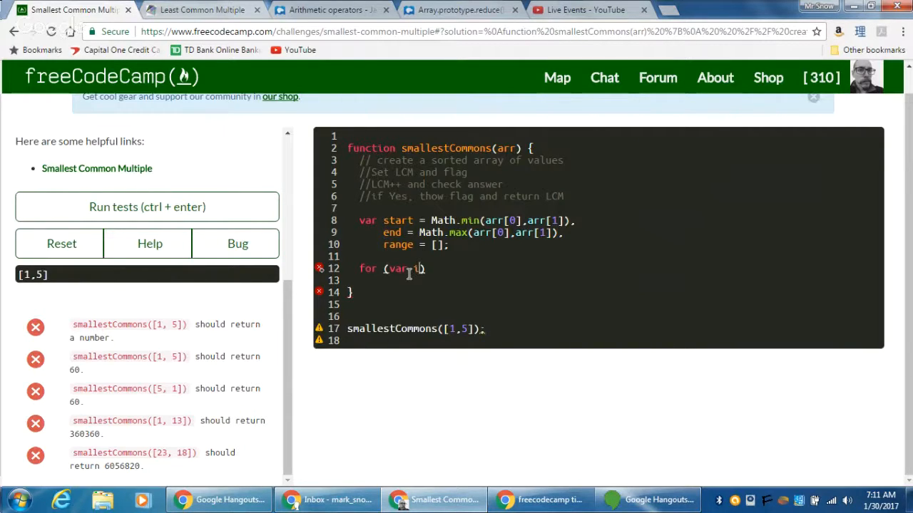
text(=)
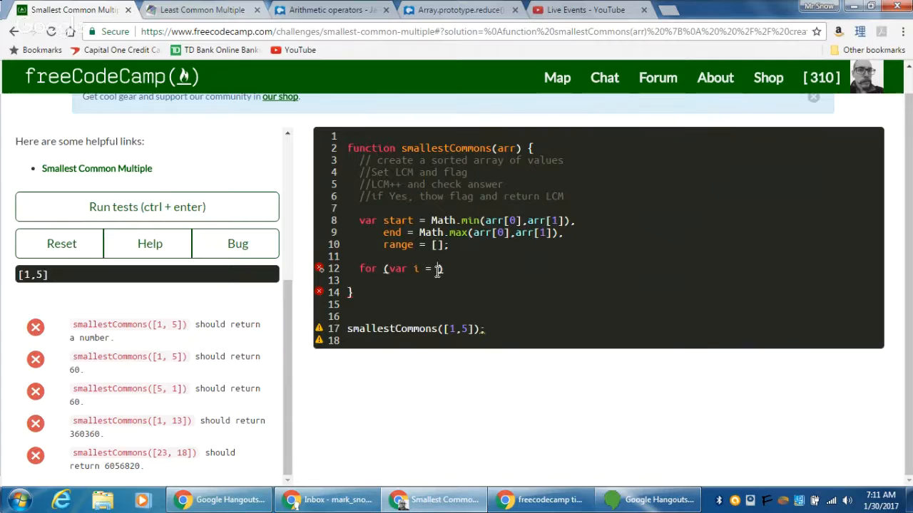
text(start))
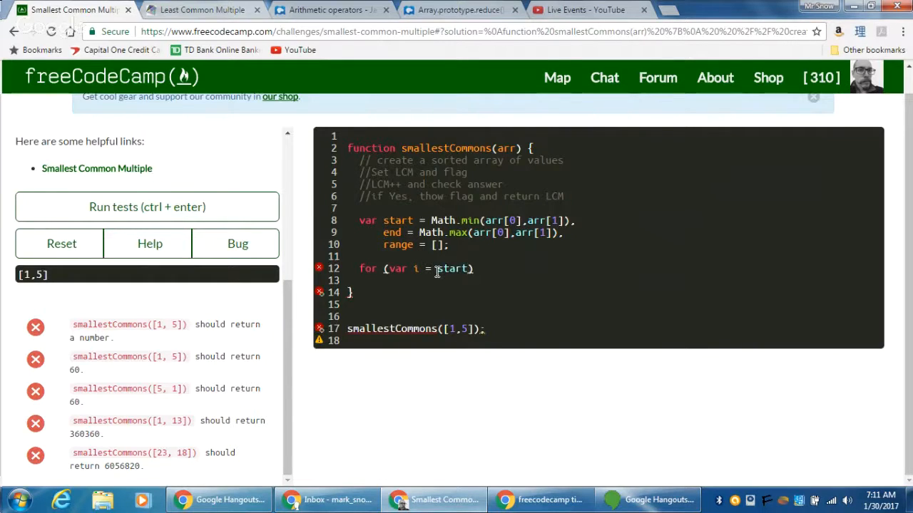
text(; i)
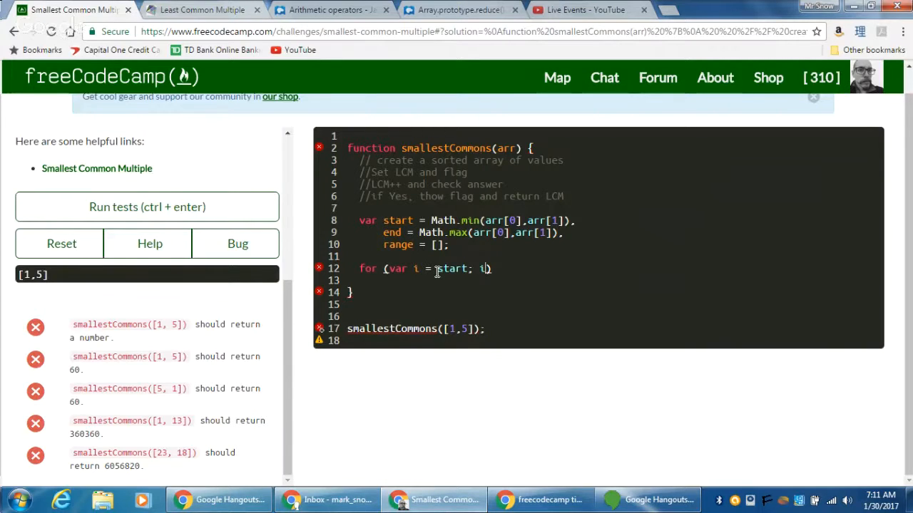
text(<=)
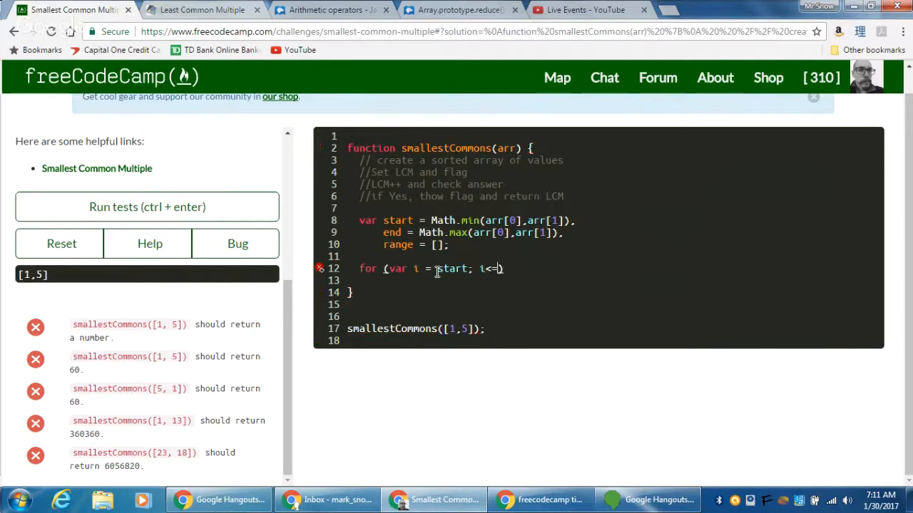
text(end))
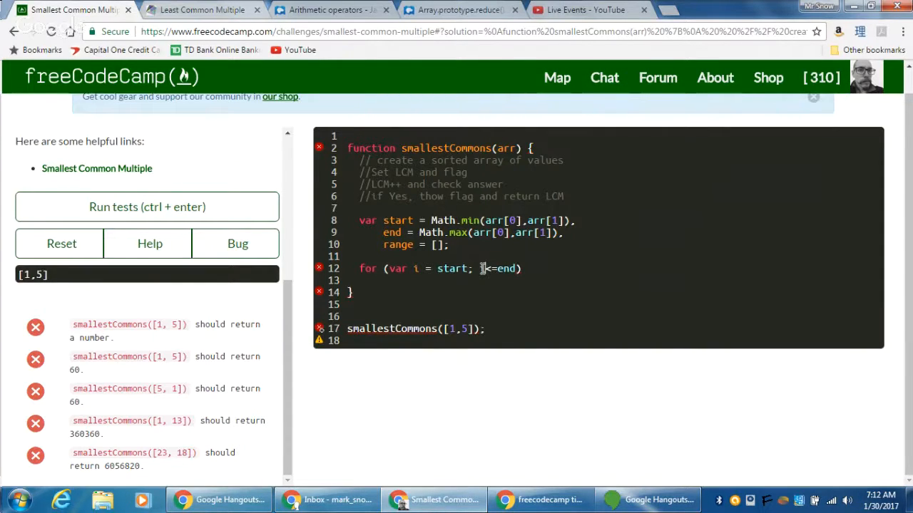
text(<= end)
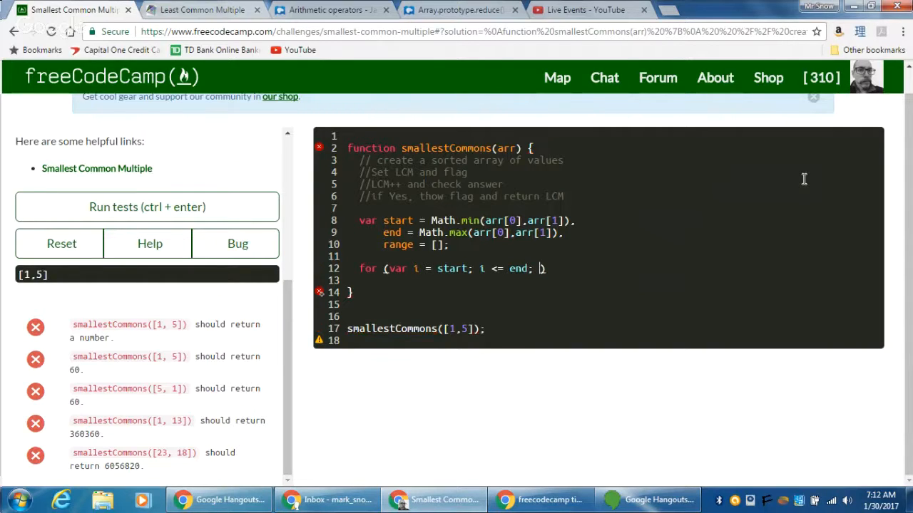
text(i)
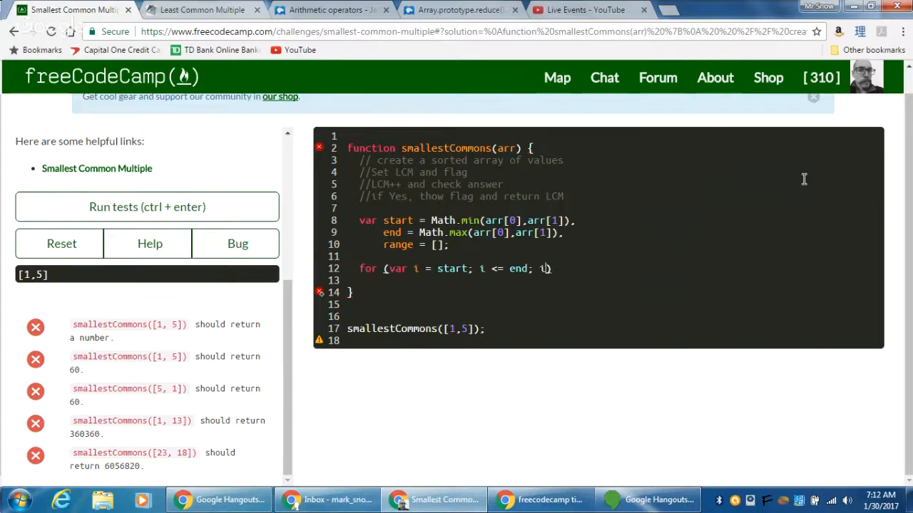
text(++)
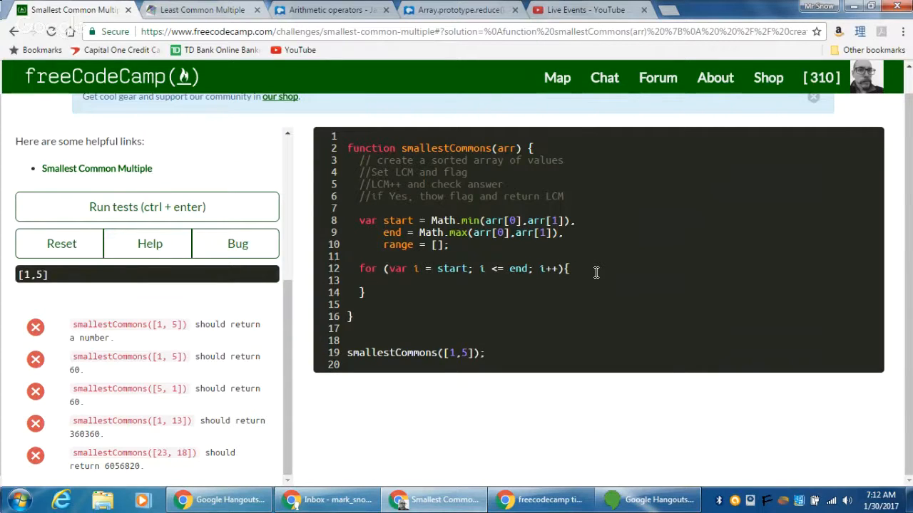
Step: Push i into range inside the loop body with range.push(i)
text(range.)
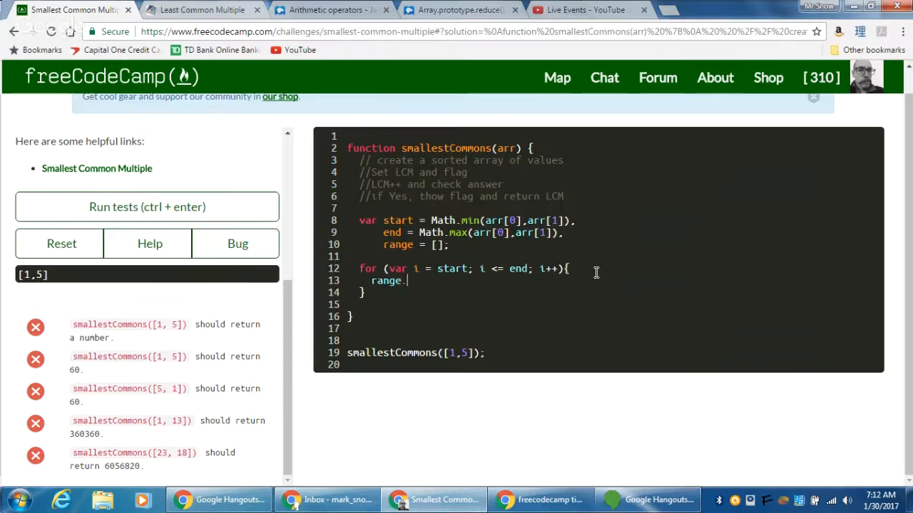
text(push)
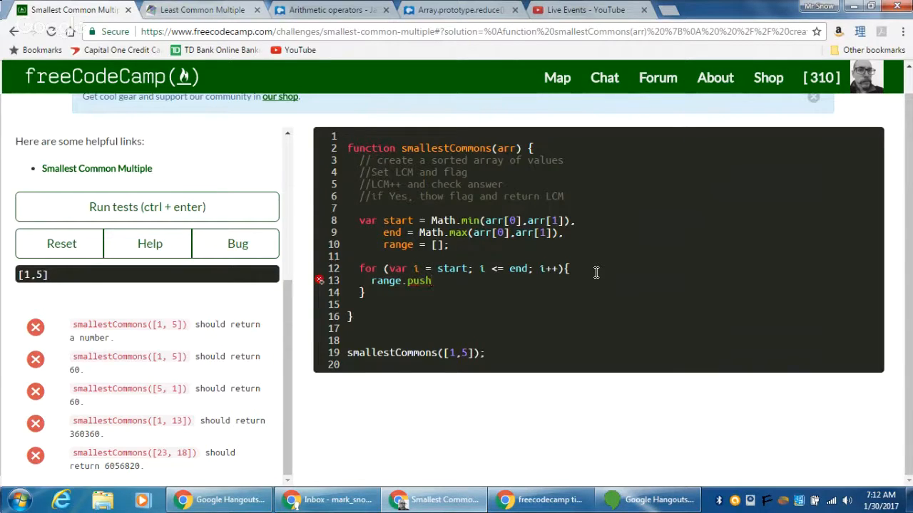
text((i);)
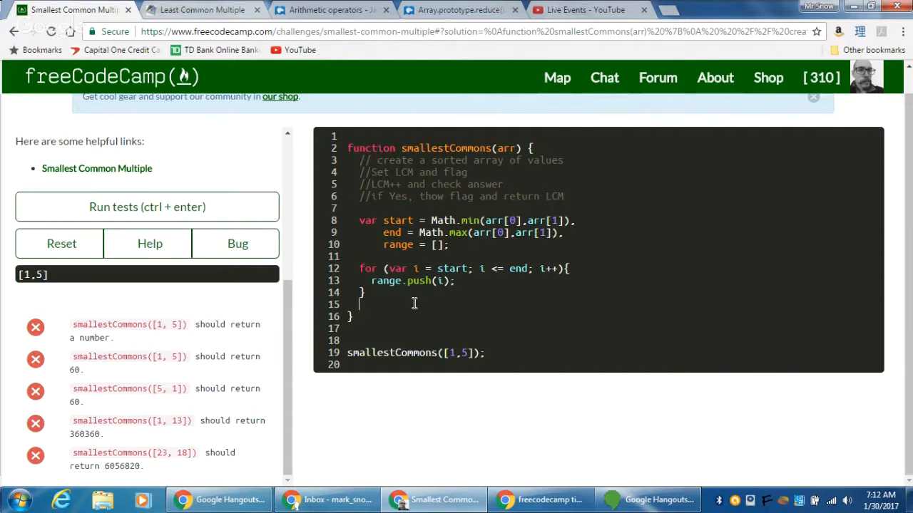
Step: Return range, run the tests to see [1,2,3,4,5], then select the return line
text(ret)
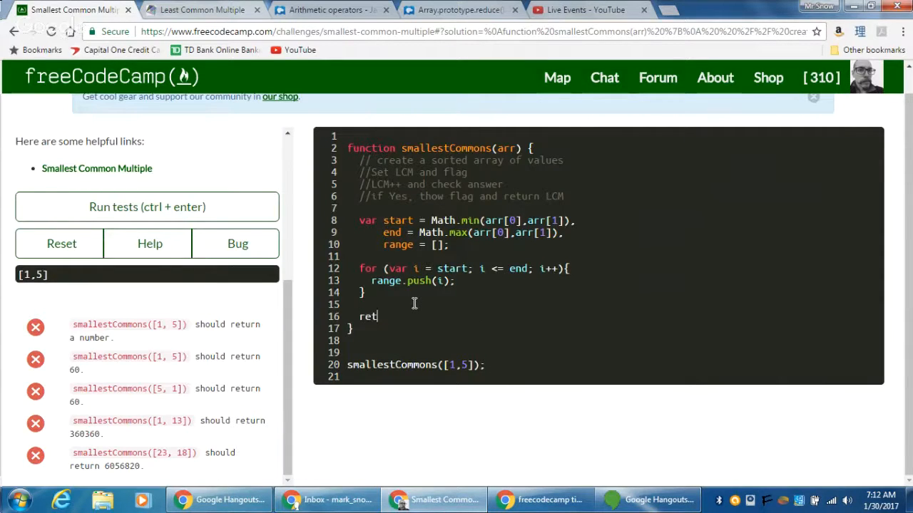
text(urn)
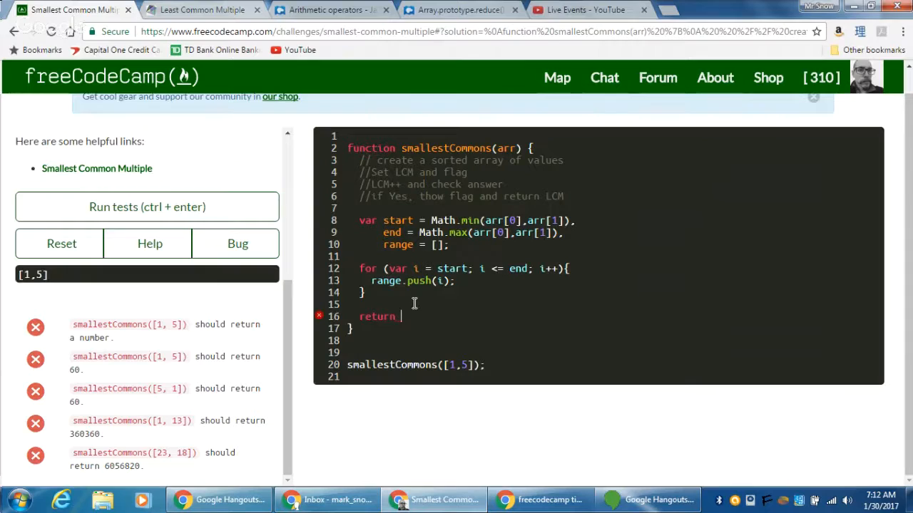
text(range;)
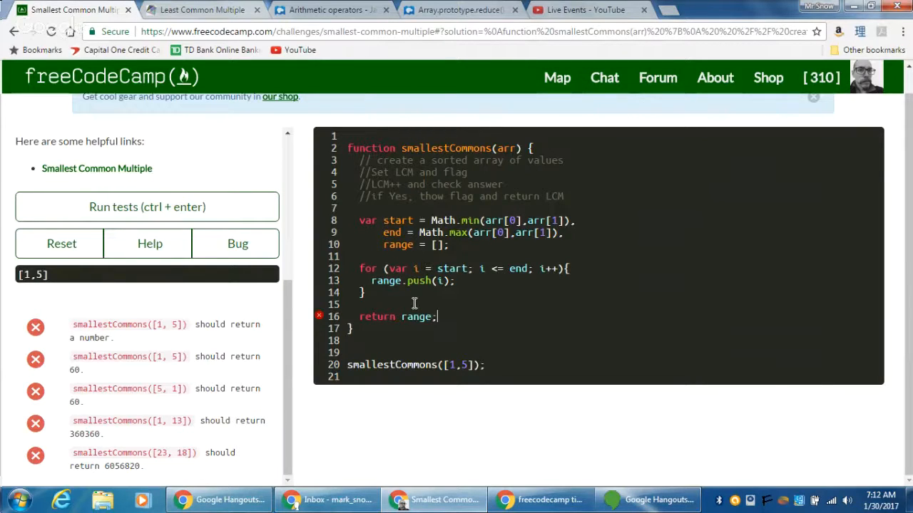
click(147, 207)
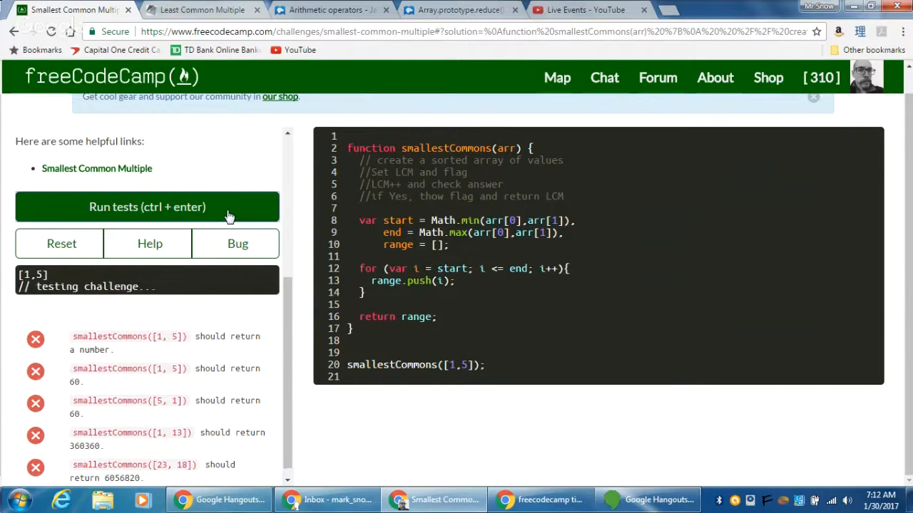
click(147, 207)
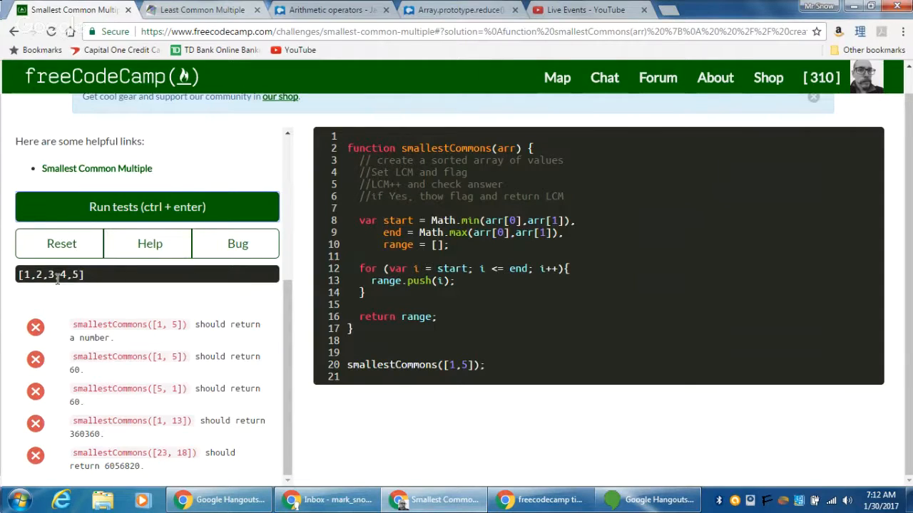
mouse_move(70, 283)
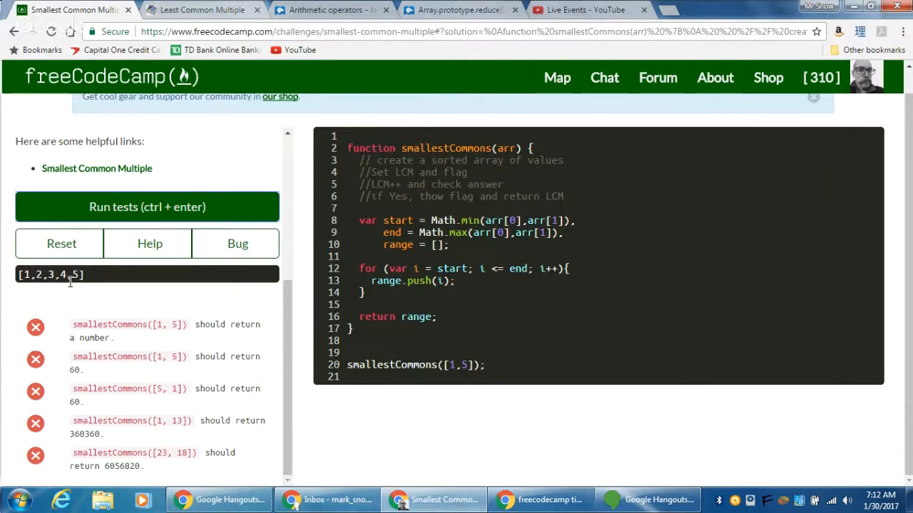
mouse_move(408, 315)
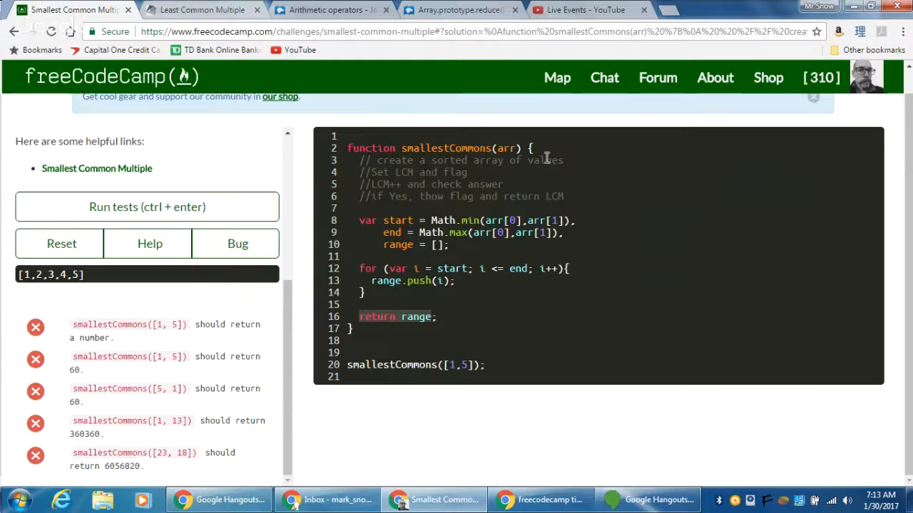
mouse_move(297, 388)
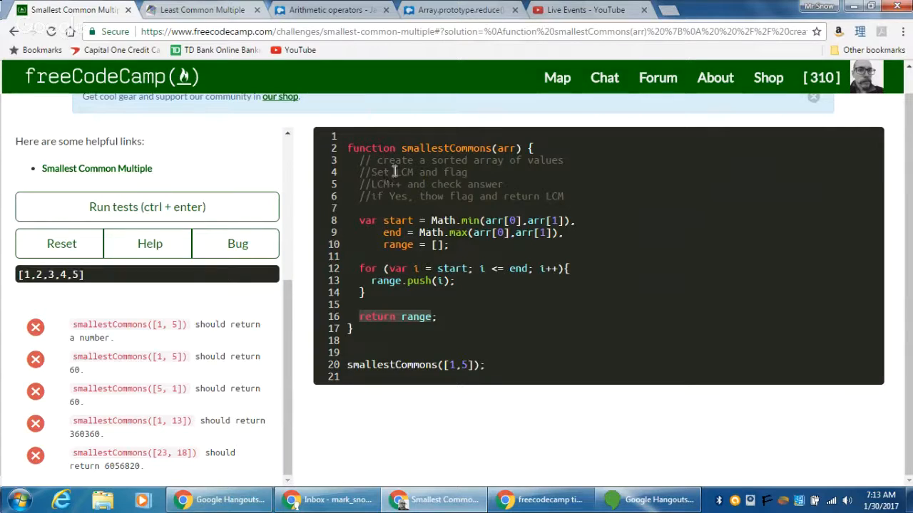
mouse_move(456, 161)
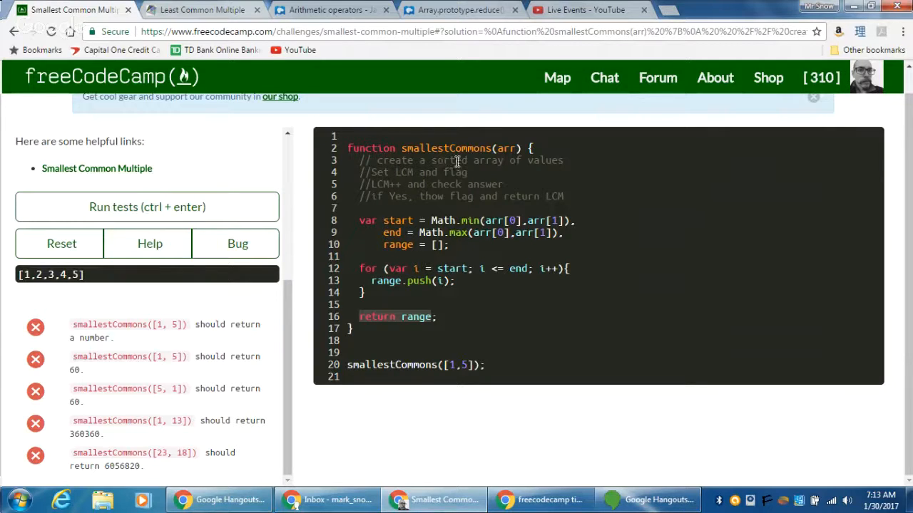
click(424, 317)
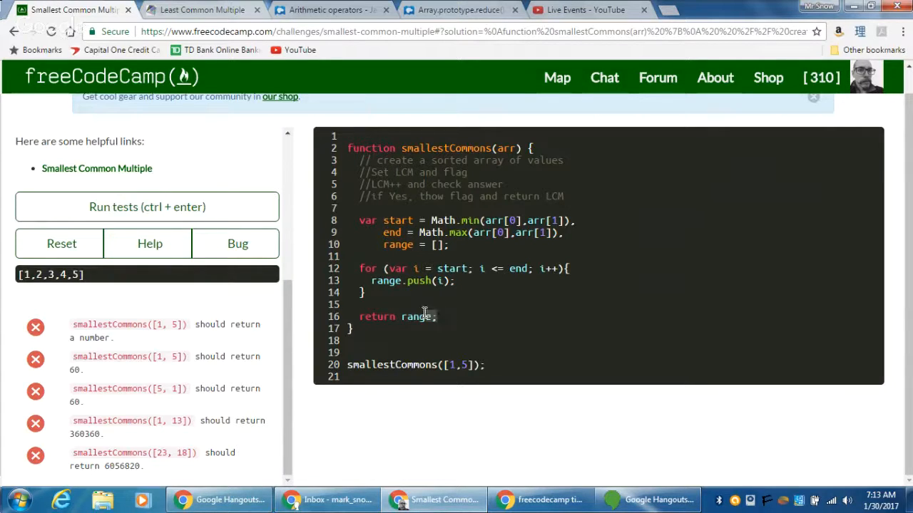
drag(360, 317, 436, 317)
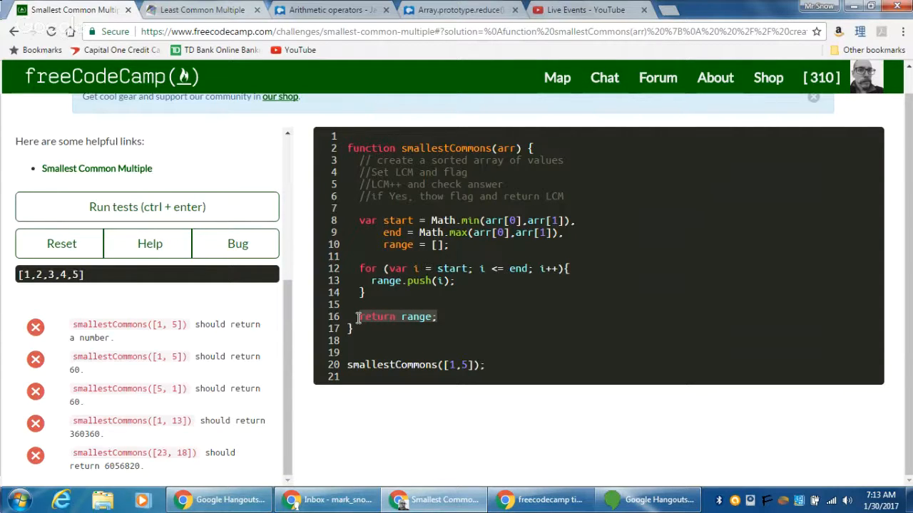
Step: Overwrite the return line with var LCM = 0, flag = true;
text(var)
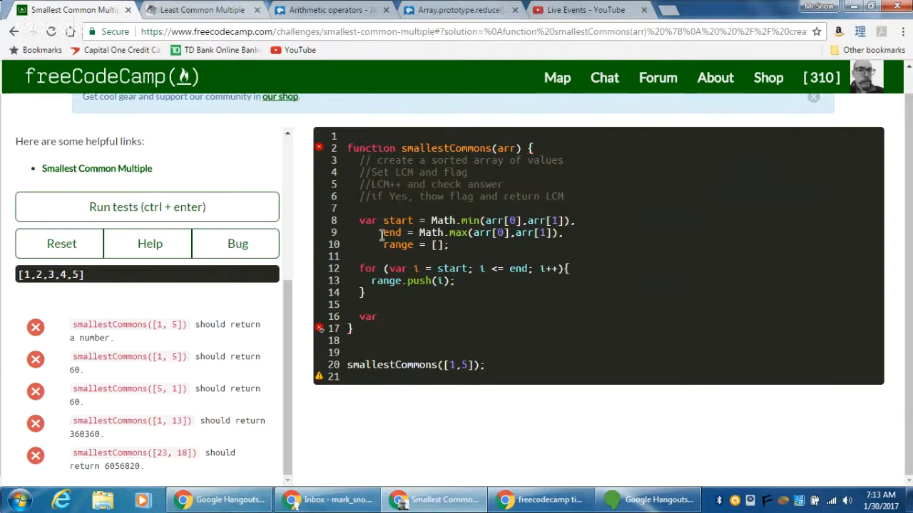
click(391, 317)
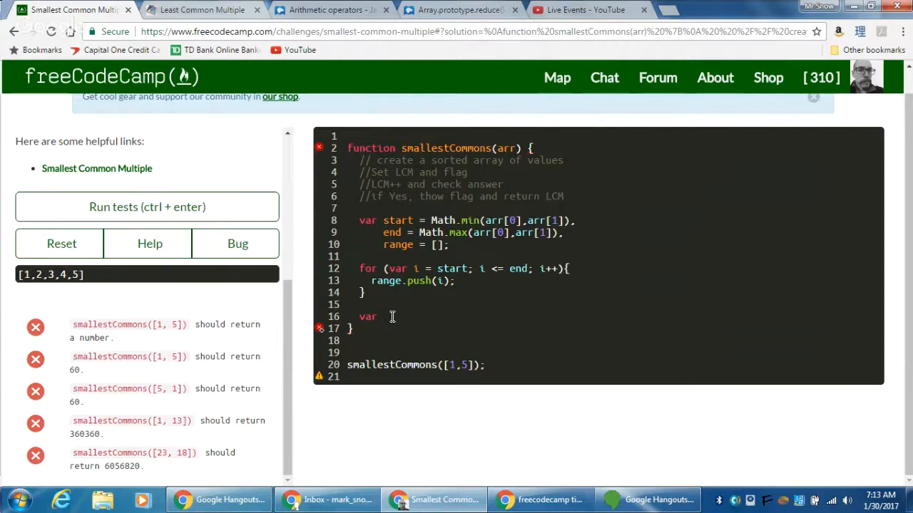
text(LCM =)
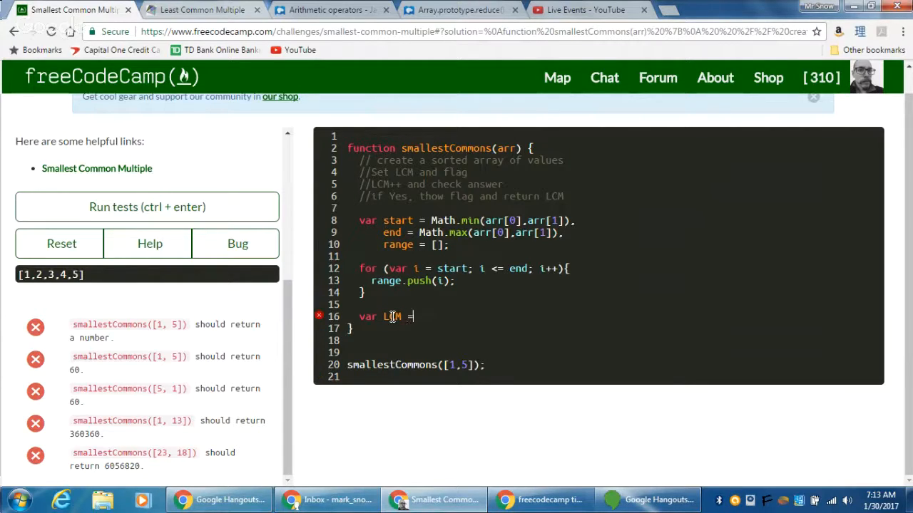
text(0)
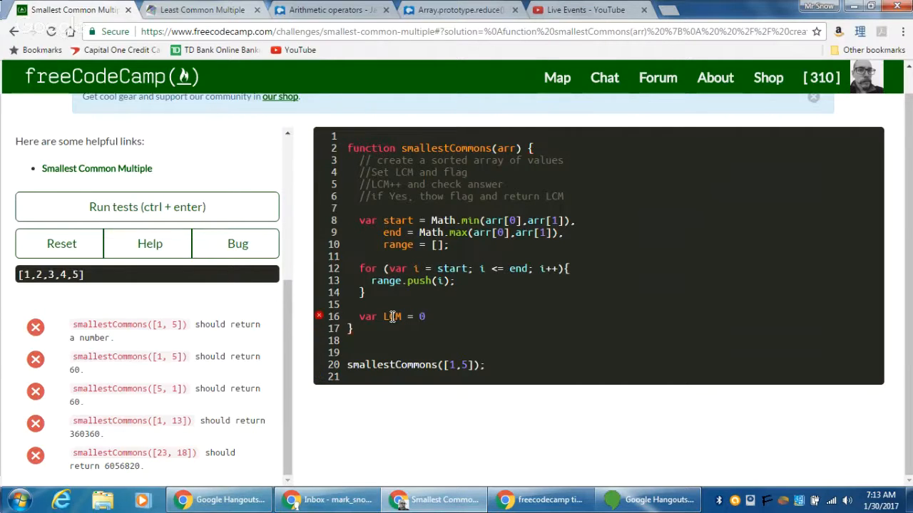
text(,)
text(flag =)
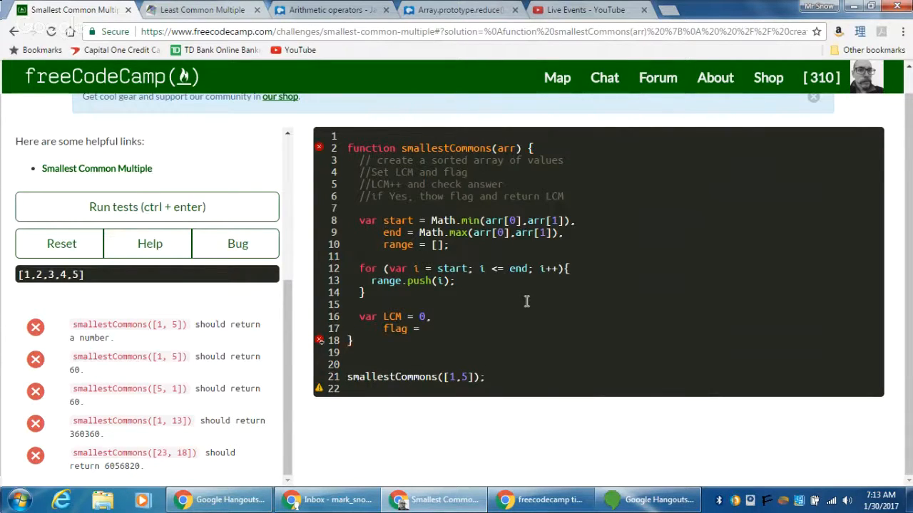
text(true;)
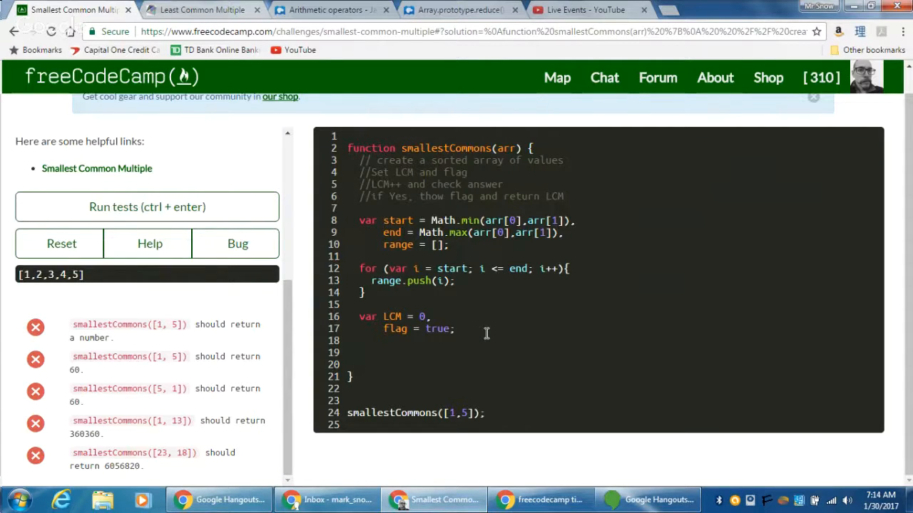
mouse_move(435, 369)
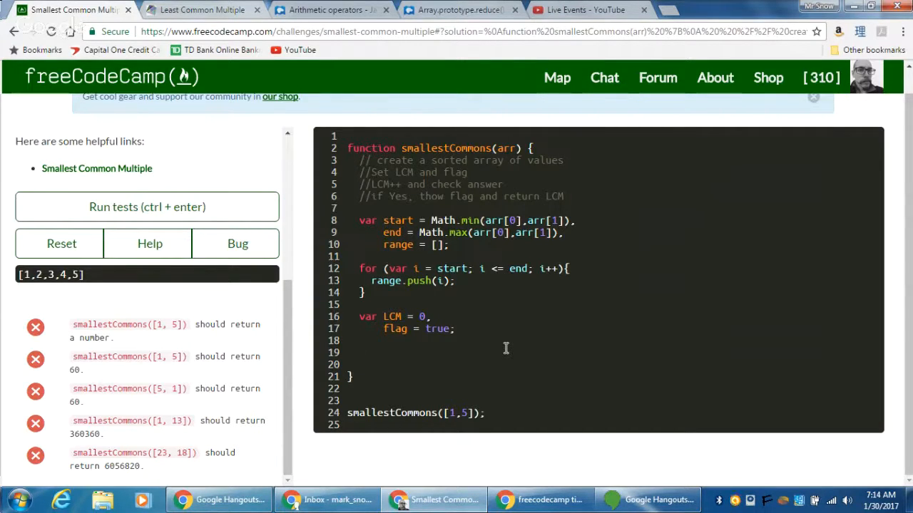
Step: On line 19, add while (flag) with an empty braced body
click(359, 353)
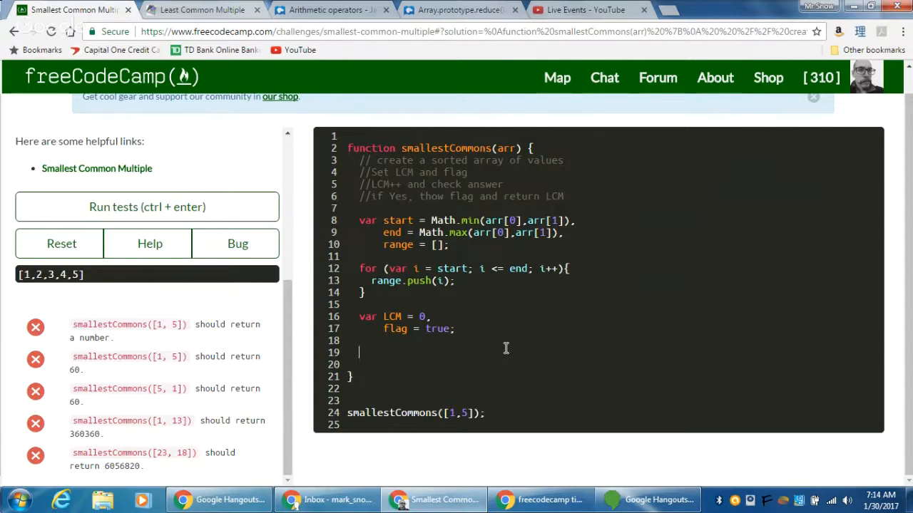
text(wh)
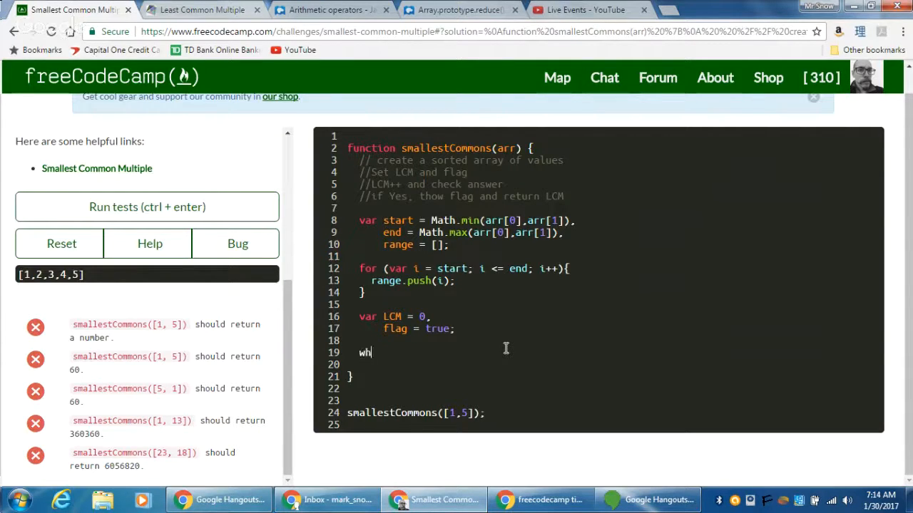
text(ile)
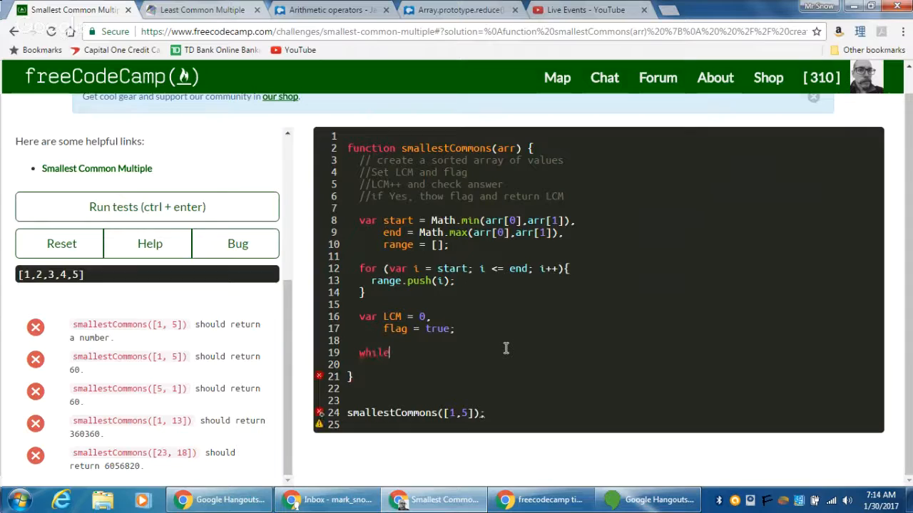
text(())
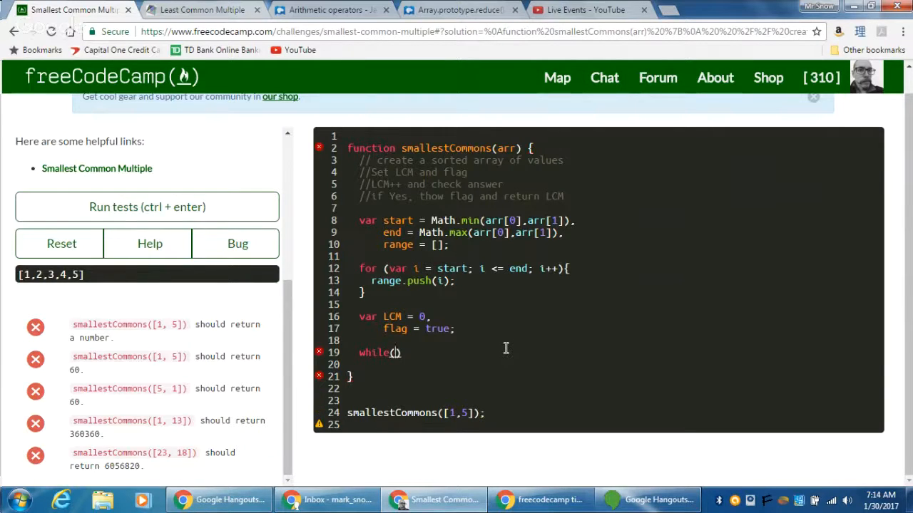
text(flag)
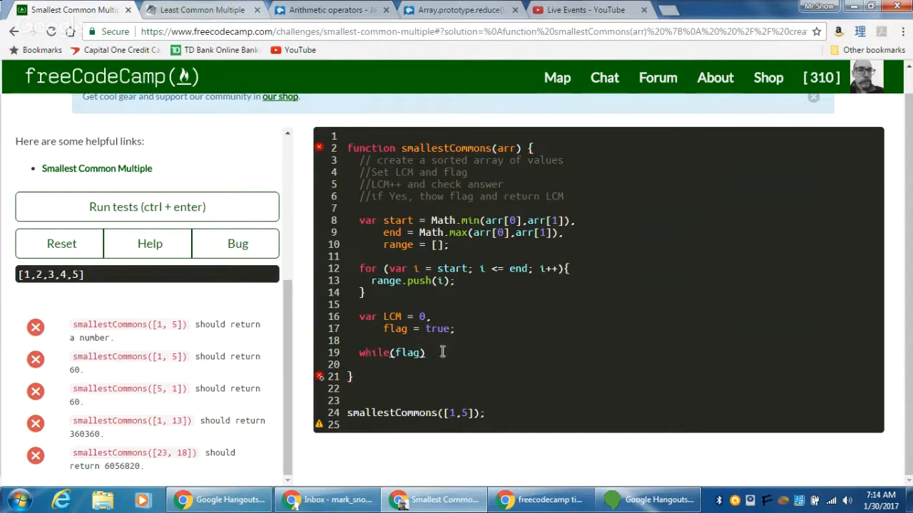
mouse_move(443, 350)
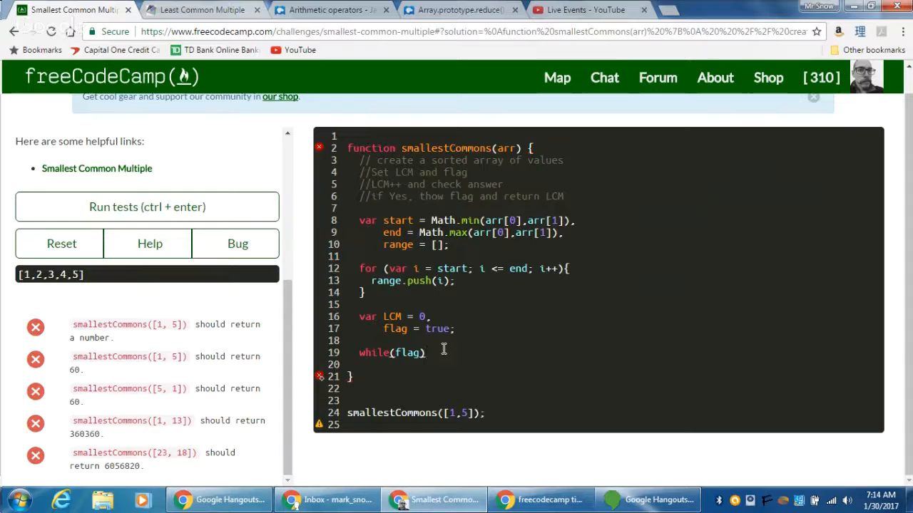
text({)
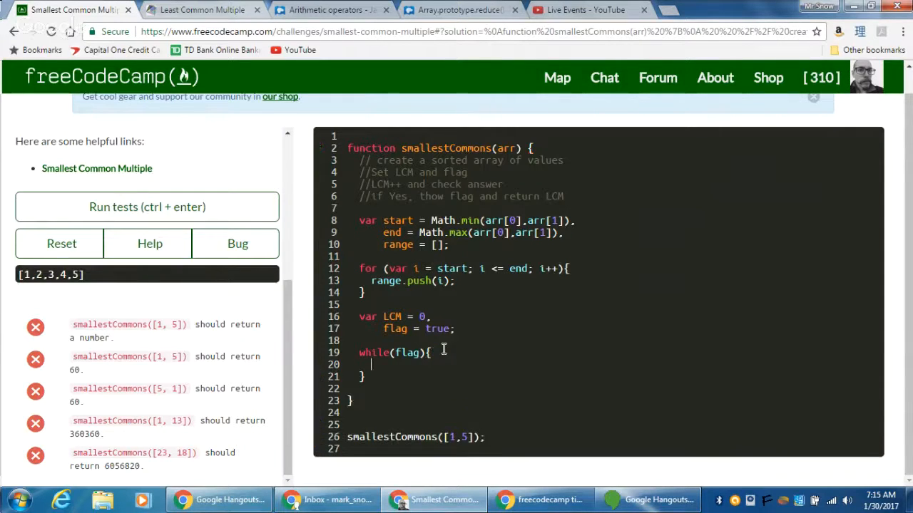
key(Enter)
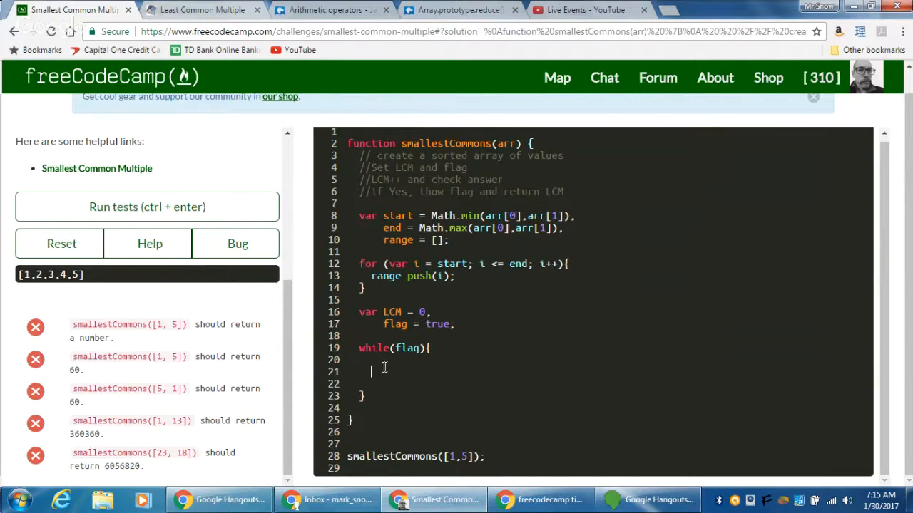
Step: Add LCM++; as the first statement inside the while loop
text(LC)
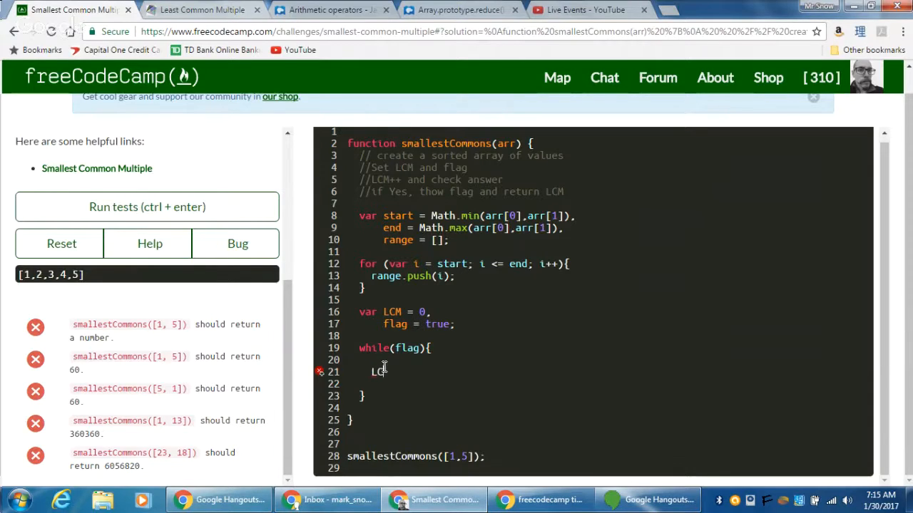
text(M++)
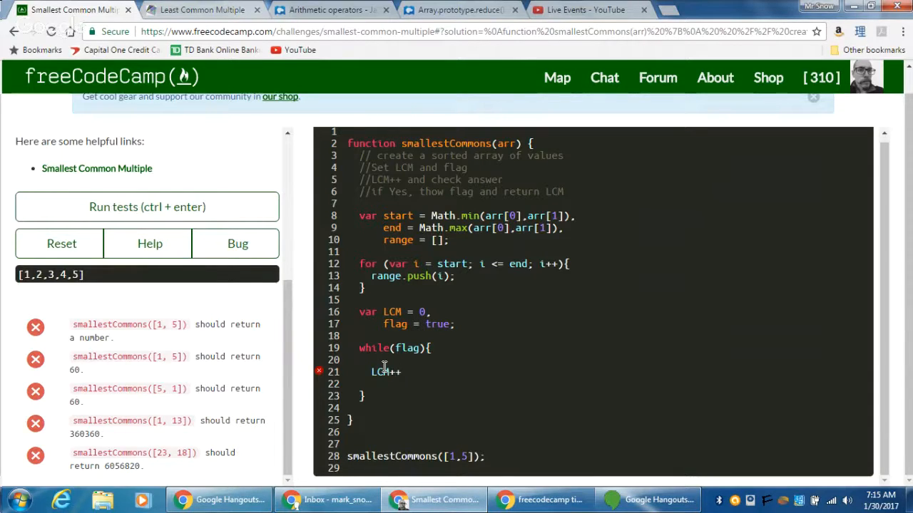
text(;)
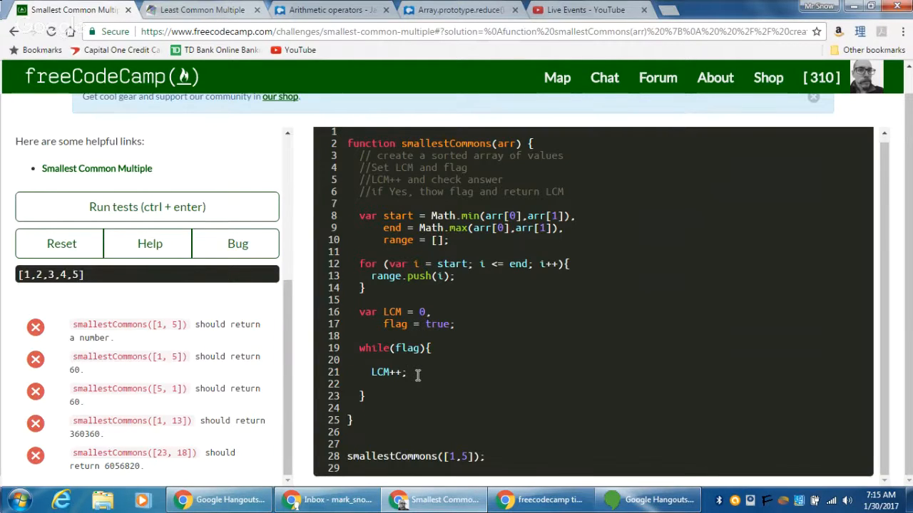
key(Enter)
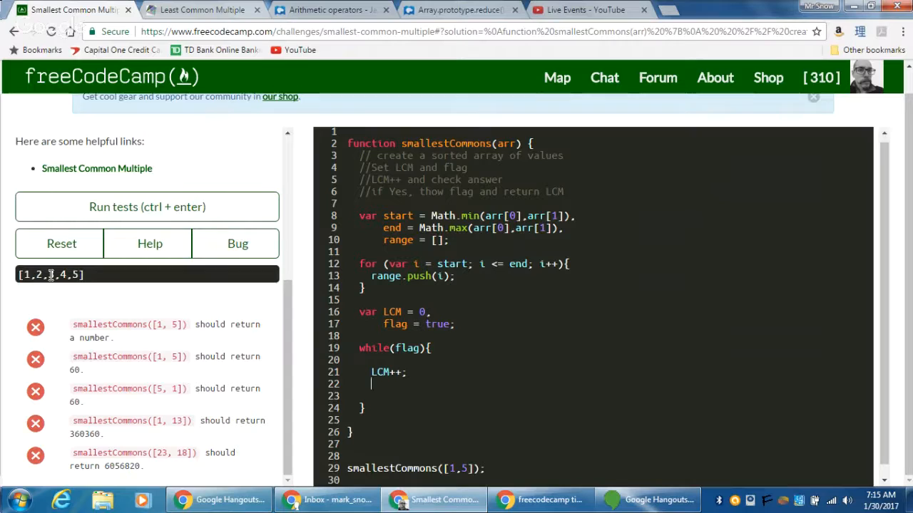
text(3)
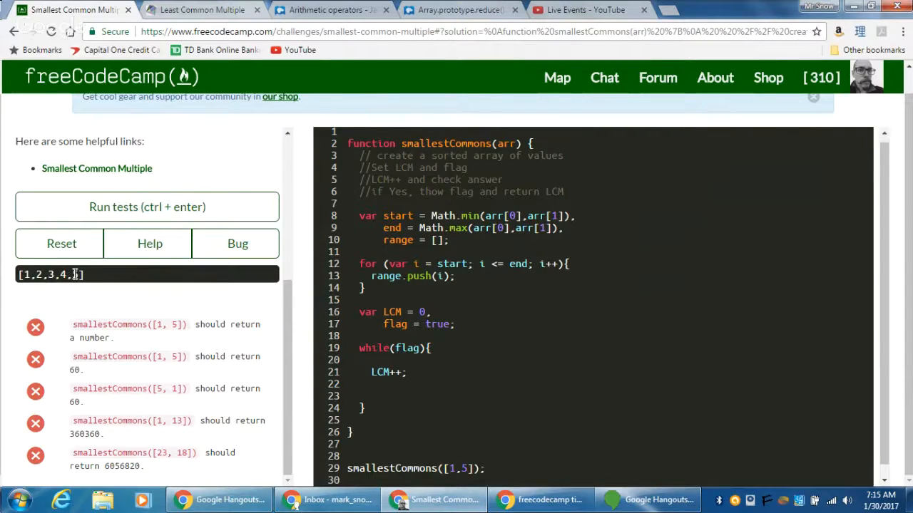
text(5])
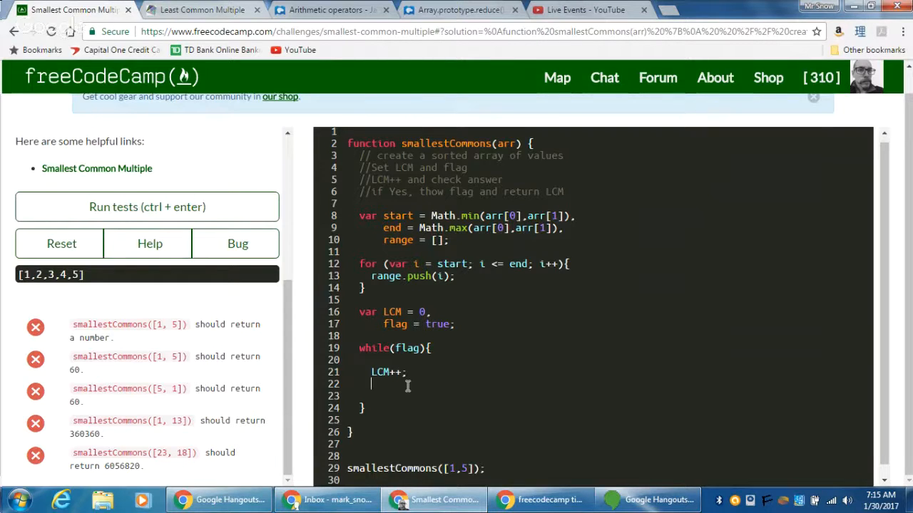
Step: Below LCM++, add for (var j = start; j <= end; j++) with an empty body
text(for ()
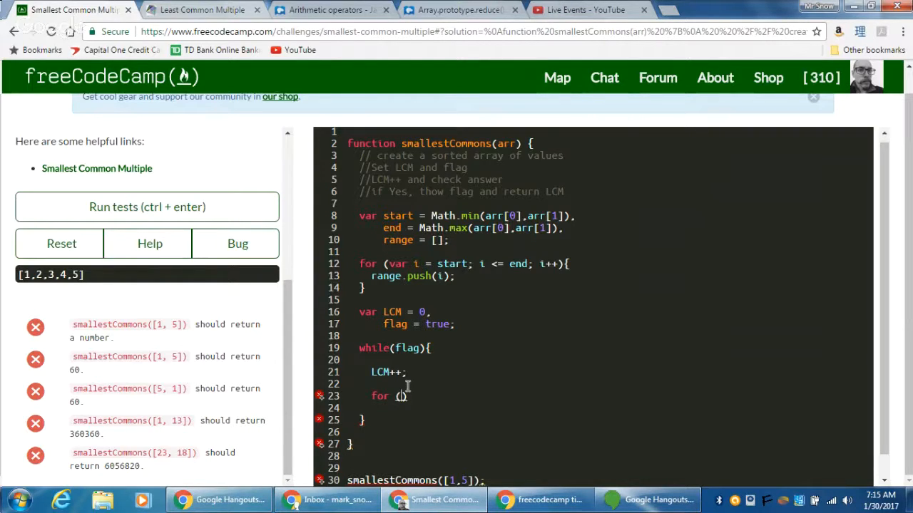
text(var)
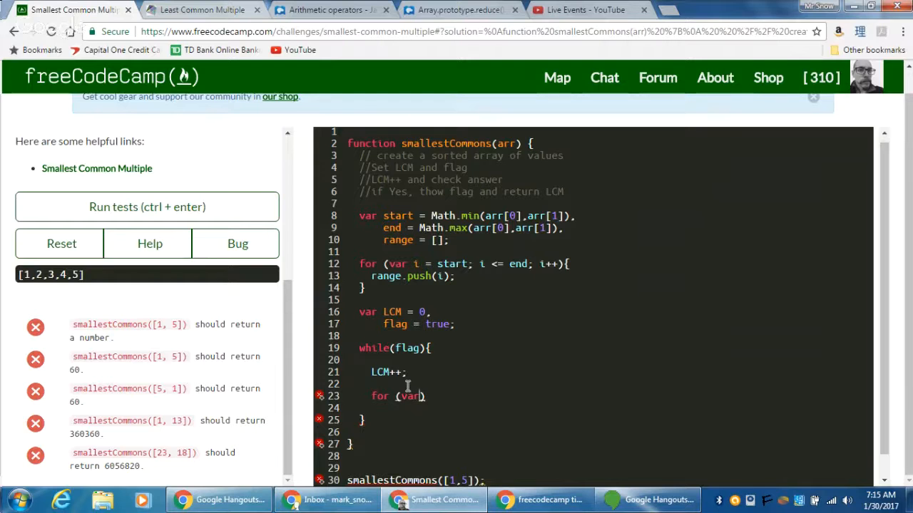
text(j)
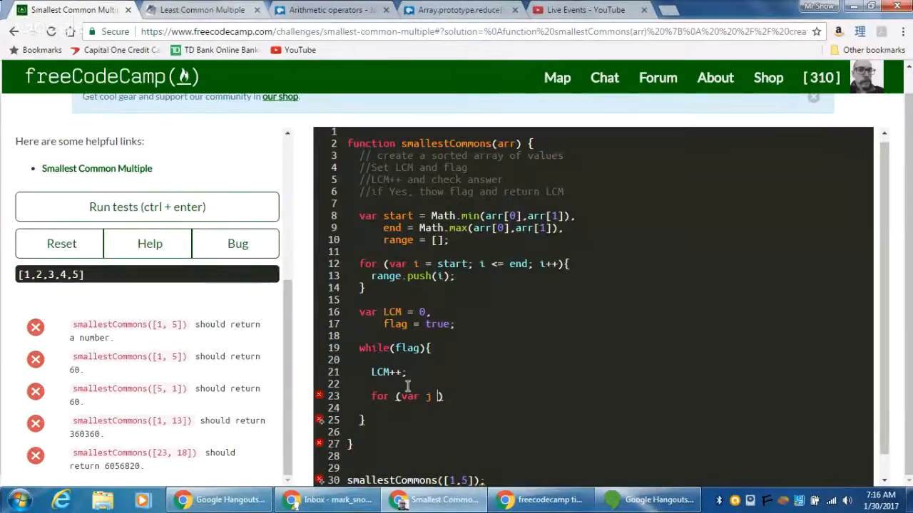
text(=)
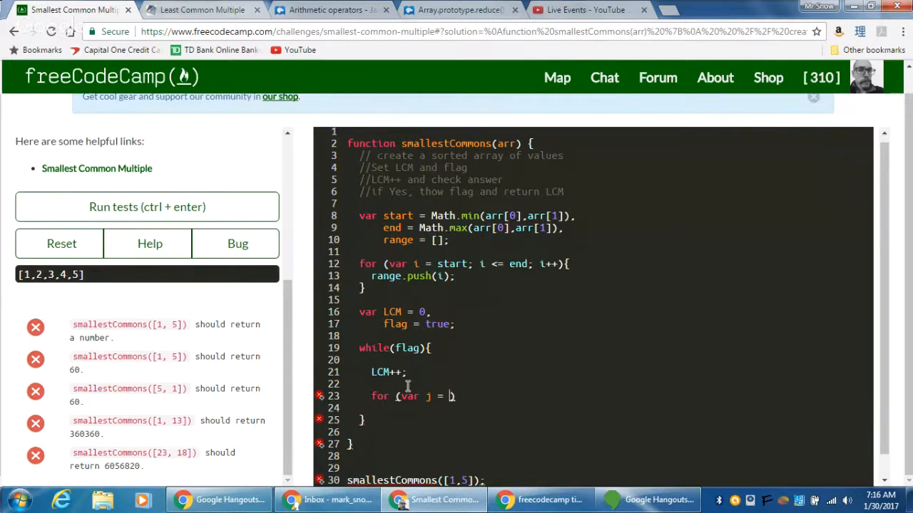
text(start)
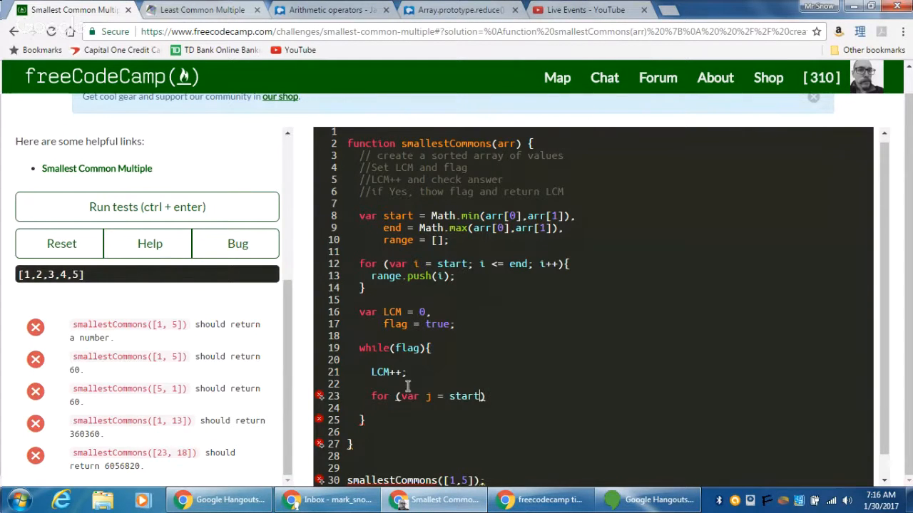
text(,)
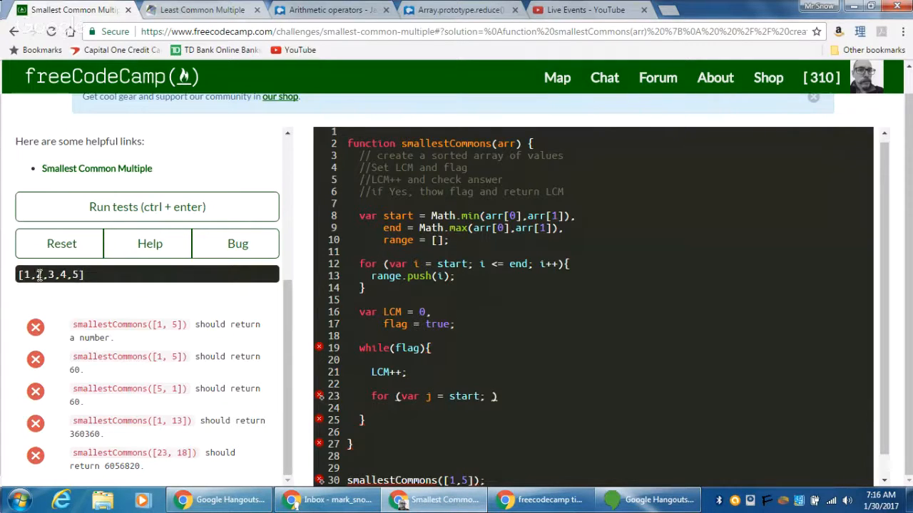
text(2)
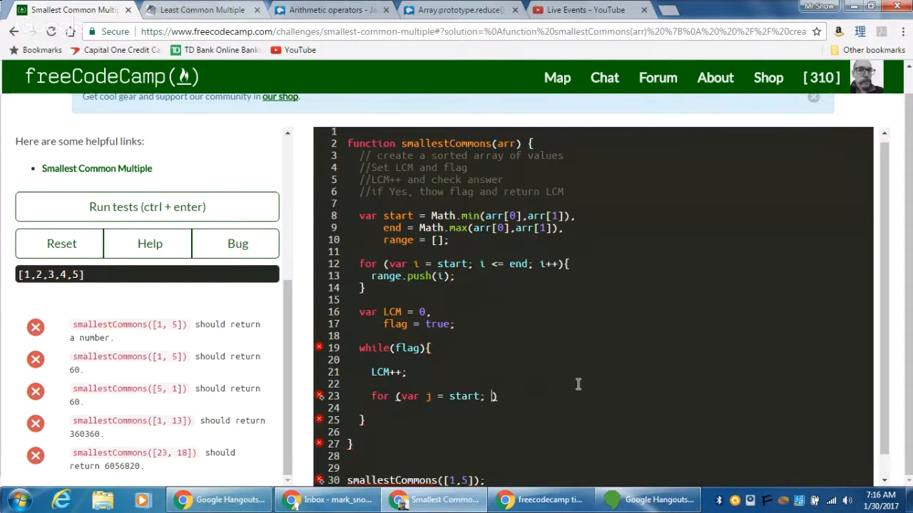
text(j <= end;)
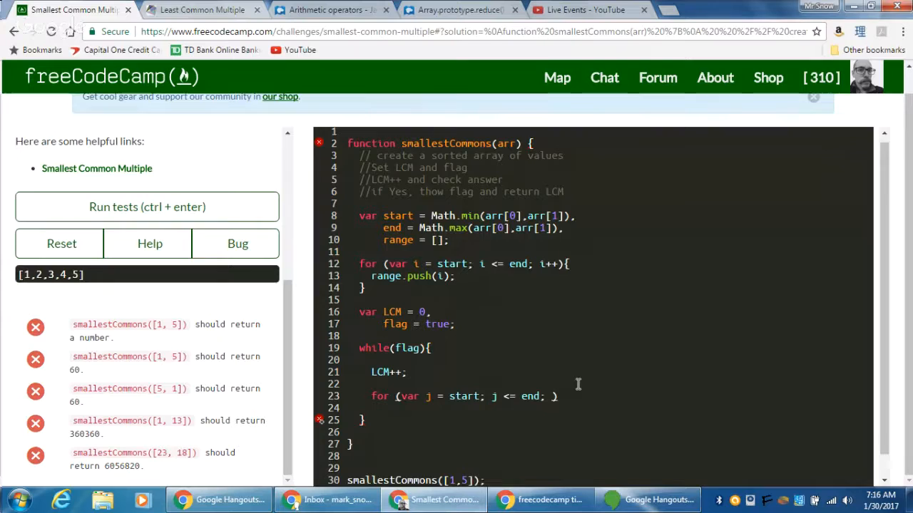
text(j++)
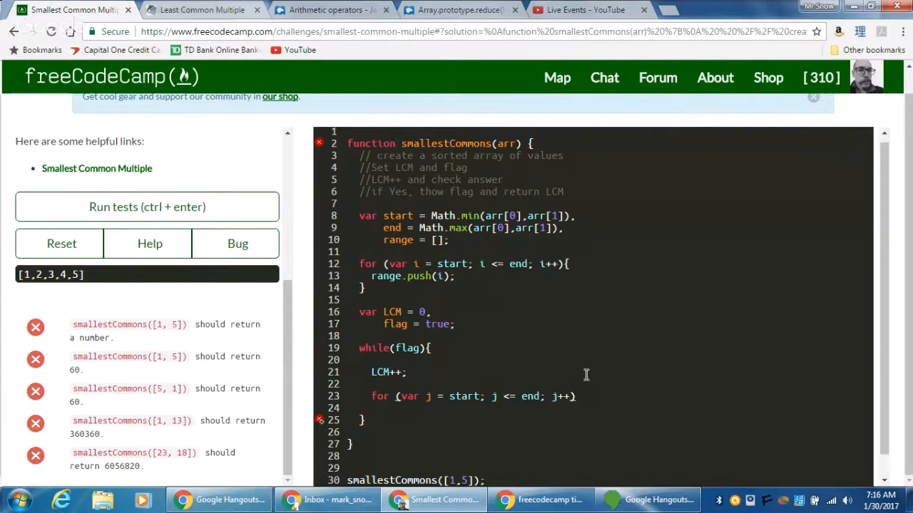
mouse_move(621, 393)
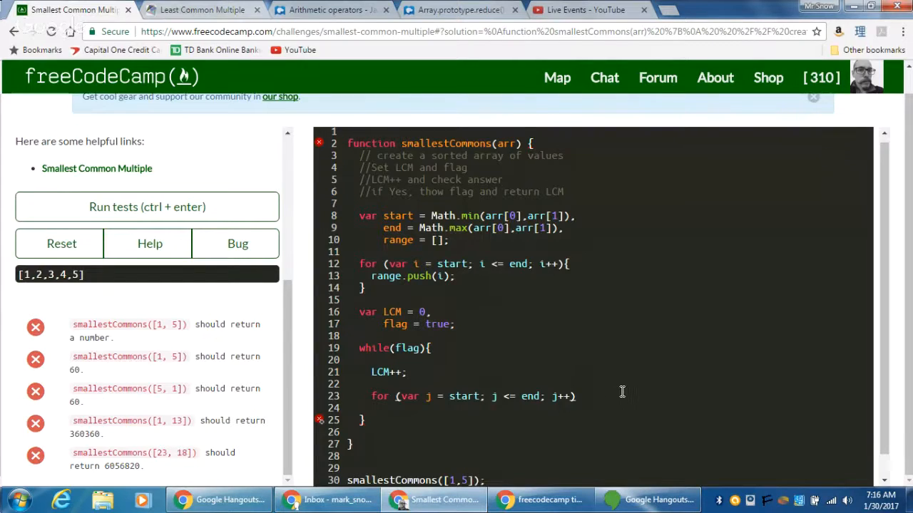
mouse_move(605, 395)
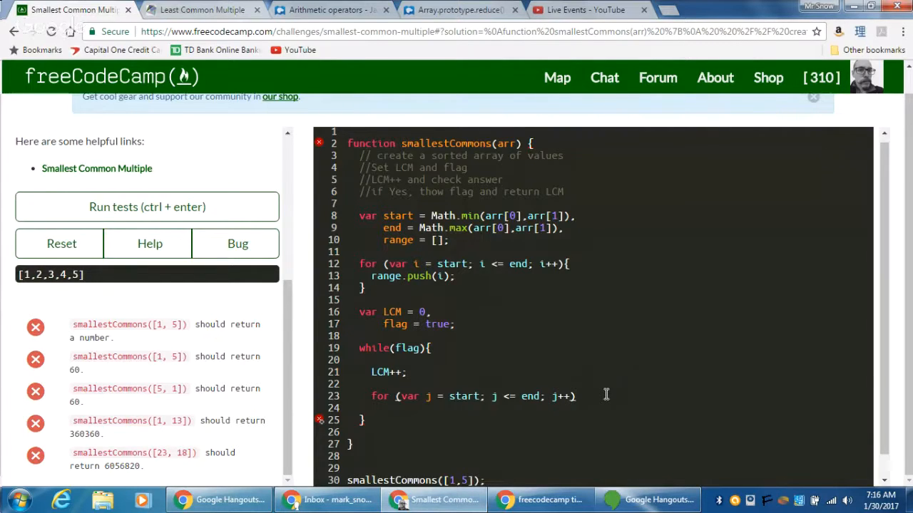
text({})
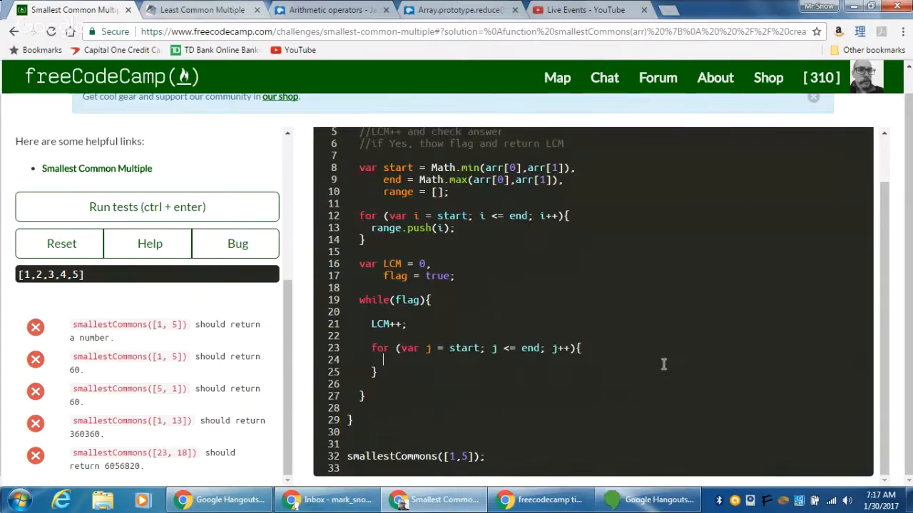
key(Enter)
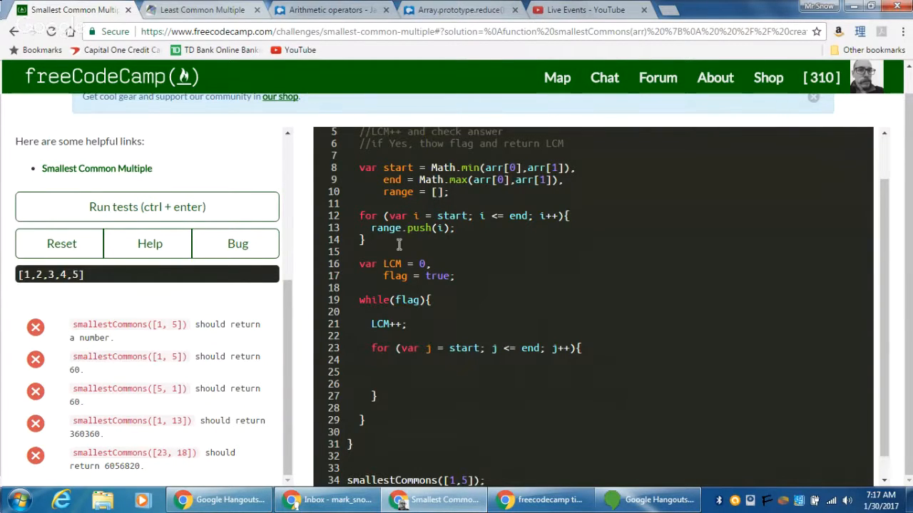
mouse_move(370, 216)
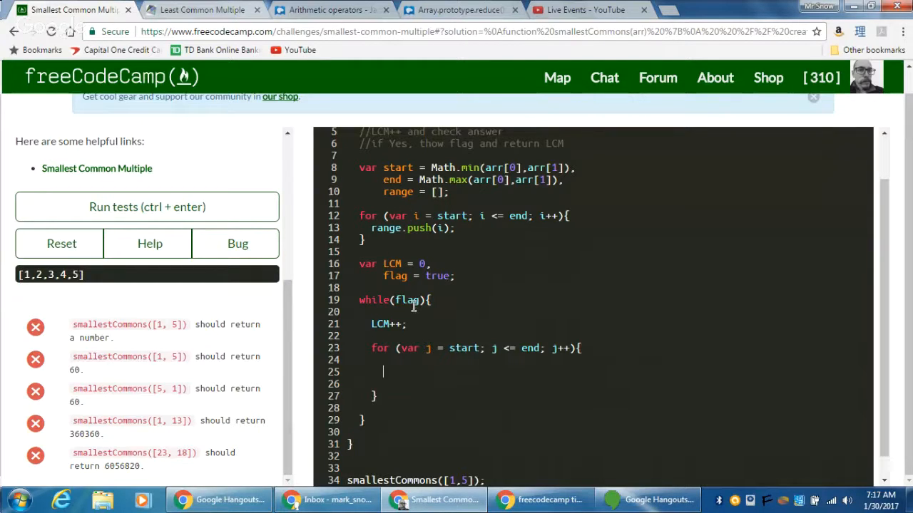
mouse_move(309, 389)
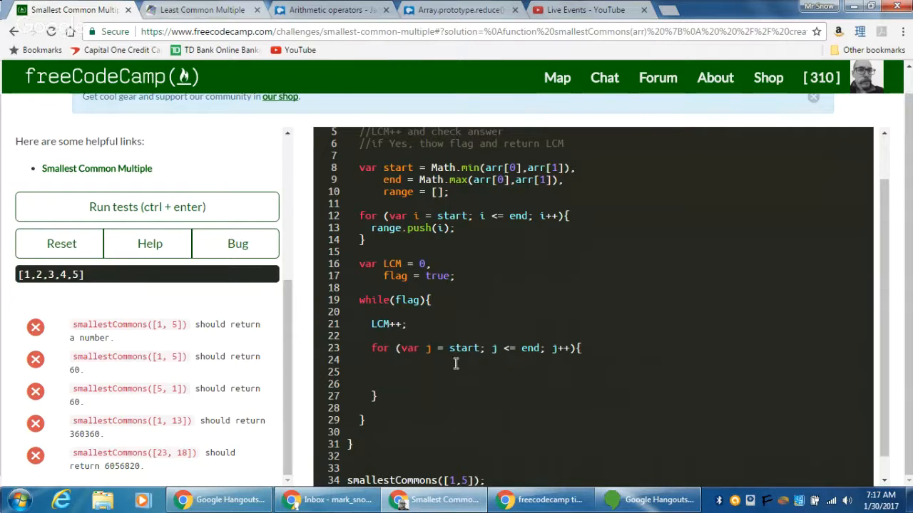
mouse_move(452, 348)
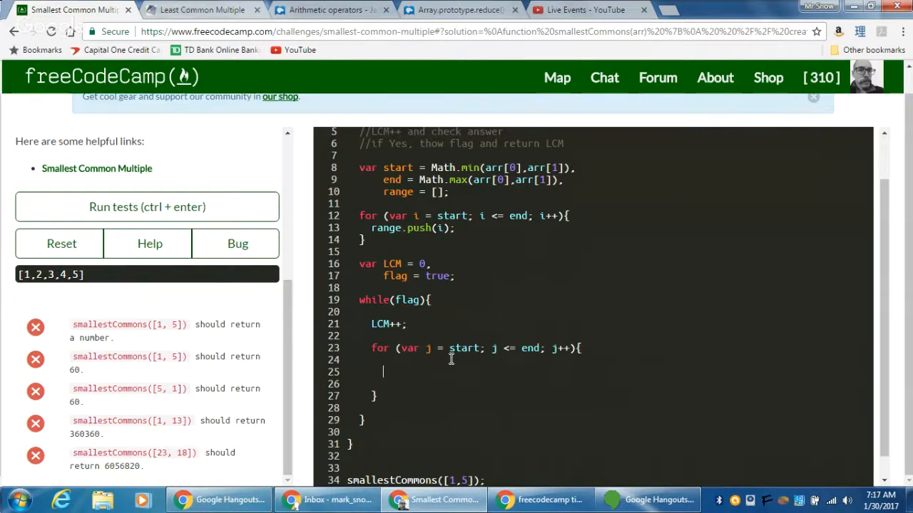
mouse_move(425, 355)
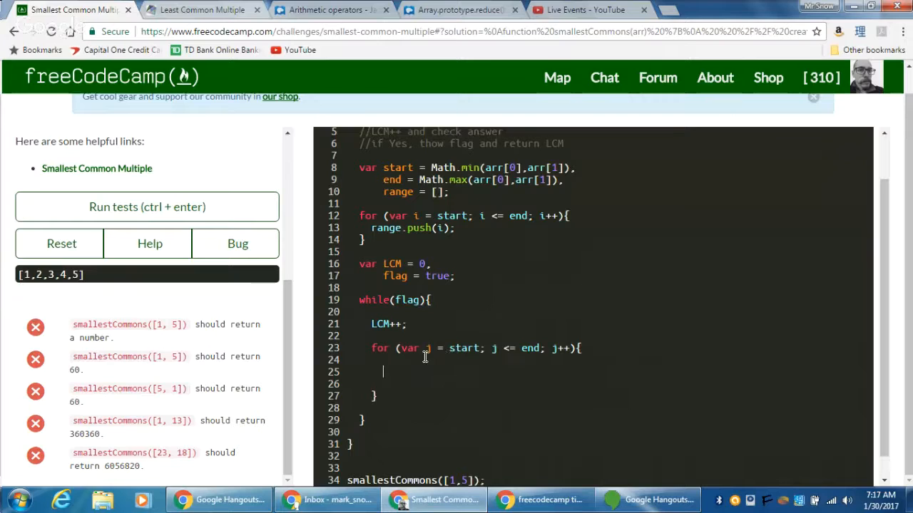
mouse_move(400, 369)
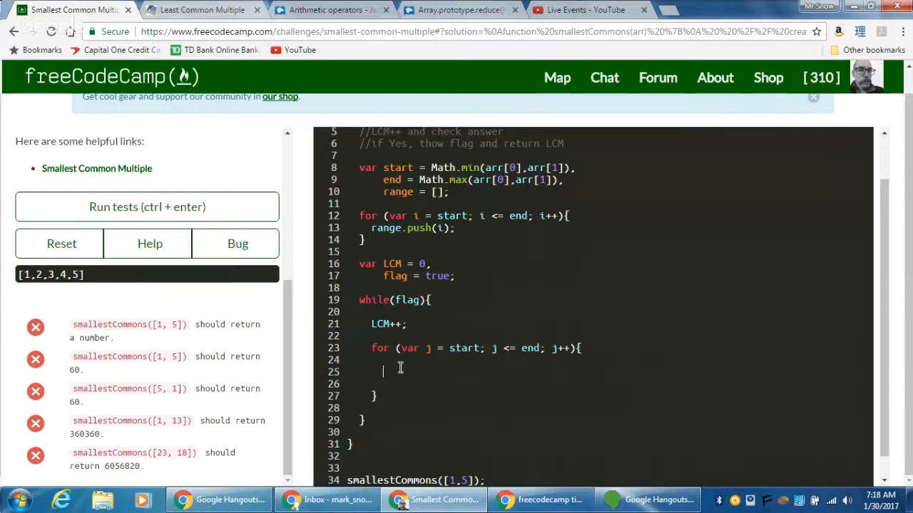
Step: In the inner for loop, add an if (LCM % … !== 0) check containing break
text(if)
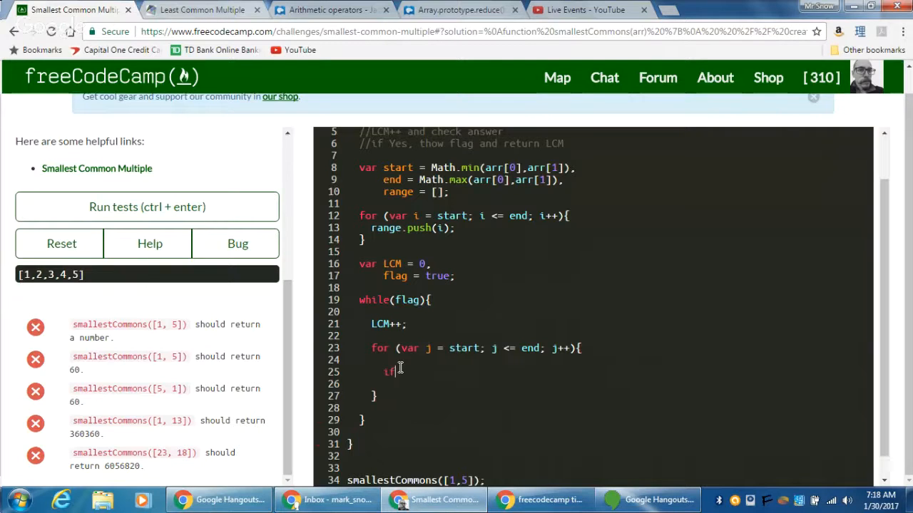
text(())
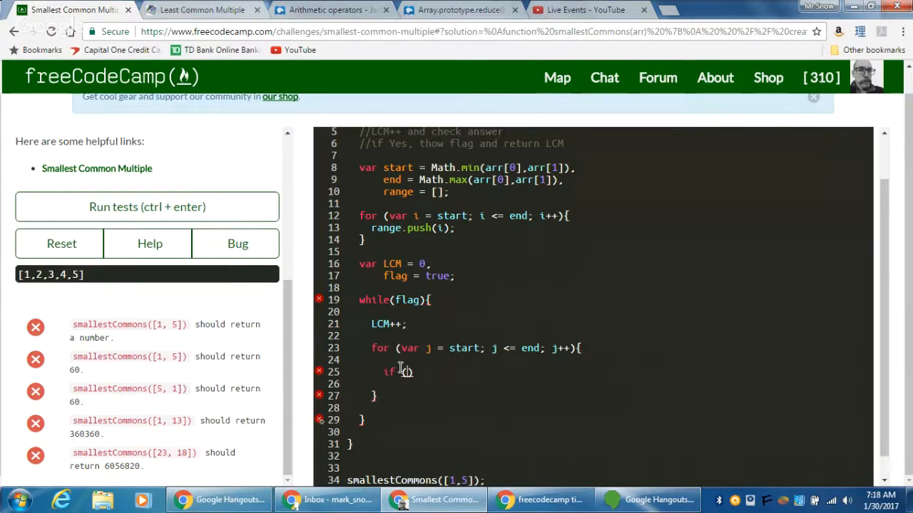
mouse_move(728, 331)
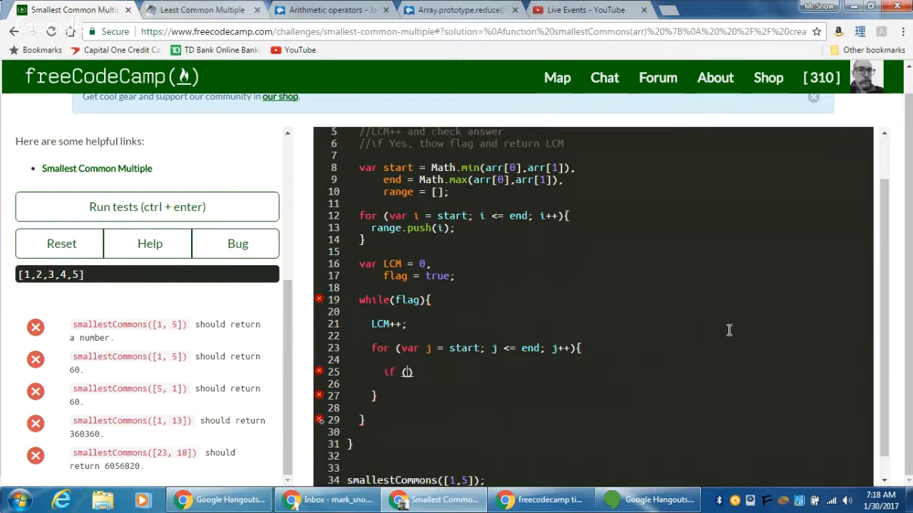
text(LCM)
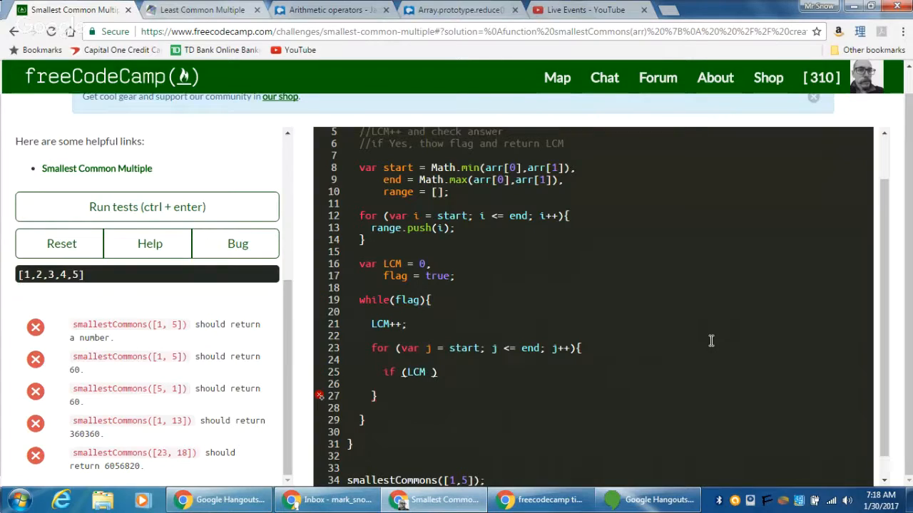
text(%)
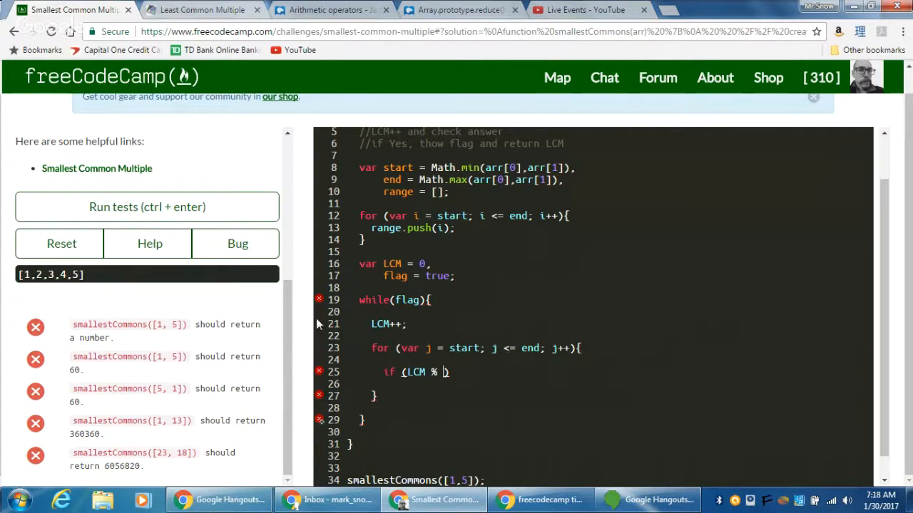
mouse_move(172, 277)
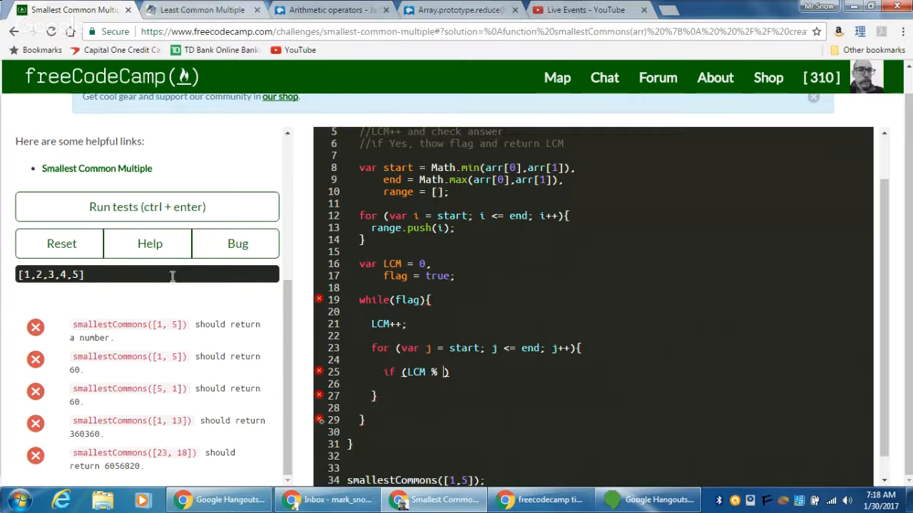
mouse_move(510, 366)
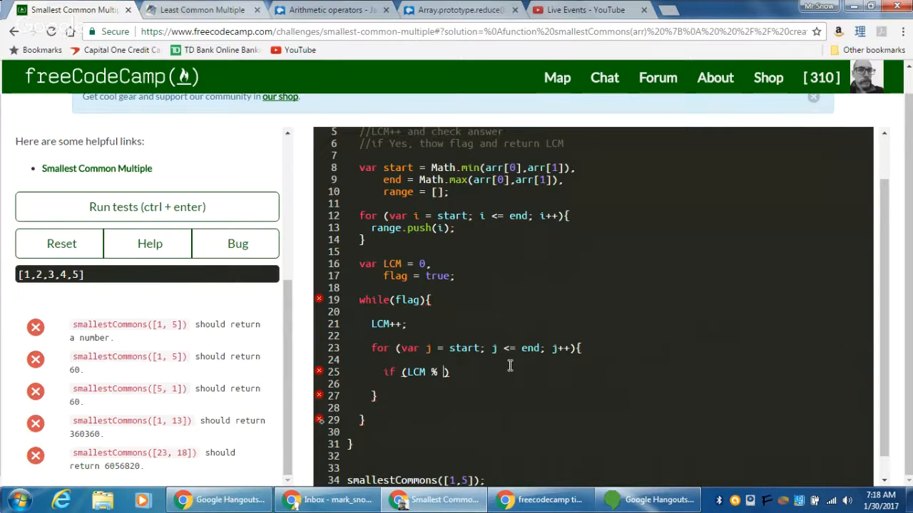
text(==)
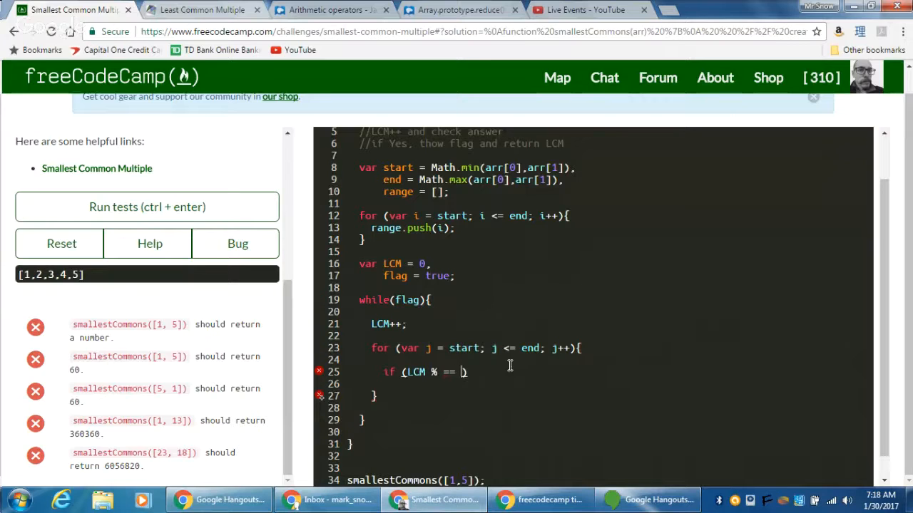
text(0)
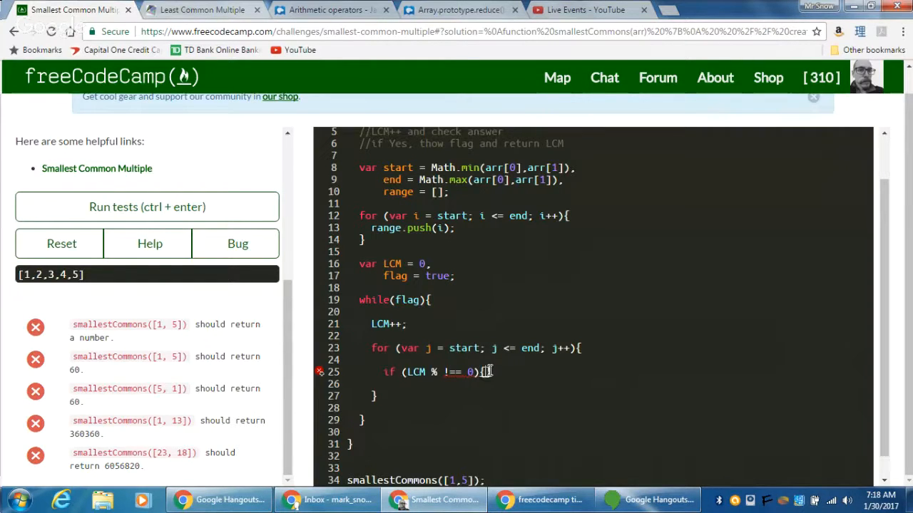
text(break)
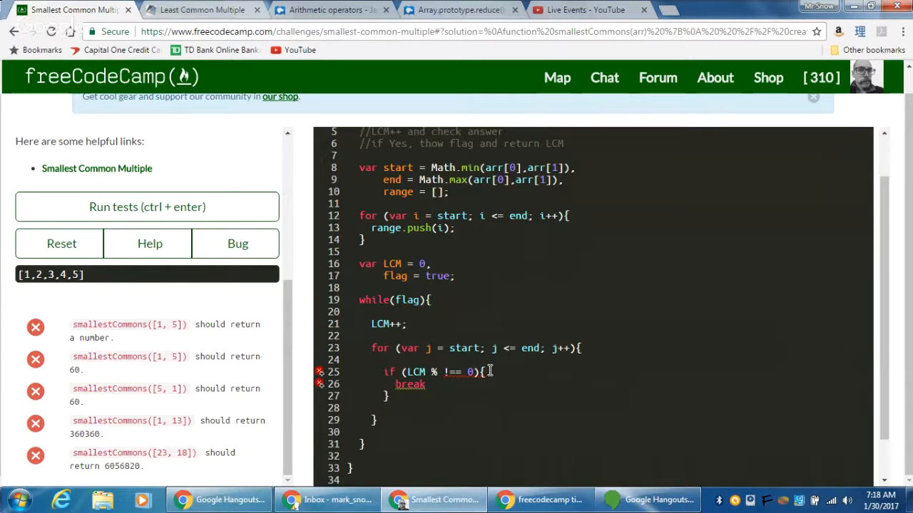
text(;)
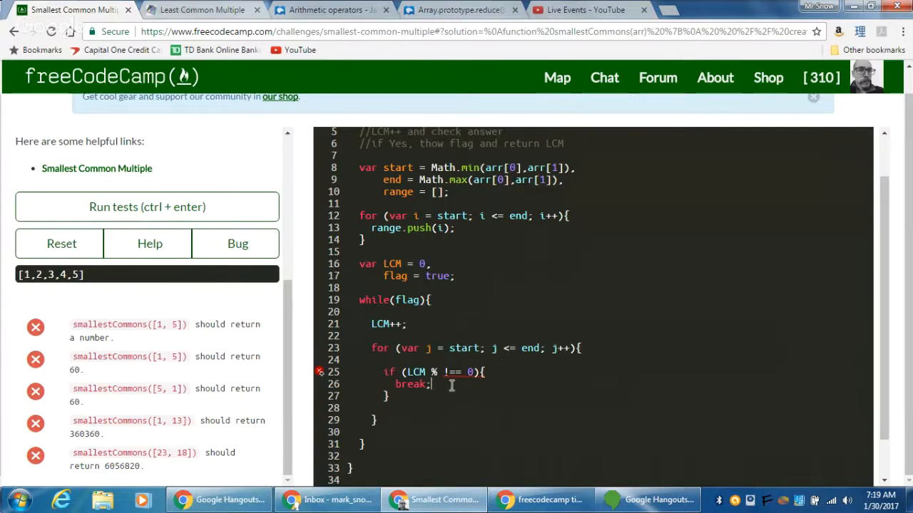
mouse_move(490, 348)
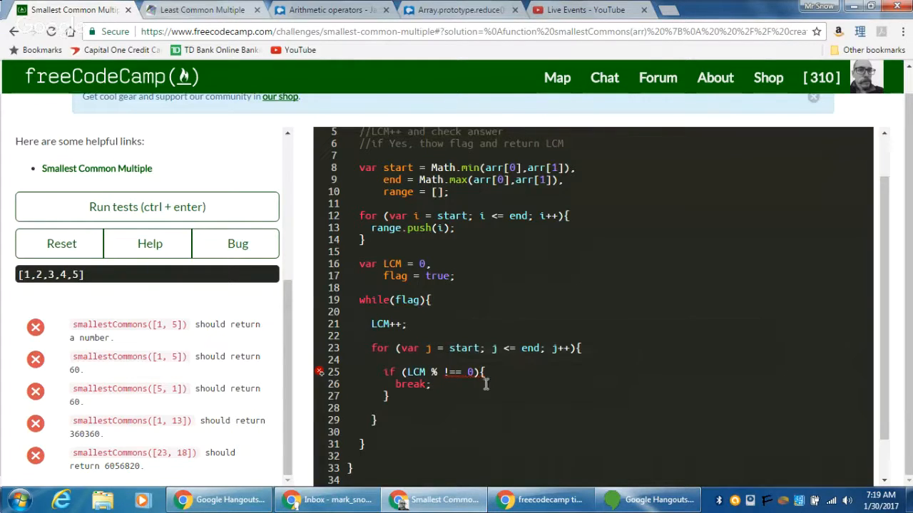
mouse_move(451, 372)
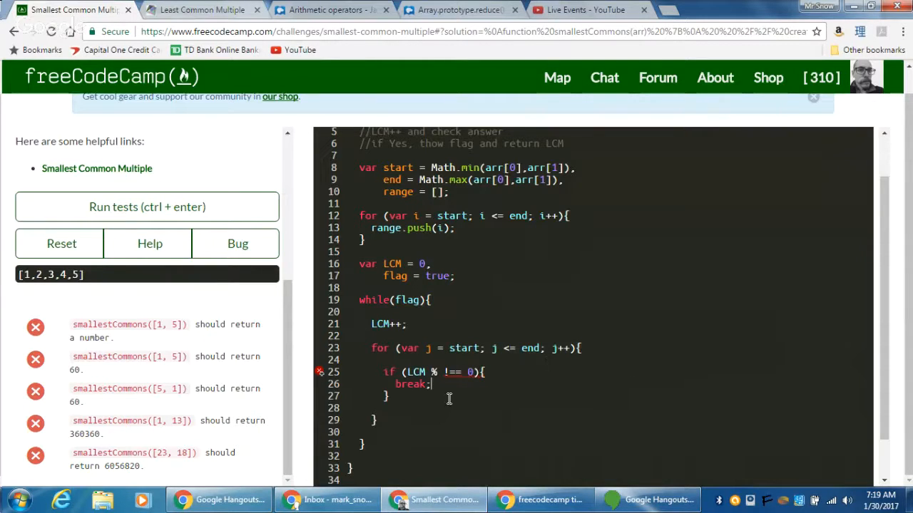
mouse_move(472, 372)
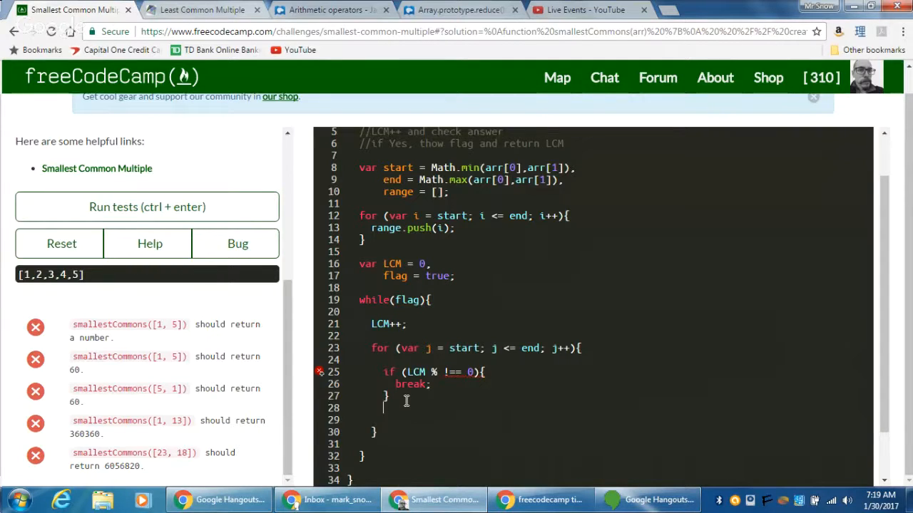
Step: Add an else if (j===end) branch setting flag = false after the break check
text(elsf)
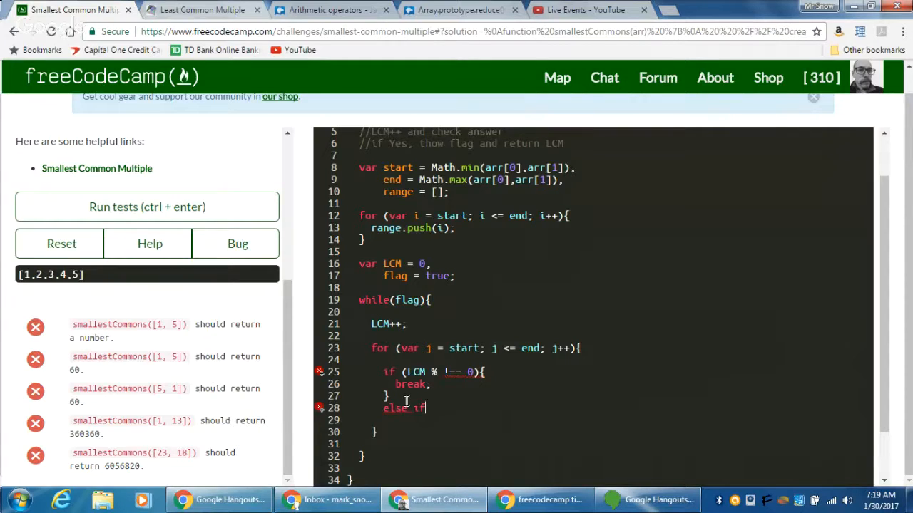
text(())
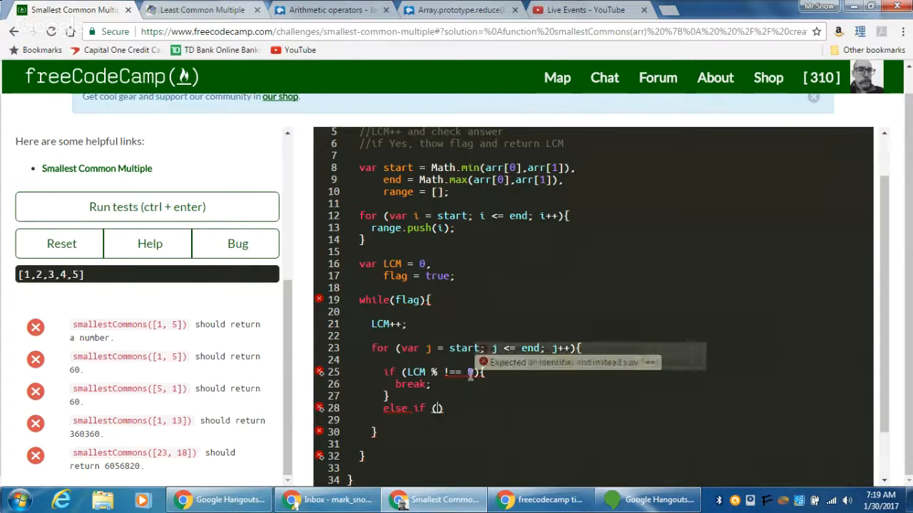
text(0)
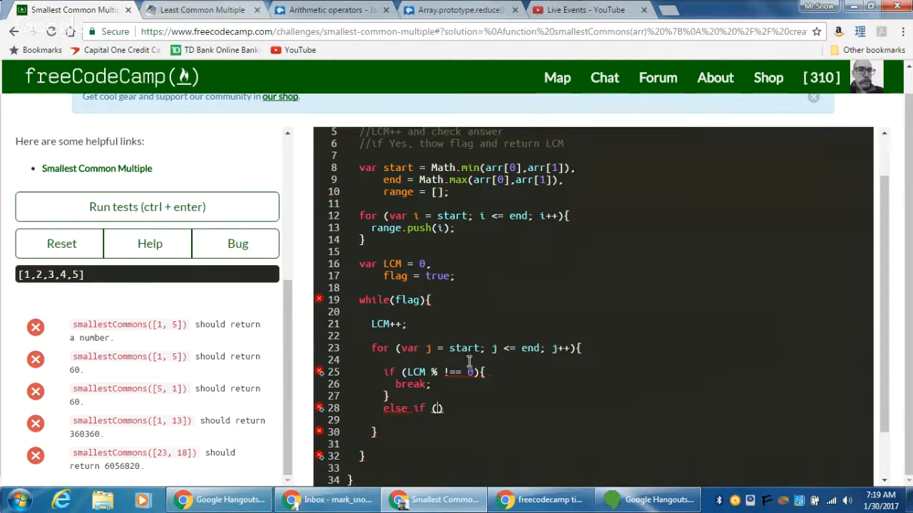
mouse_move(449, 407)
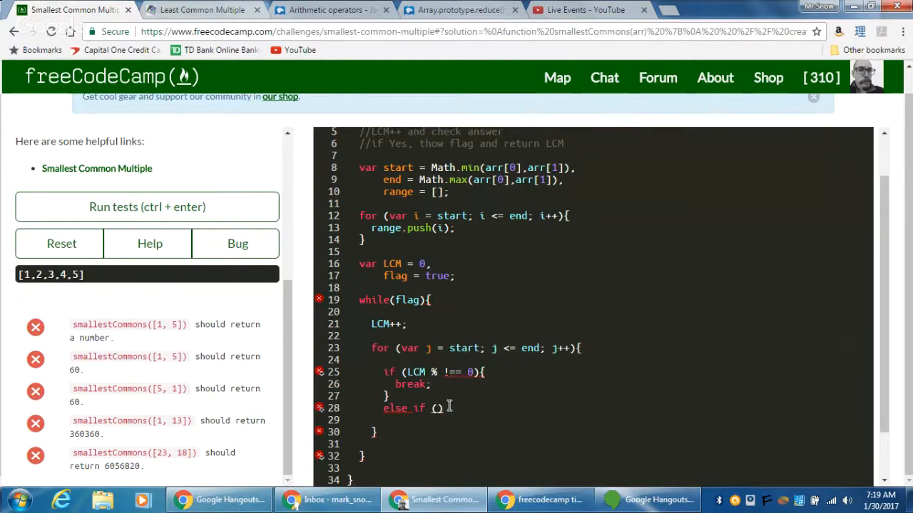
mouse_move(439, 408)
text(j)
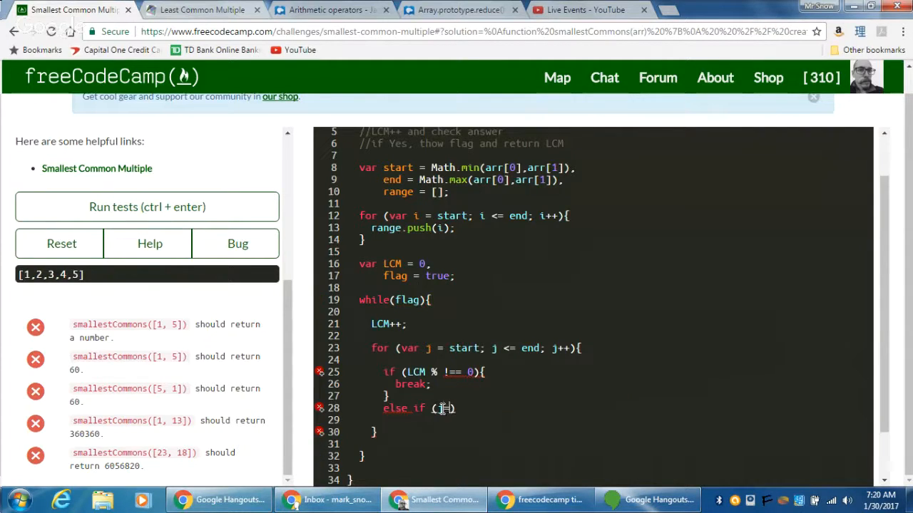
text(===end)
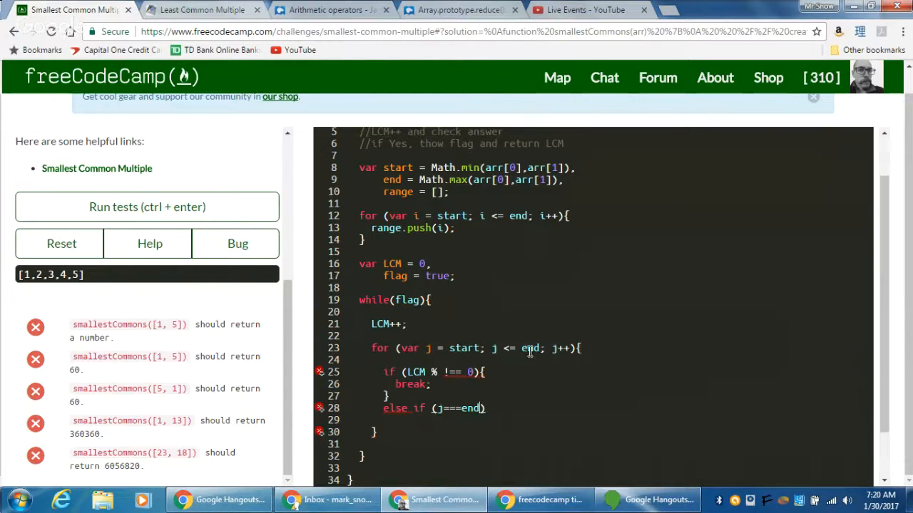
mouse_move(462, 381)
text({)
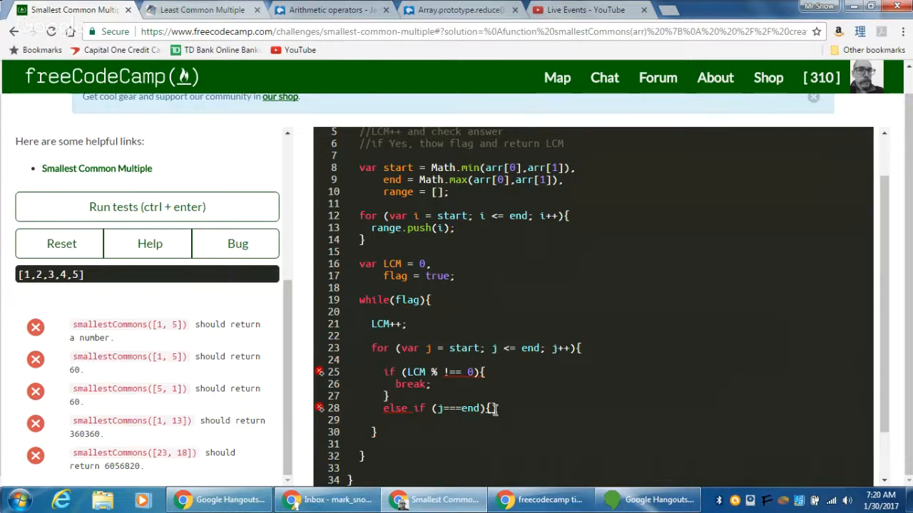
text(flag = fa)
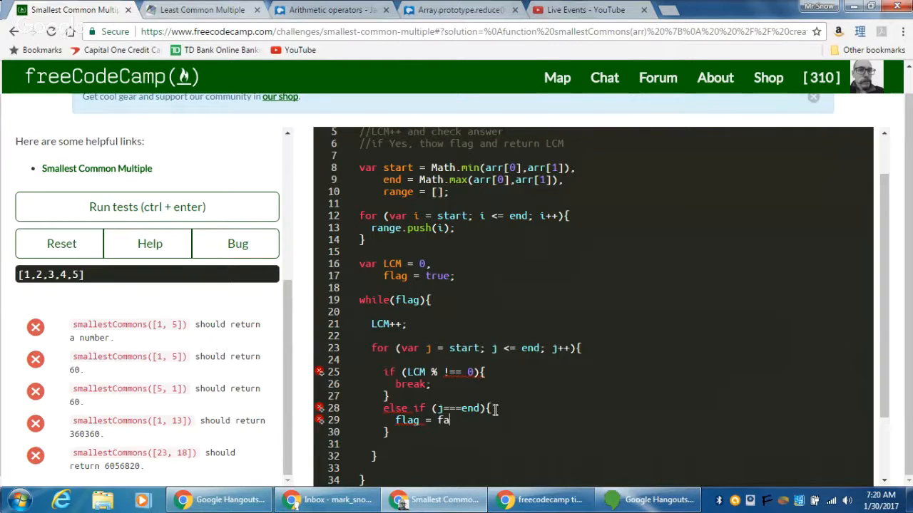
text(lse;)
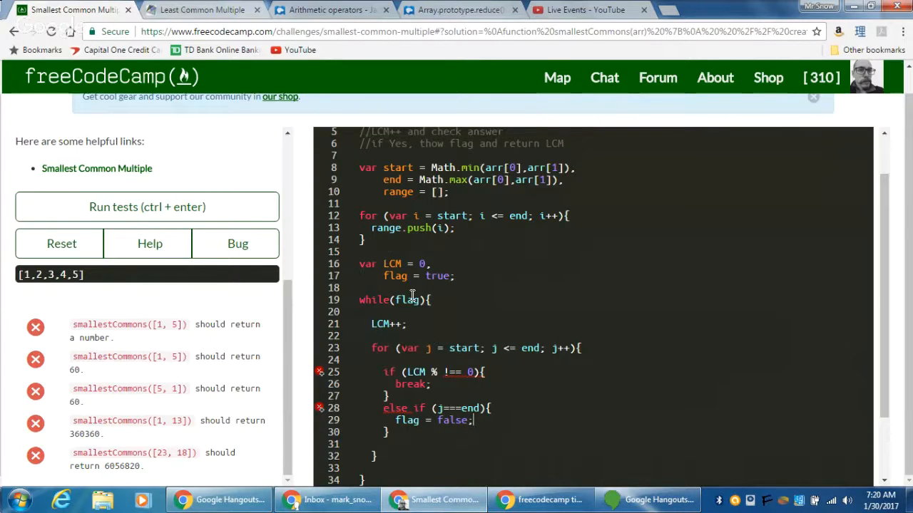
mouse_move(417, 301)
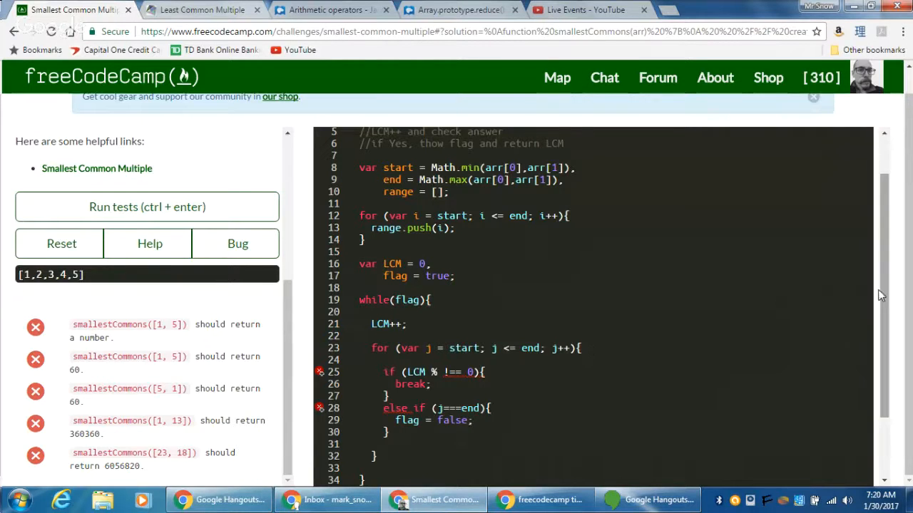
Step: Add return LCM; on a new line after the while loop
scroll(down, 3)
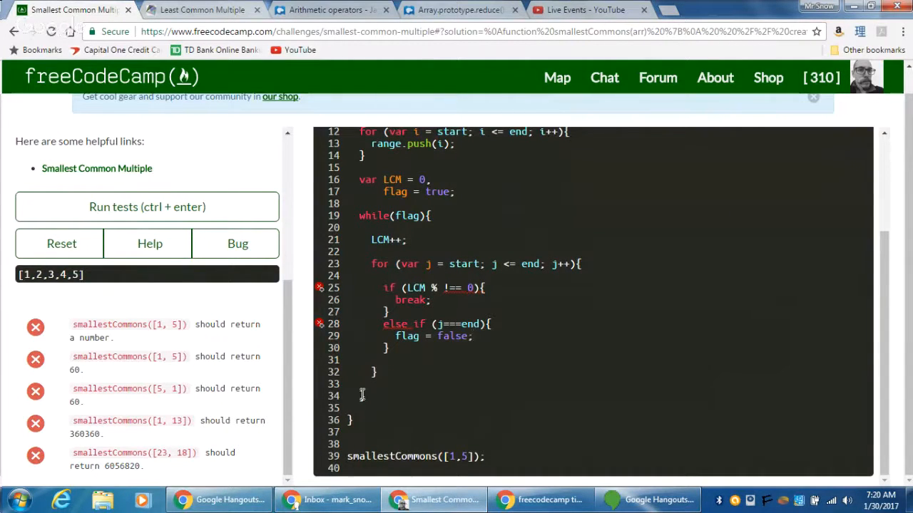
mouse_move(376, 404)
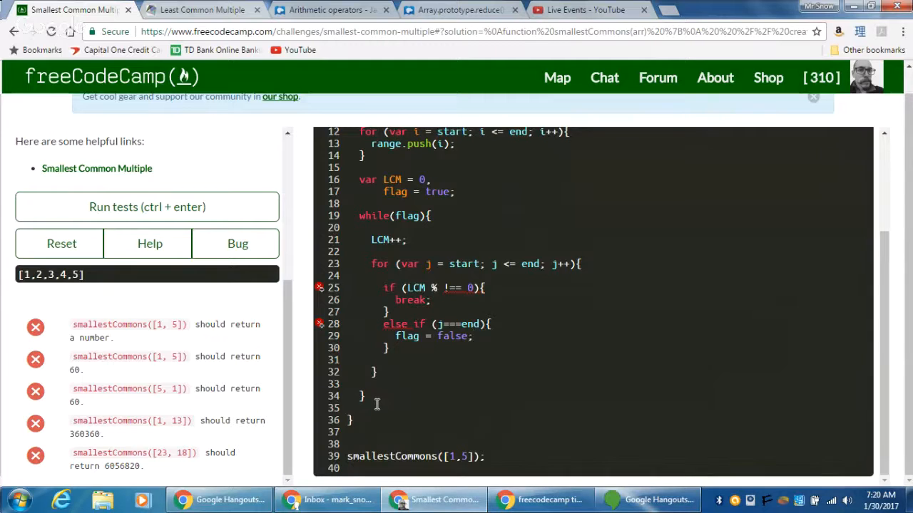
key(Enter)
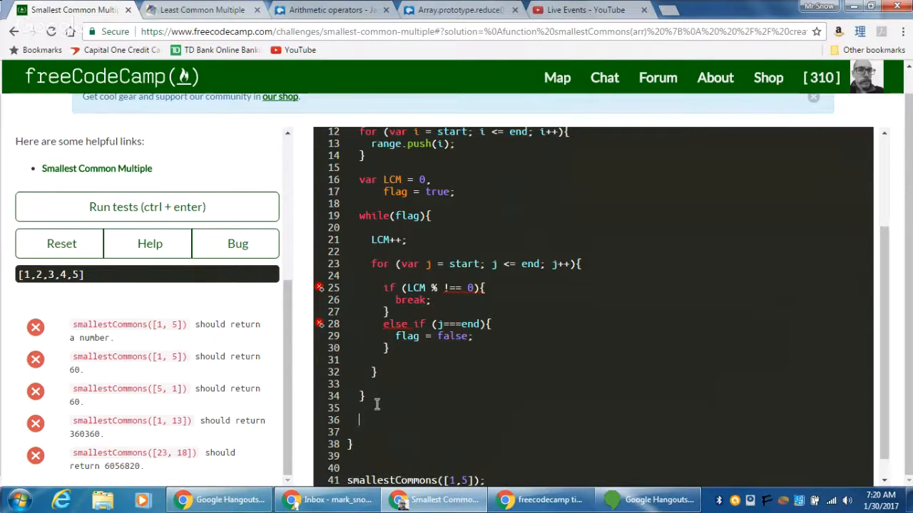
text(return LC)
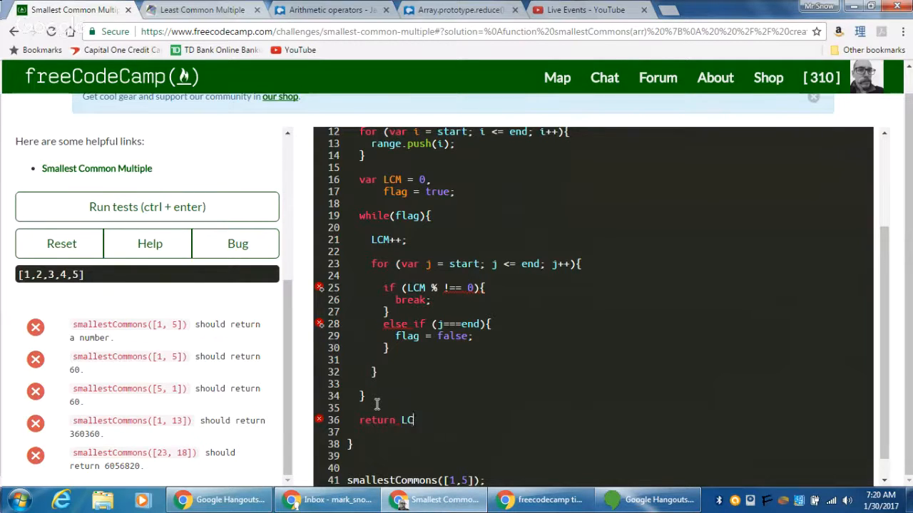
text(M;)
click(610, 287)
text(j )
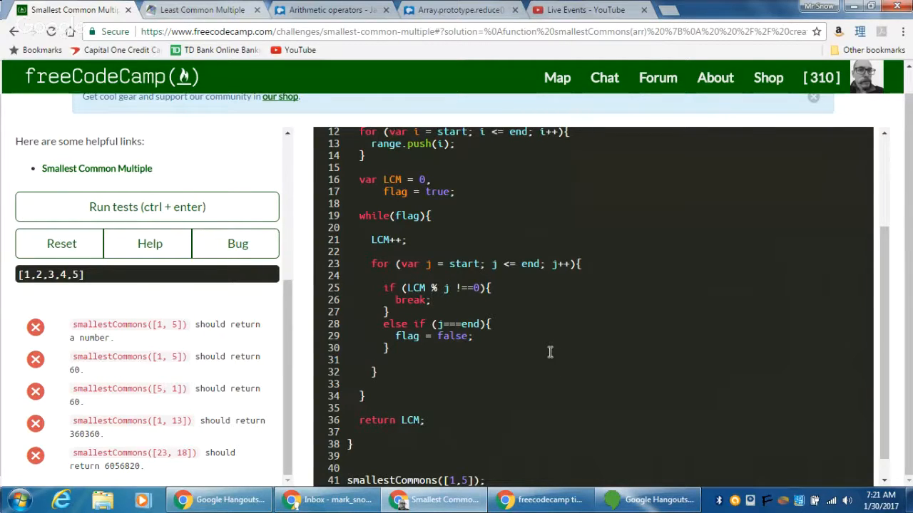
mouse_move(147, 207)
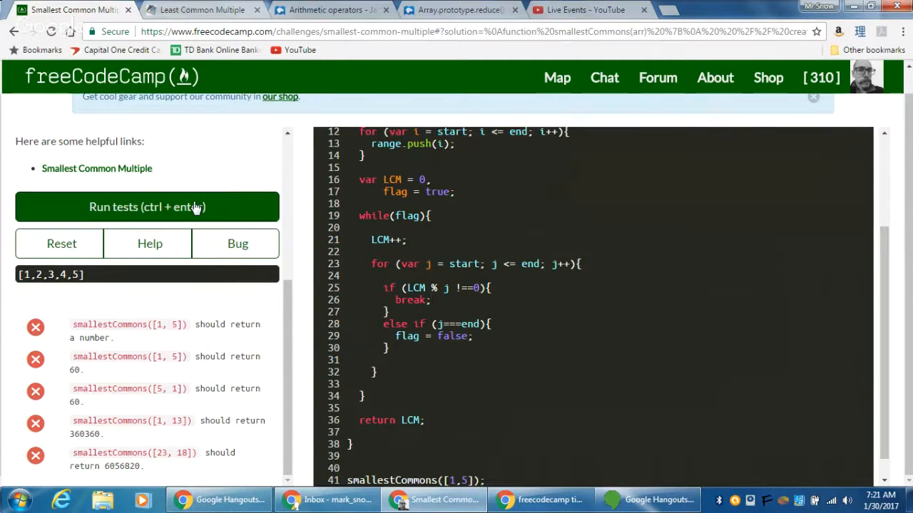
Step: Run the tests, getting output 60 with four of five tests passing
click(147, 206)
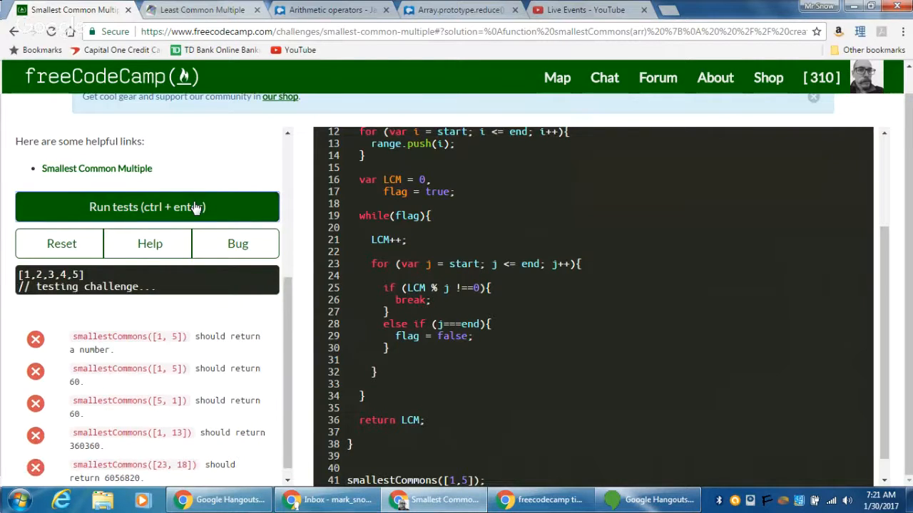
click(147, 207)
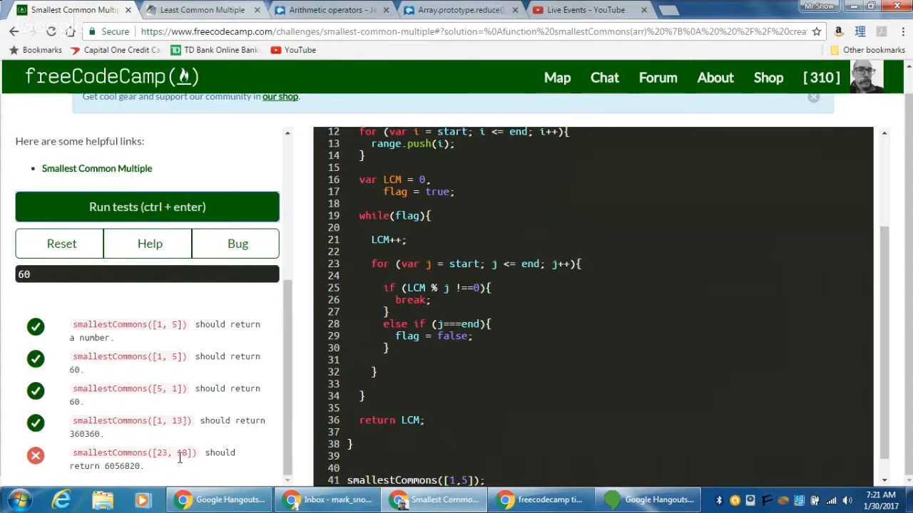
mouse_move(458, 416)
text(23, 18)
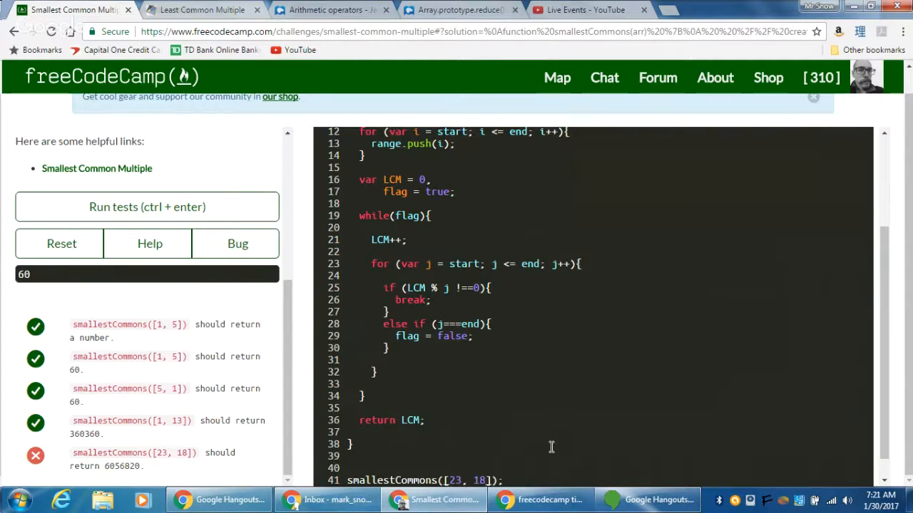
Step: Rerun tests with smallestCommons([23, 18]) and highlight the suggested // noprotect line
click(147, 207)
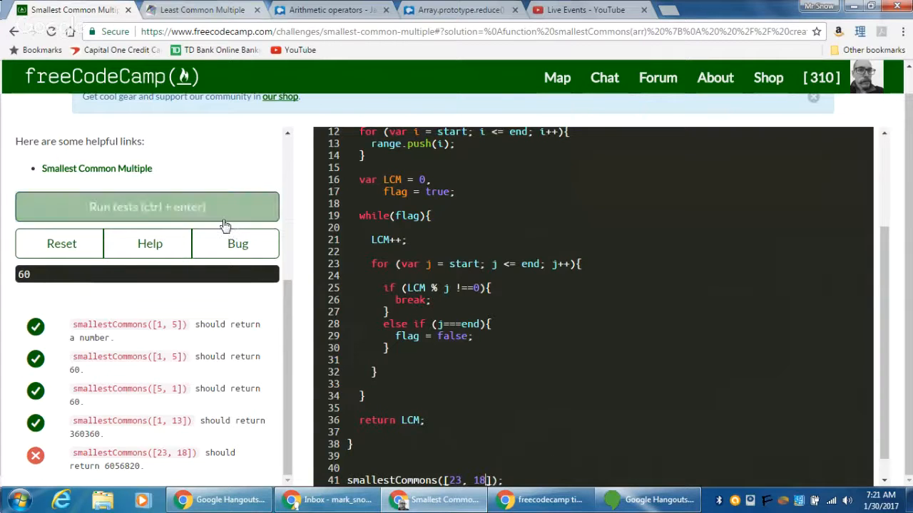
click(147, 207)
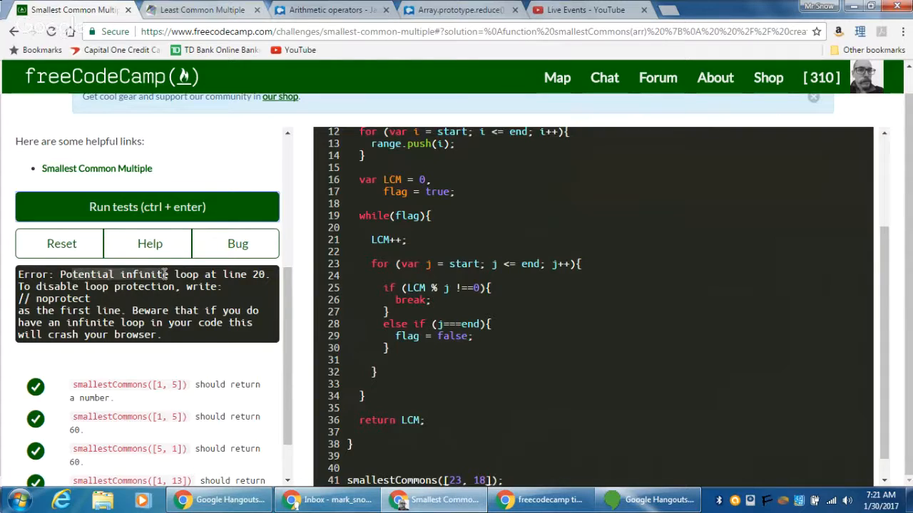
mouse_move(358, 275)
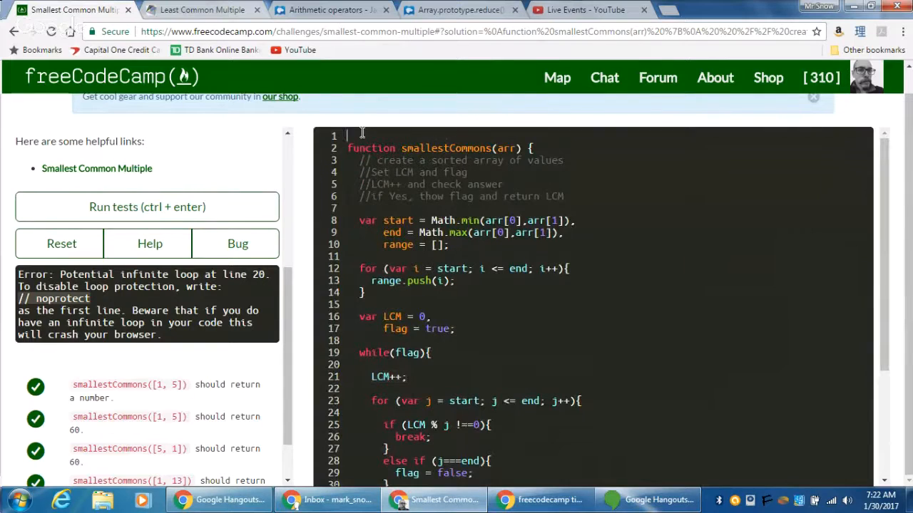
Step: Add // noprotect as line 1, pass all five tests, and close the success dialog
text(LCM+)
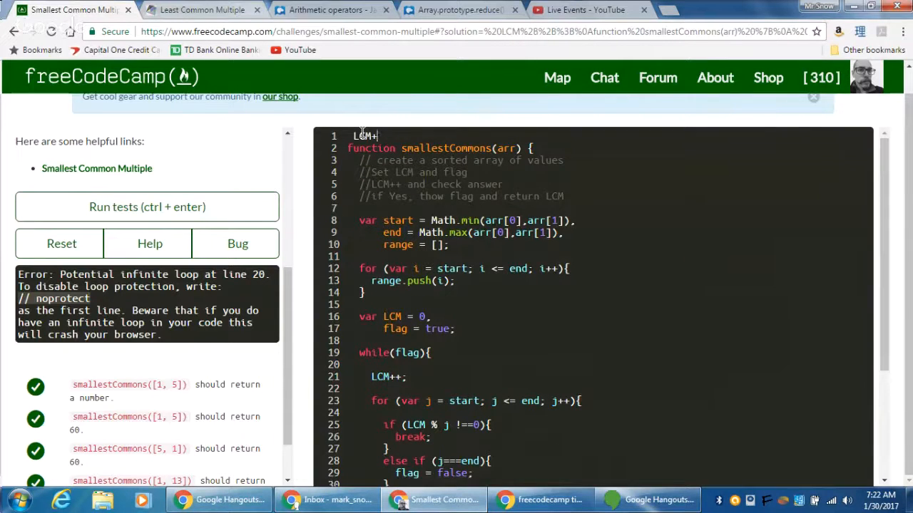
text(//nopro)
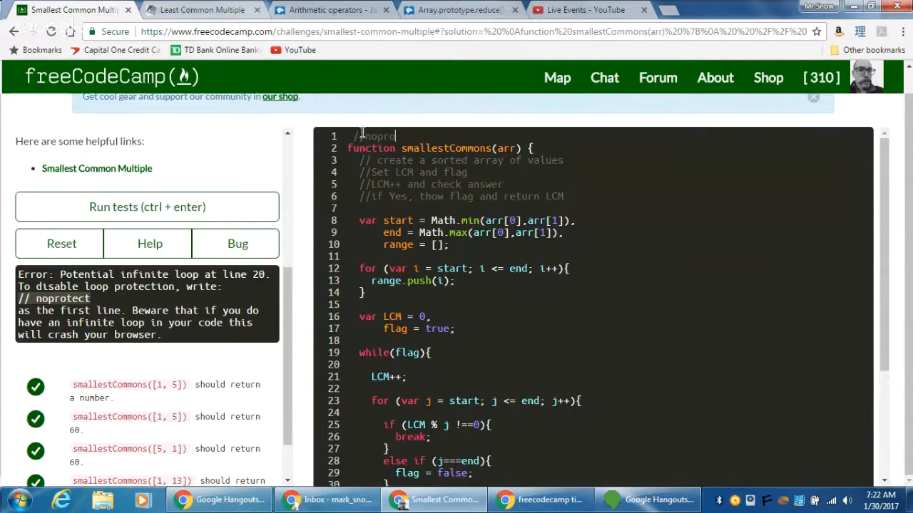
text(tect)
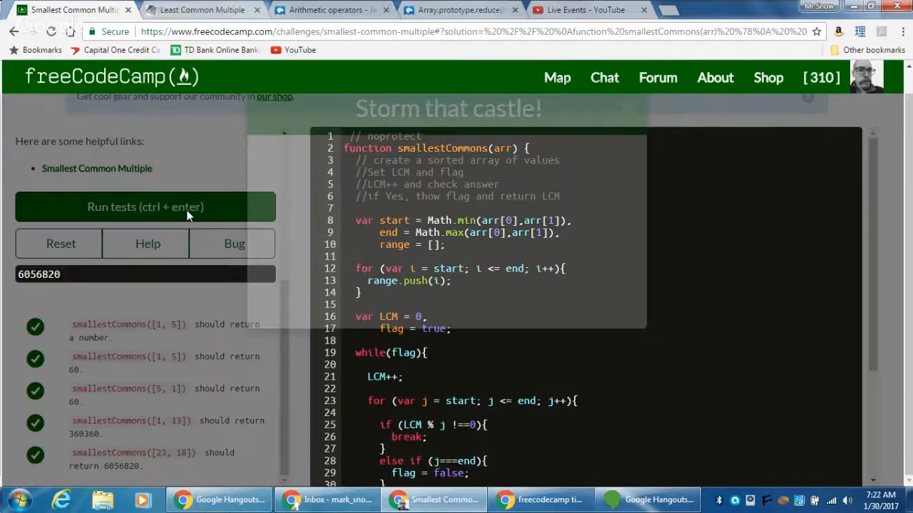
click(145, 207)
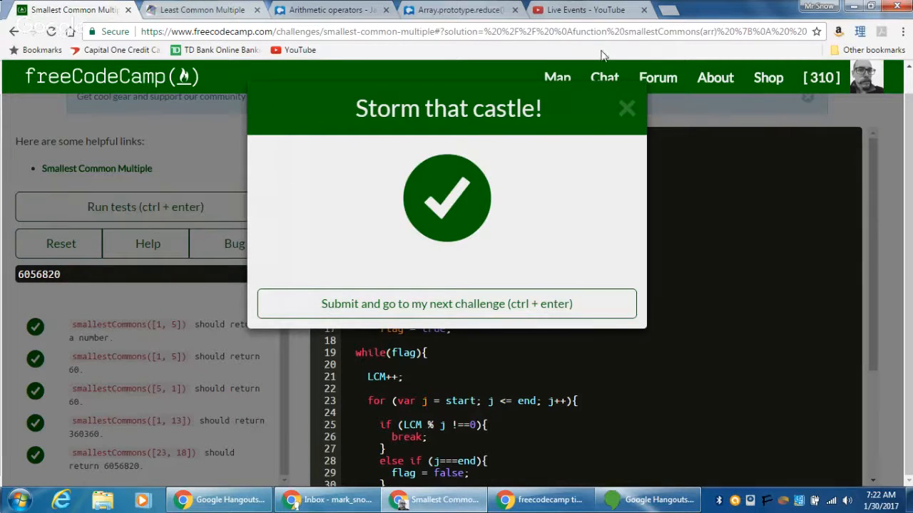
click(626, 107)
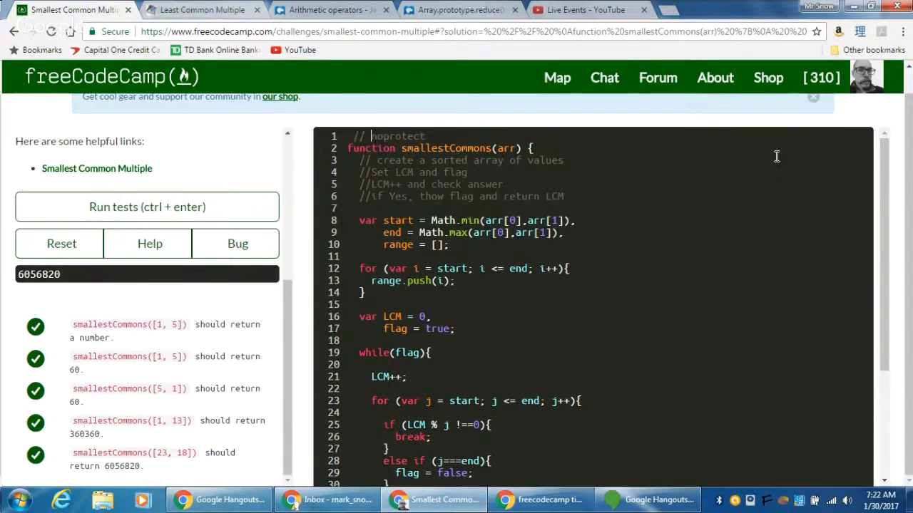
scroll(down, 3)
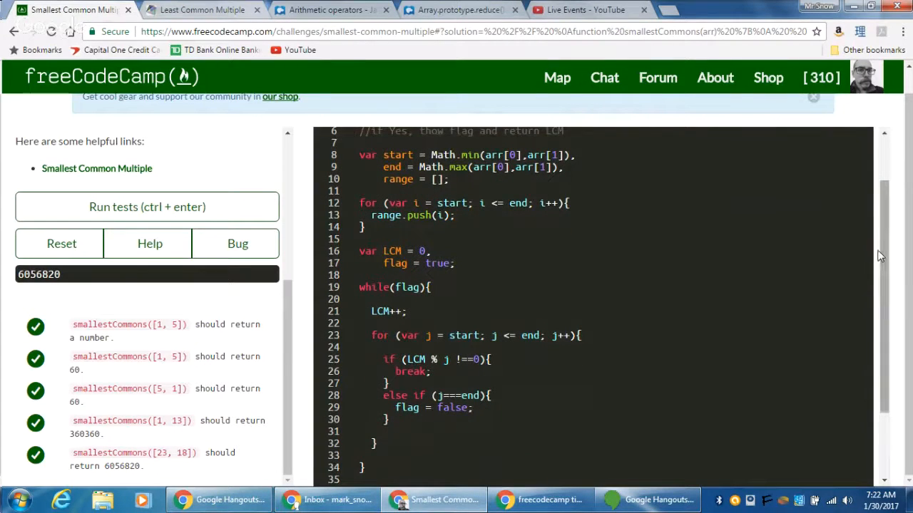
scroll(down, 3)
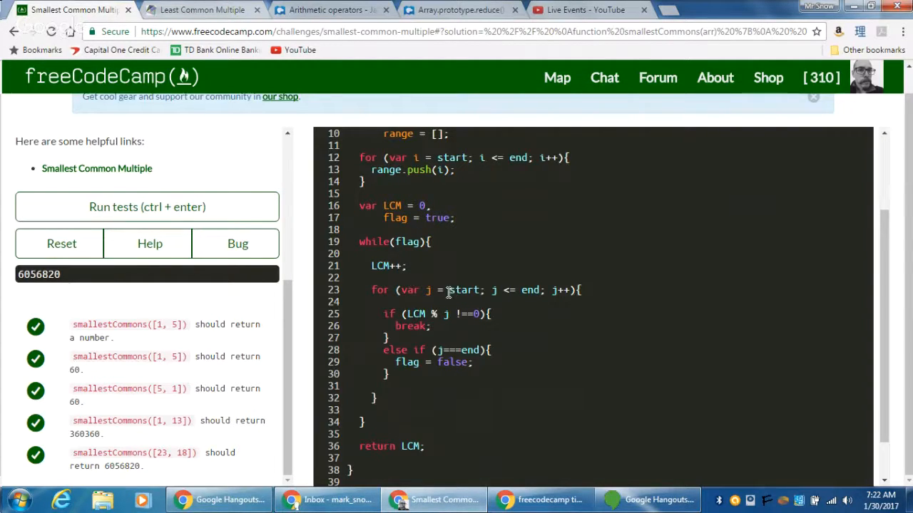
mouse_move(524, 280)
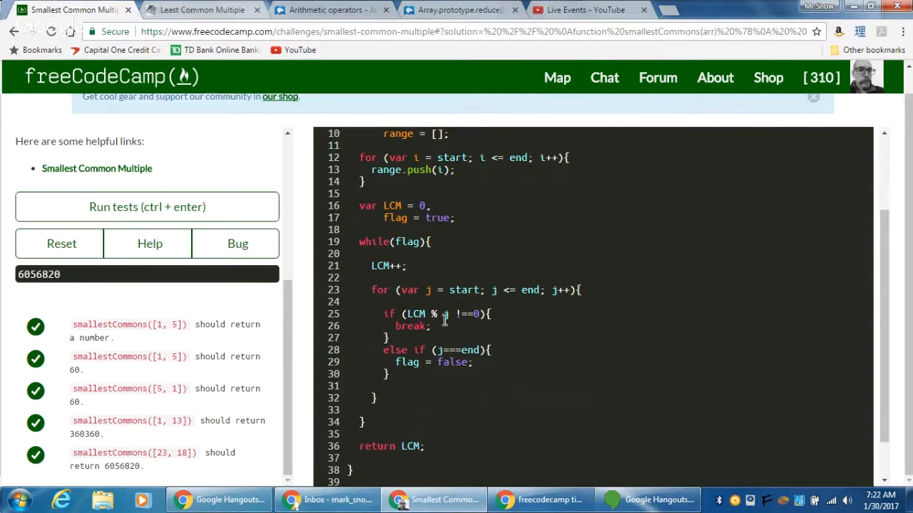
mouse_move(456, 291)
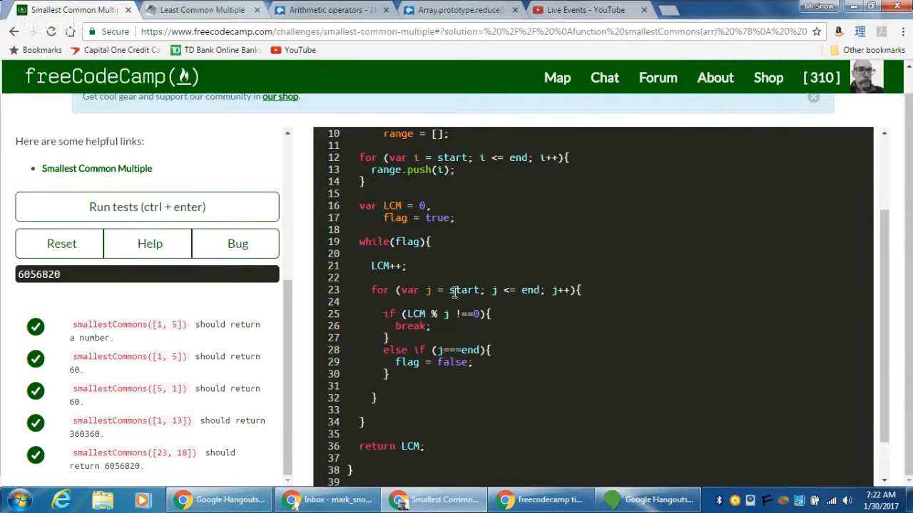
mouse_move(531, 282)
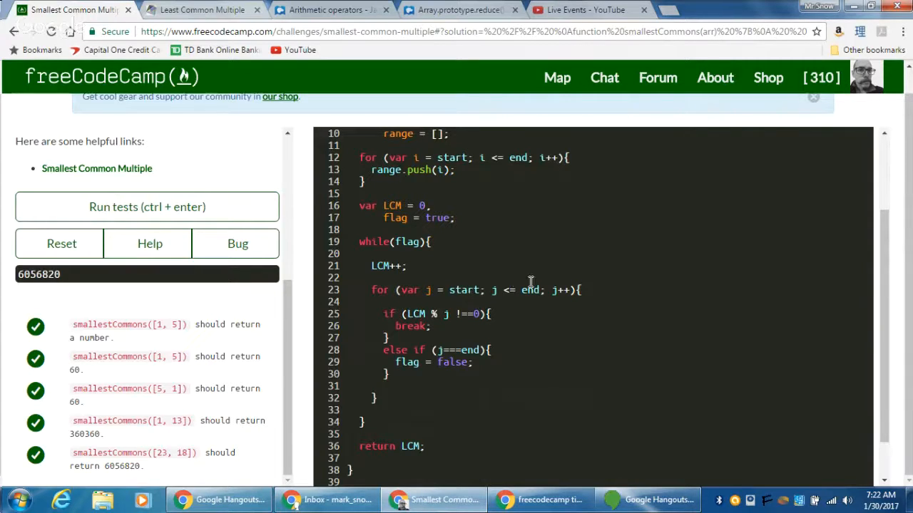
mouse_move(449, 314)
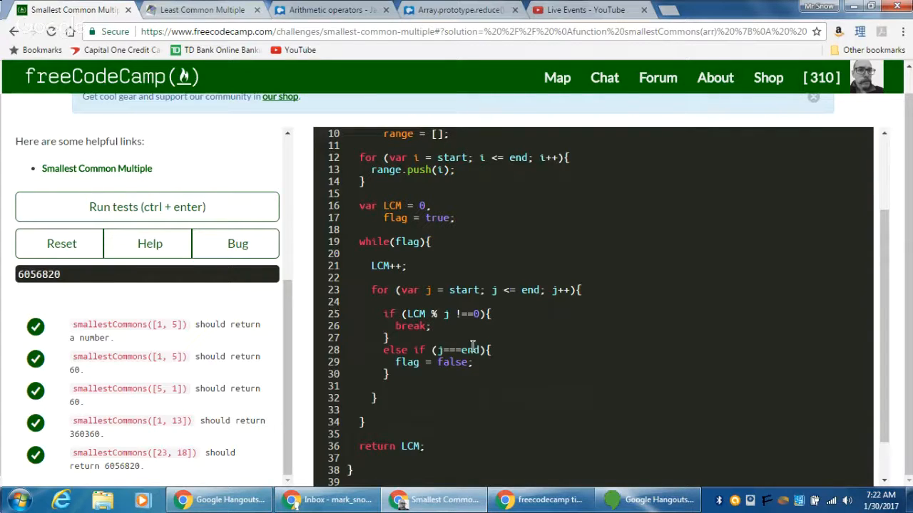
mouse_move(471, 266)
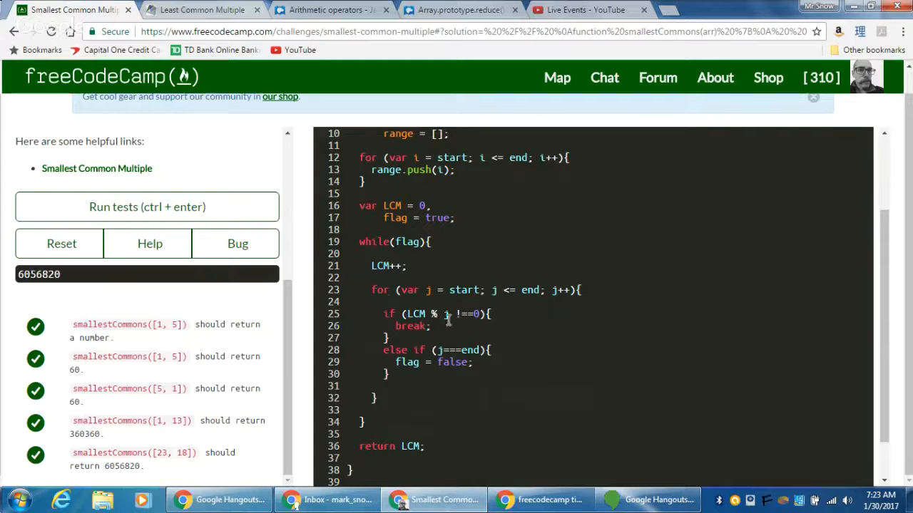
mouse_move(396, 277)
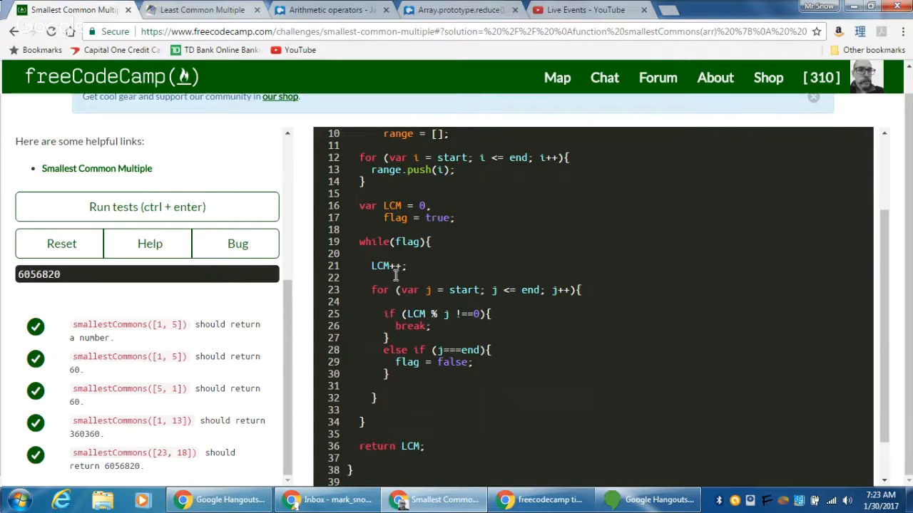
mouse_move(409, 338)
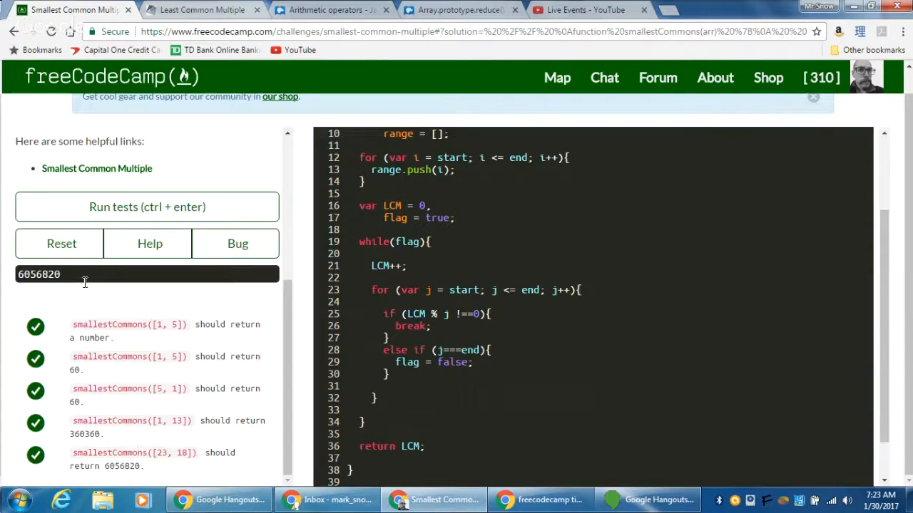
mouse_move(353, 290)
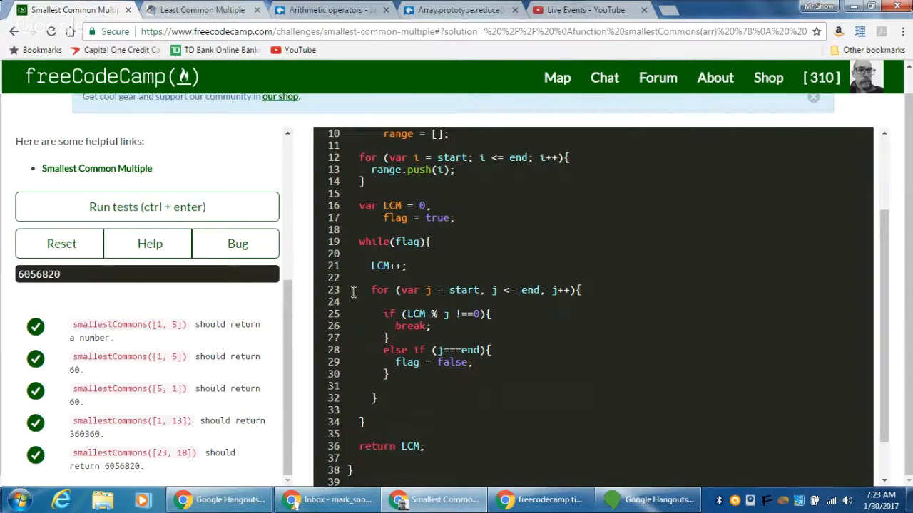